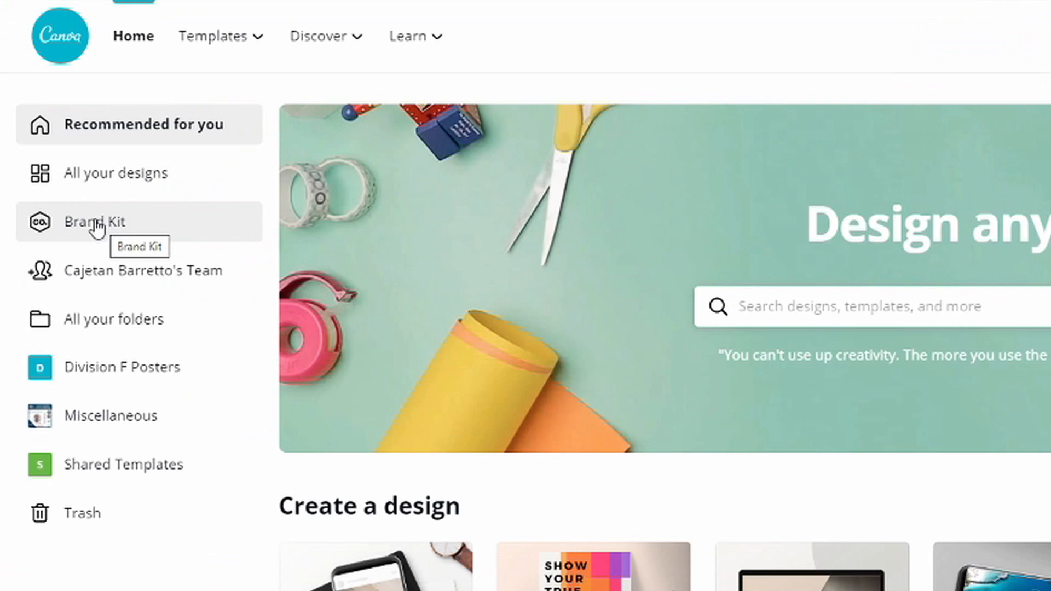
Step: Open the Toastmasters Brand Kit, then switch to another team from the avatar menu
left_click(96, 222)
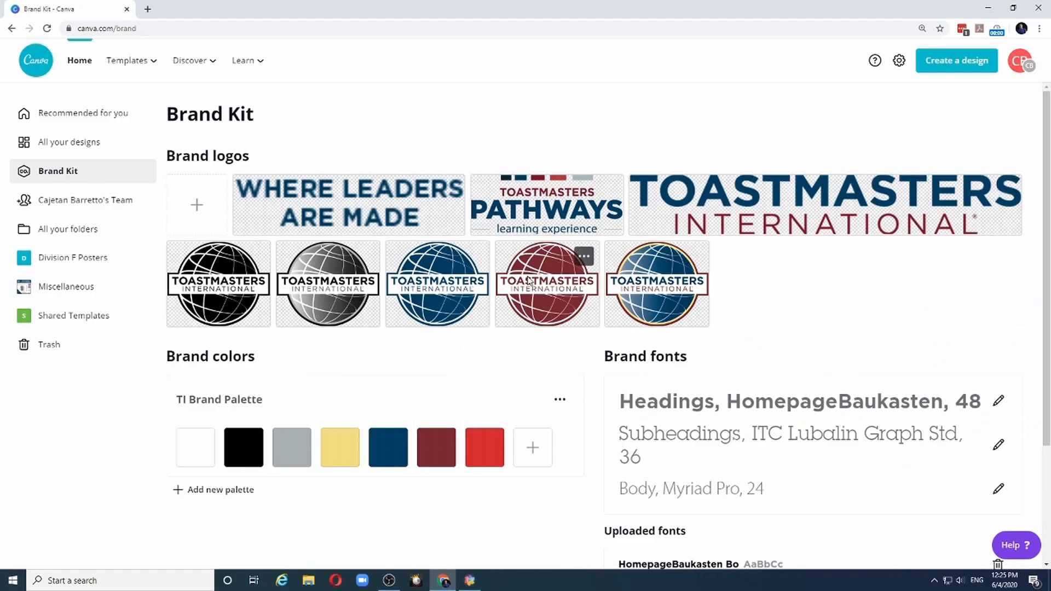
mouse_move(428, 417)
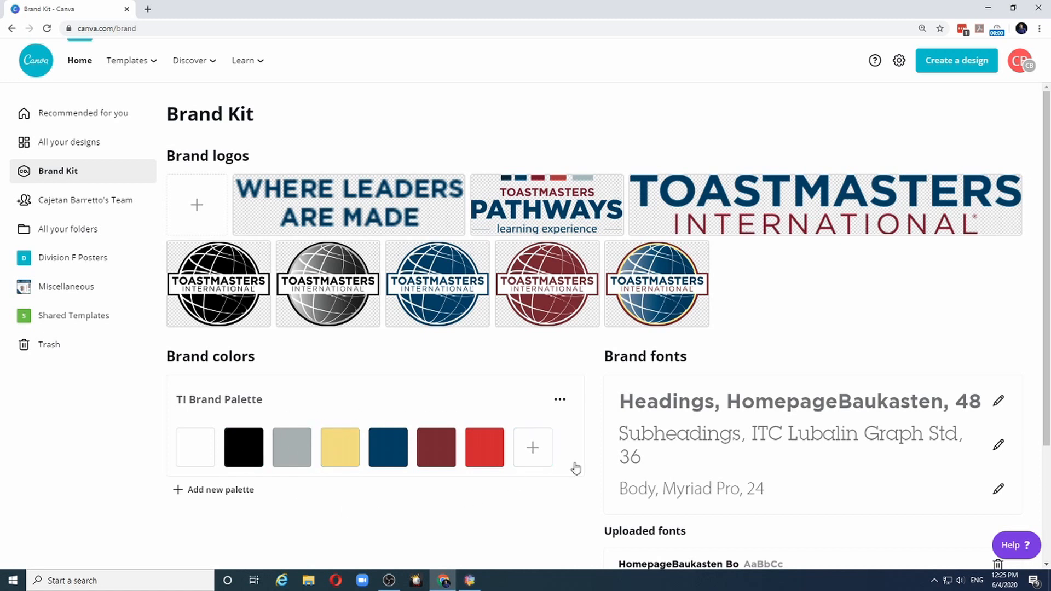
mouse_move(735, 484)
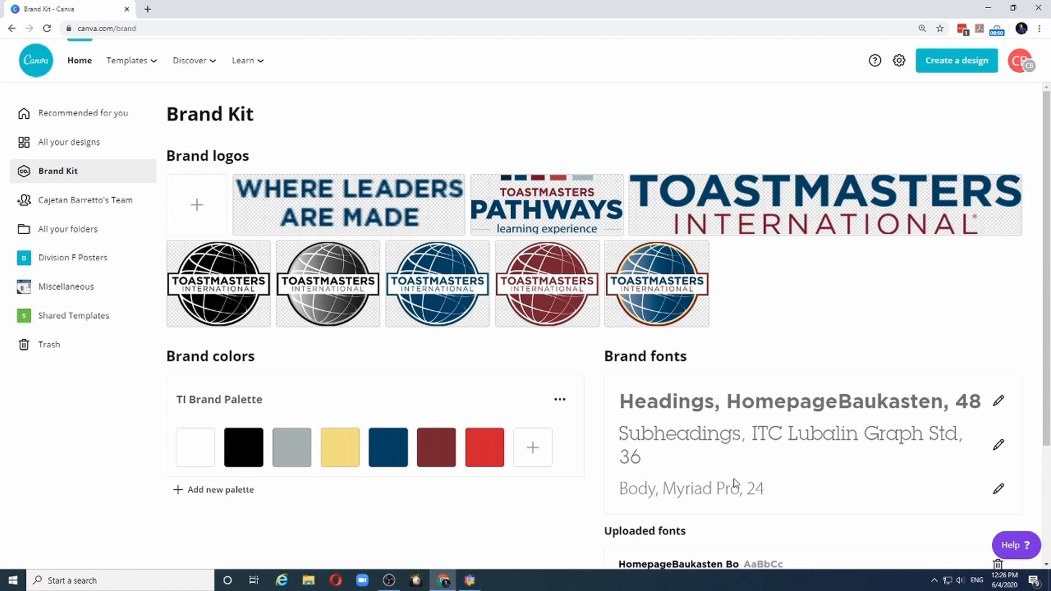
mouse_move(723, 485)
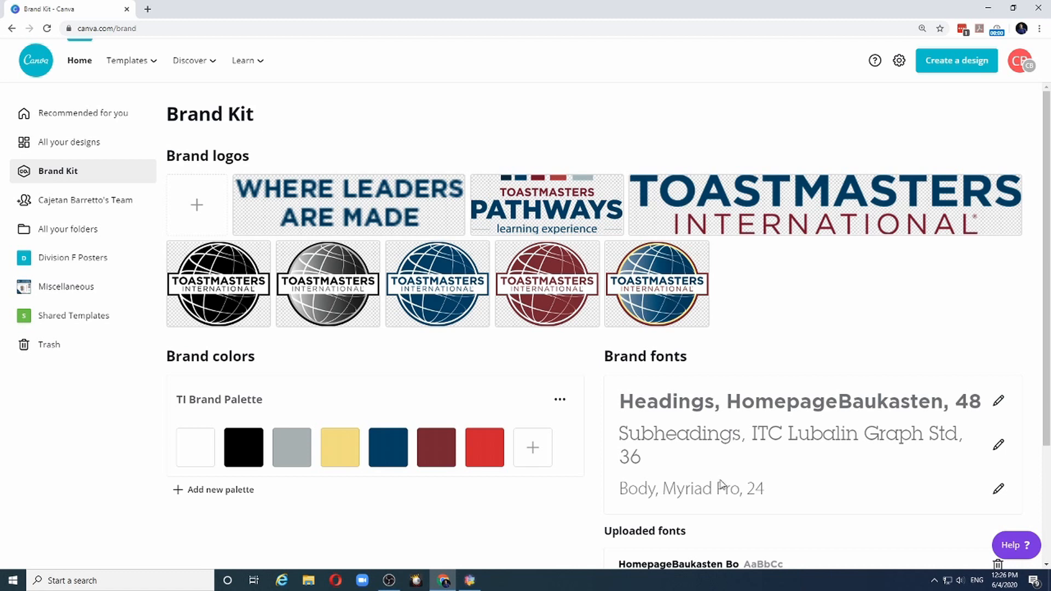
mouse_move(1020, 61)
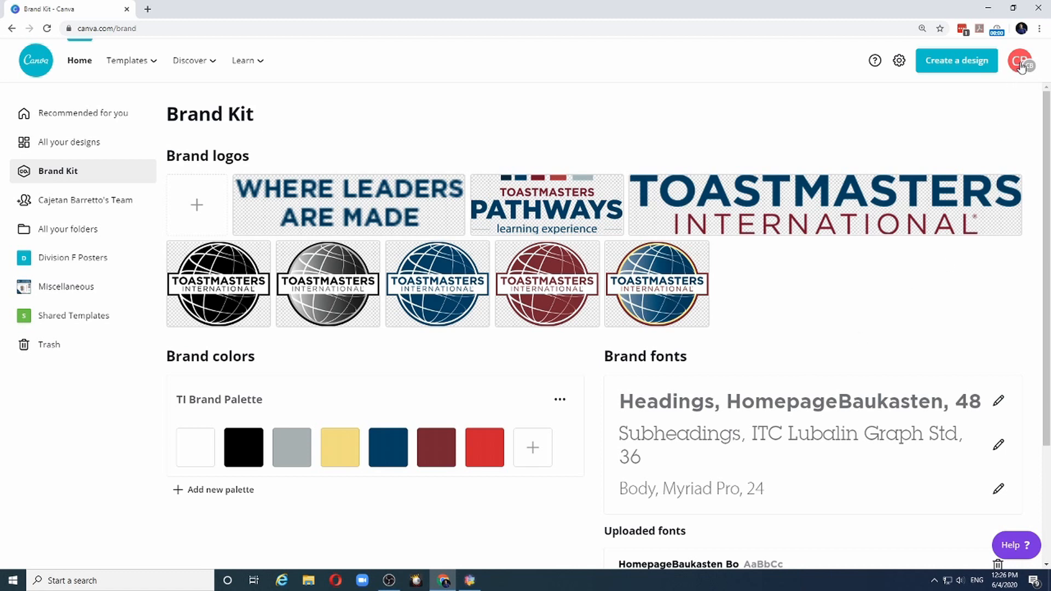
left_click(1020, 61)
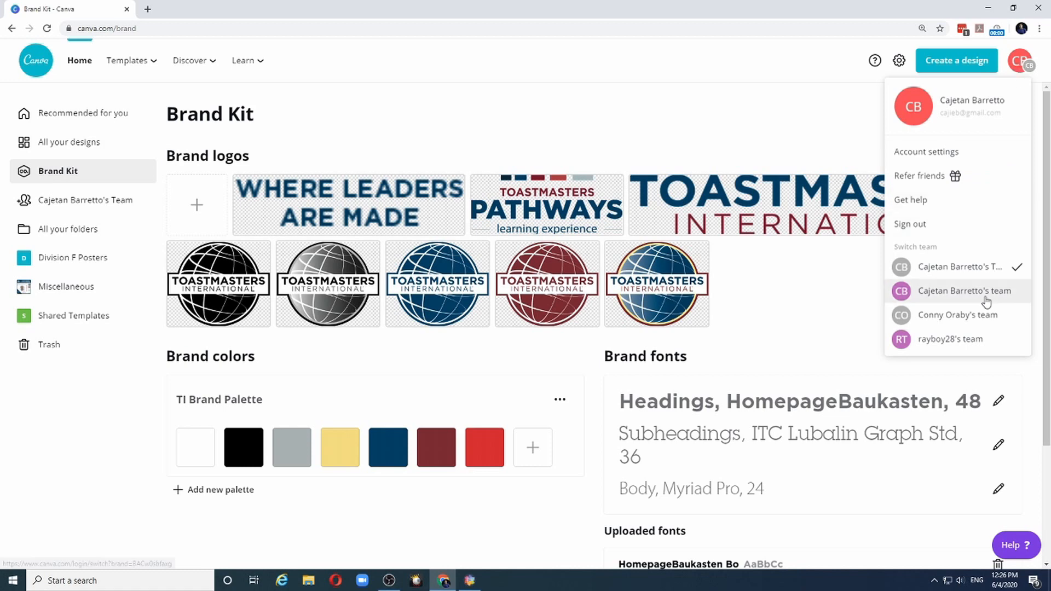
left_click(965, 290)
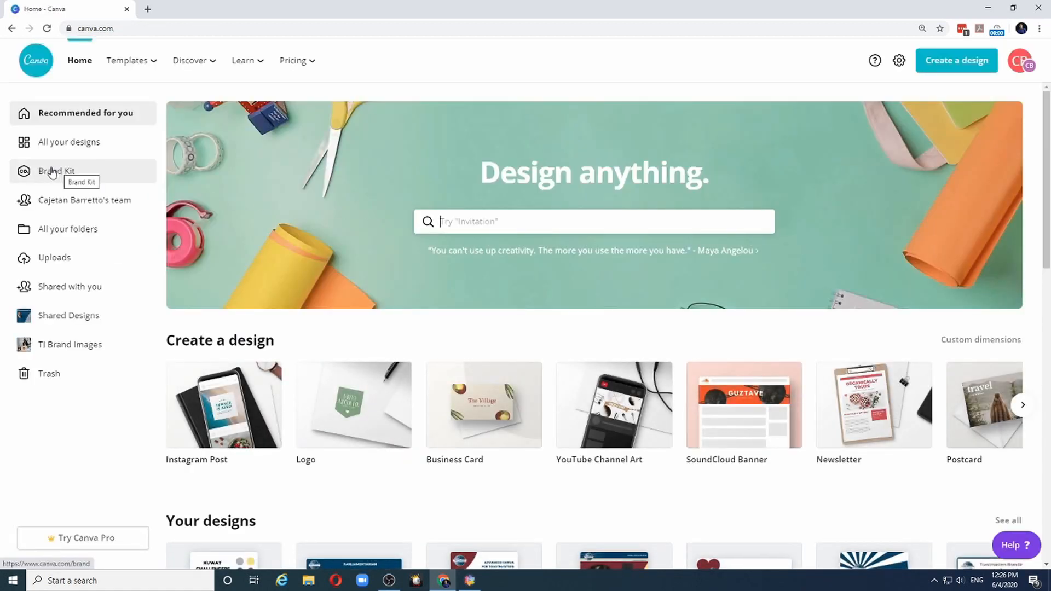
left_click(57, 171)
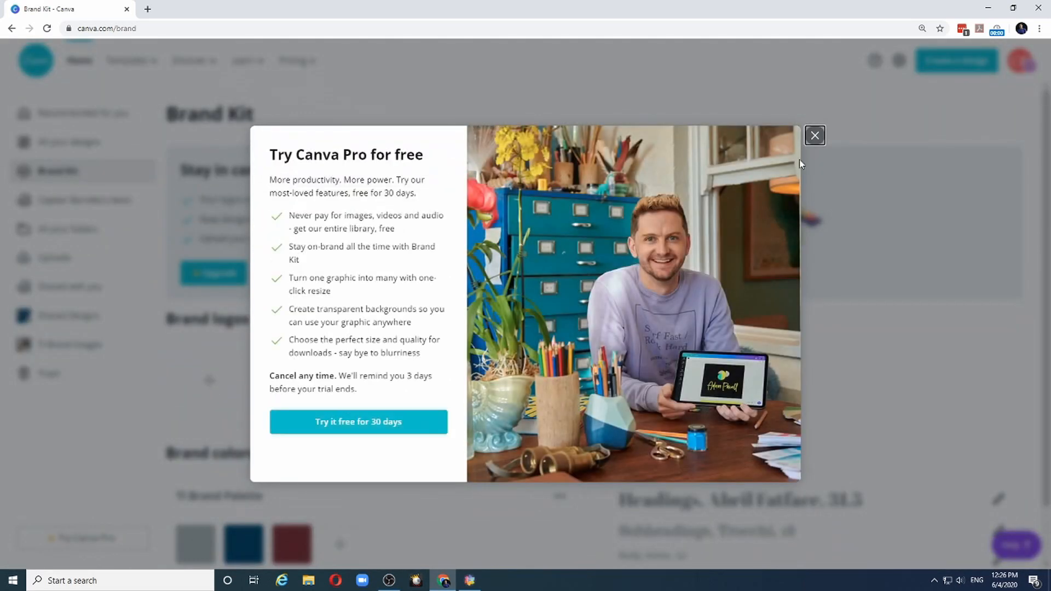
left_click(816, 135)
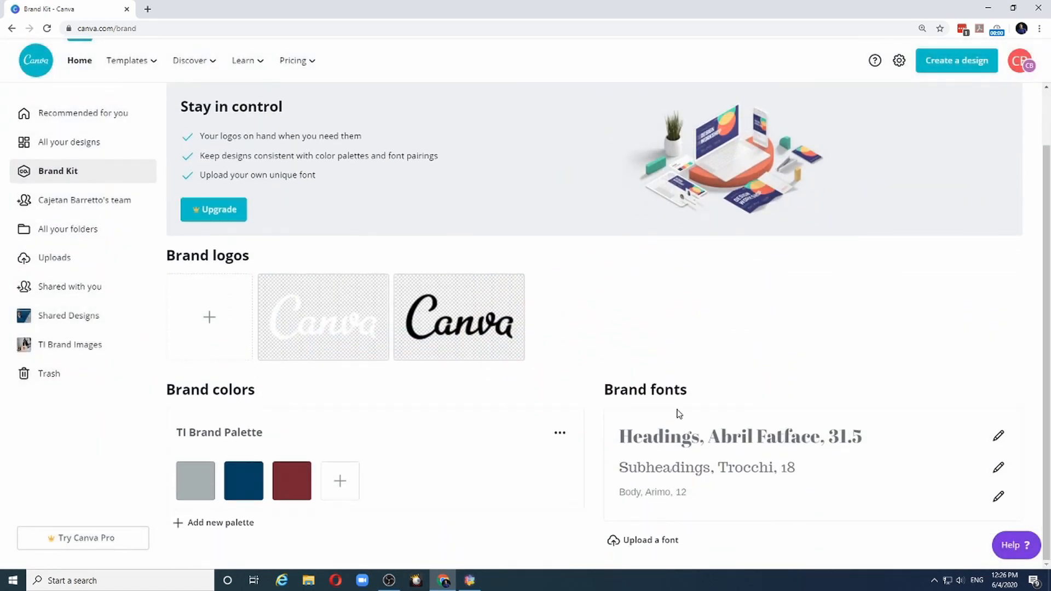
mouse_move(704, 538)
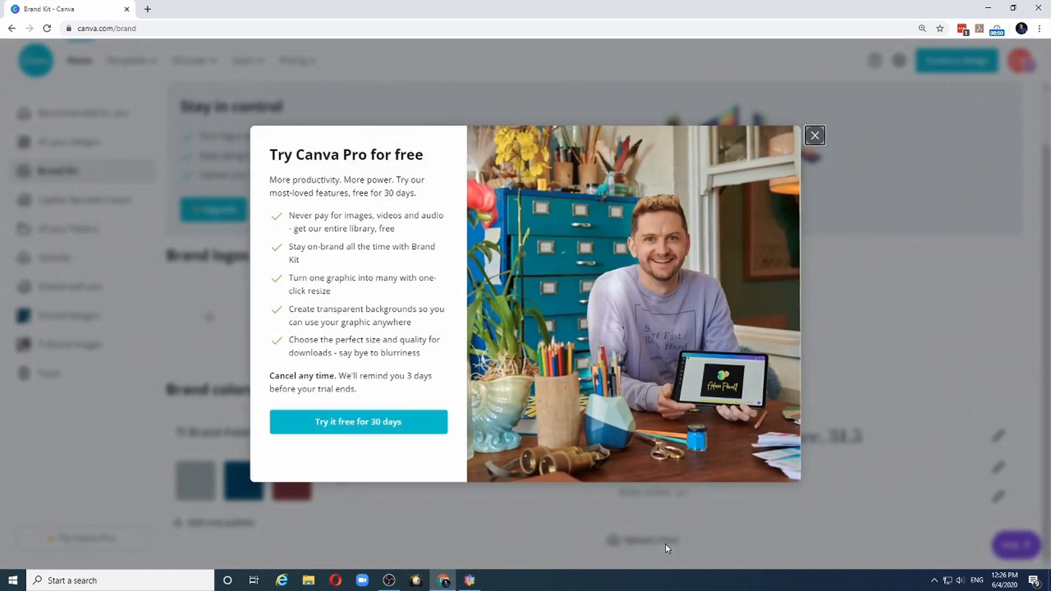
left_click(815, 135)
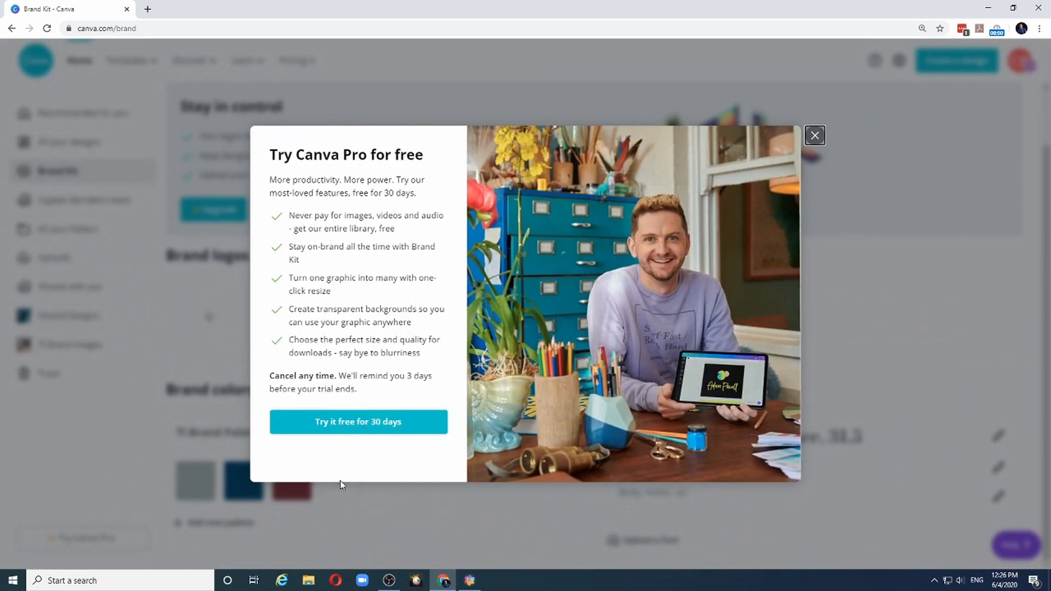
left_click(816, 134)
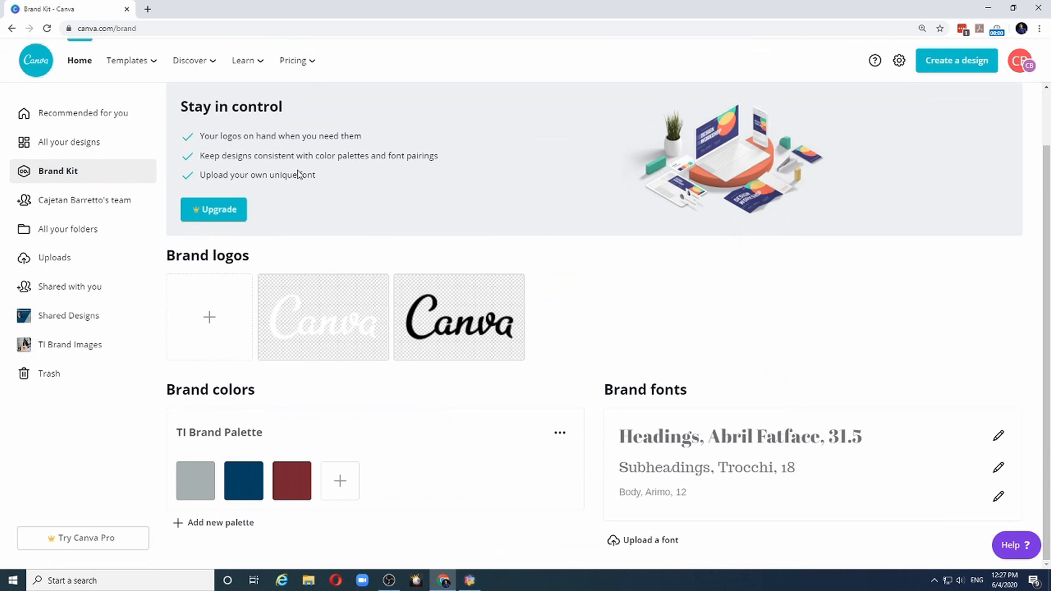
mouse_move(574, 546)
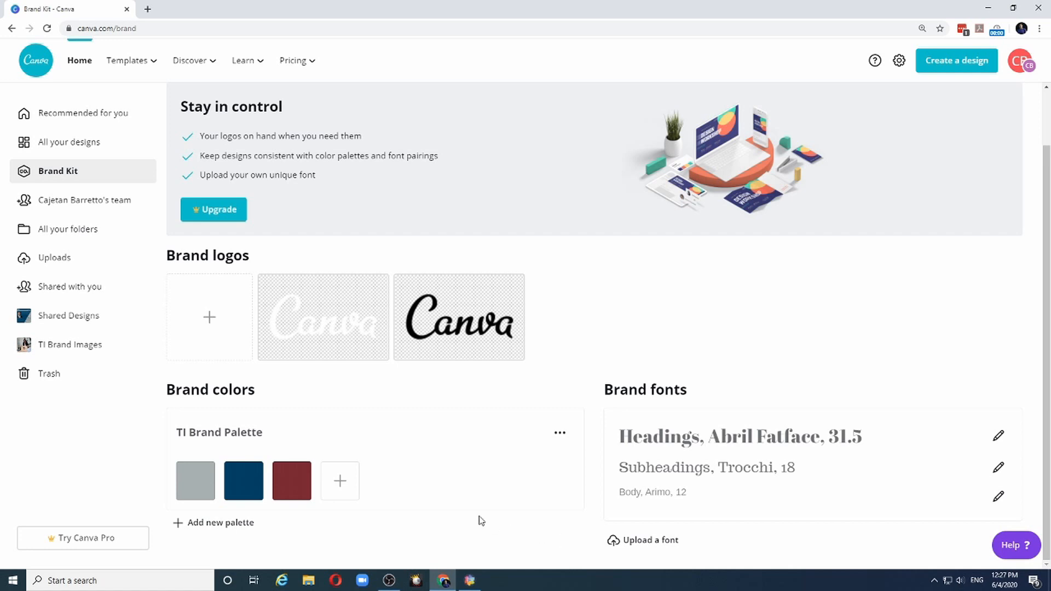
mouse_move(476, 513)
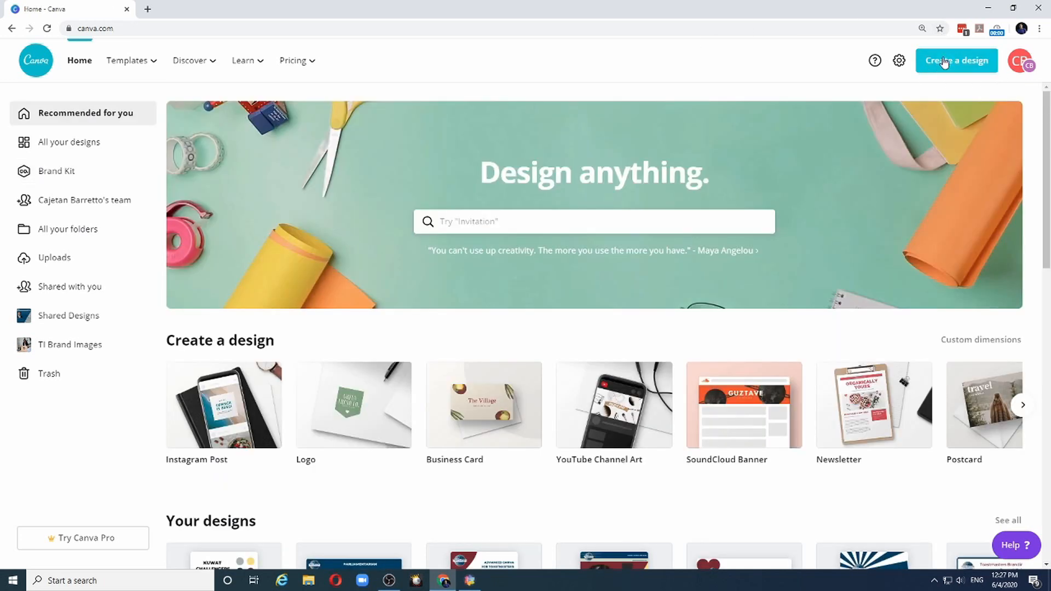
Step: Create a new blank Instagram Post from the Create a design list
left_click(957, 60)
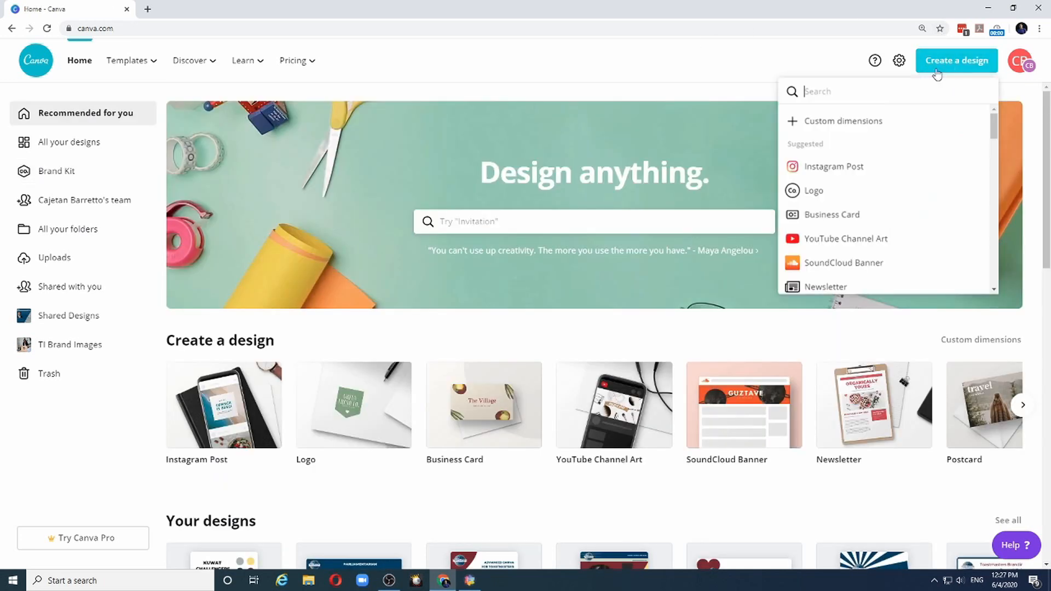
mouse_move(833, 166)
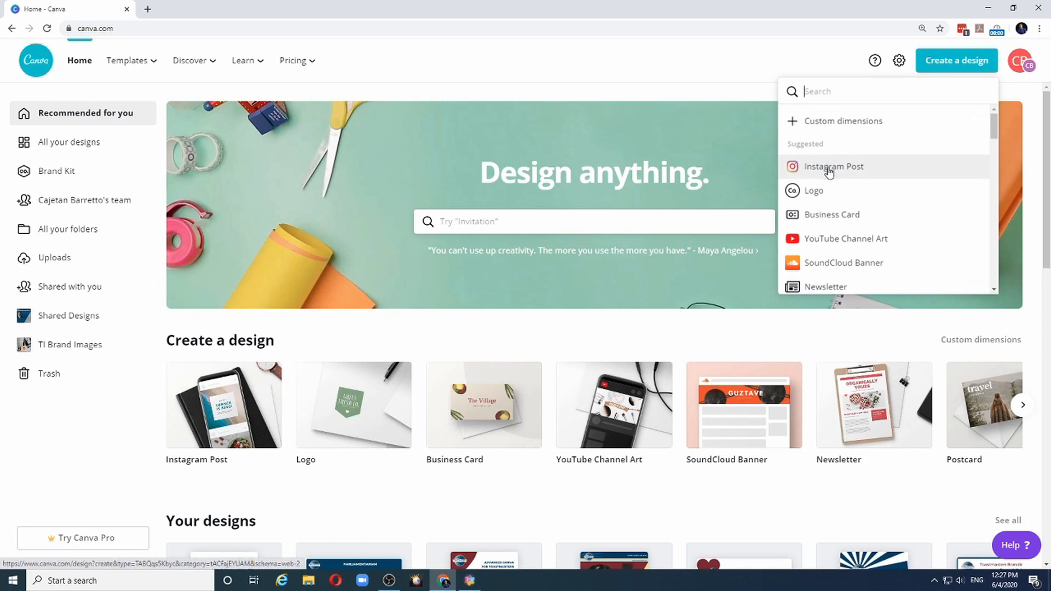
left_click(833, 167)
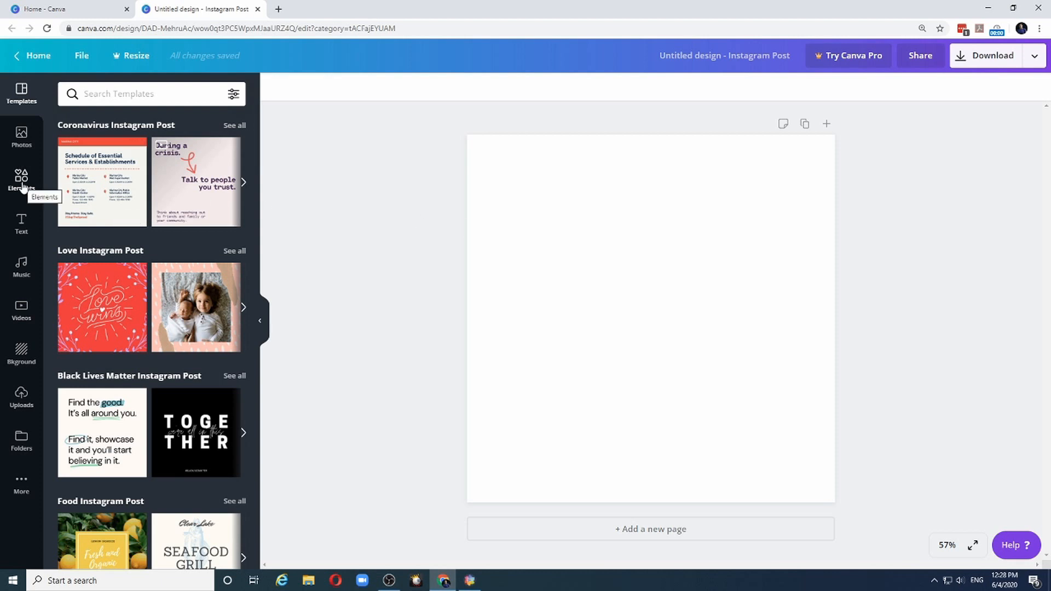
Step: Add a circle from Elements and shrink it to a small dark blue dot near the top
left_click(20, 177)
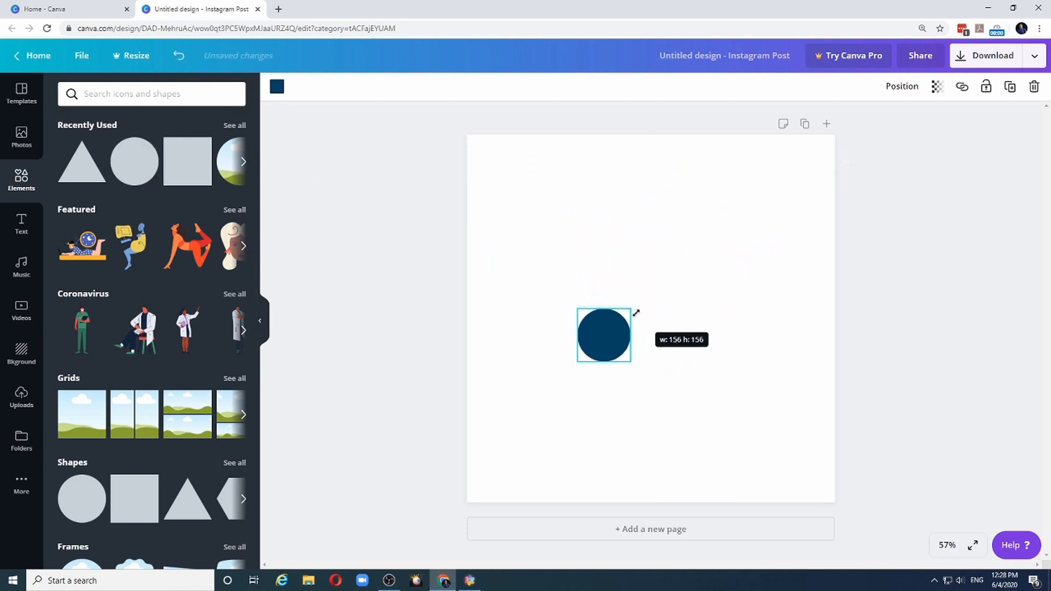
left_click_drag(602, 334, 688, 188)
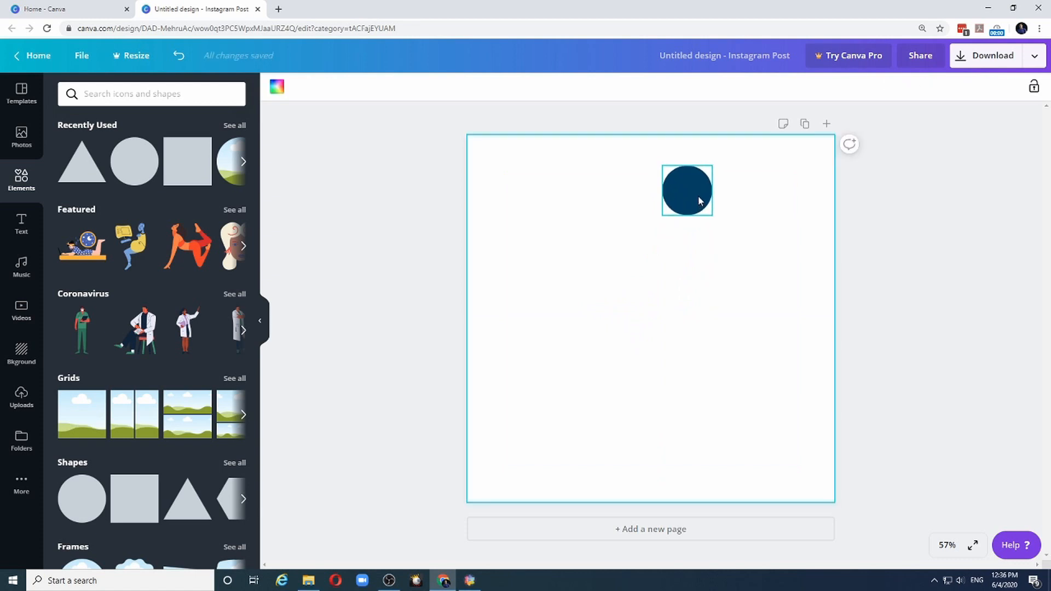
left_click(687, 191)
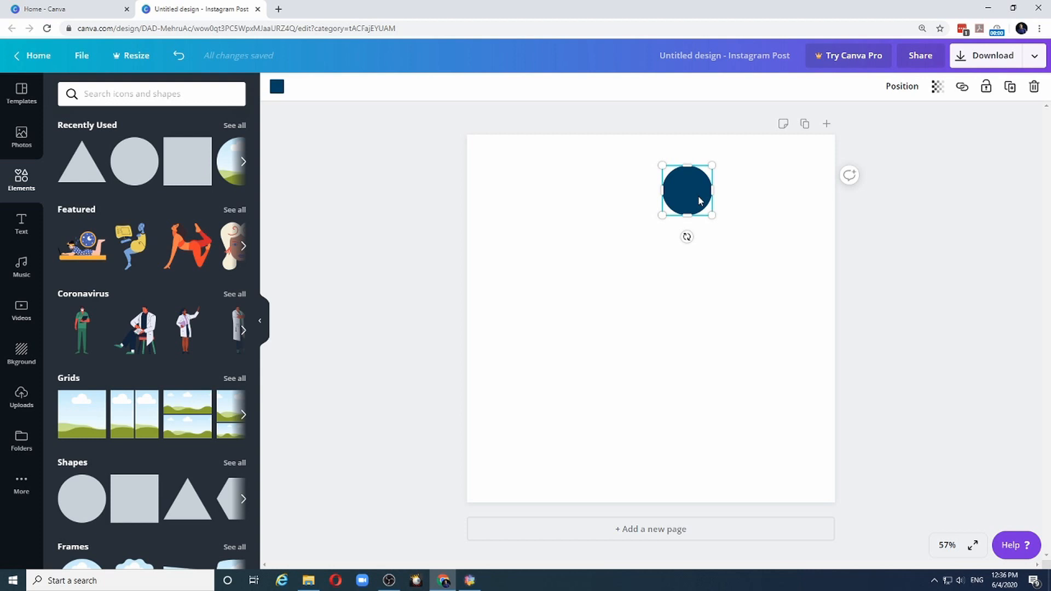
mouse_move(593, 244)
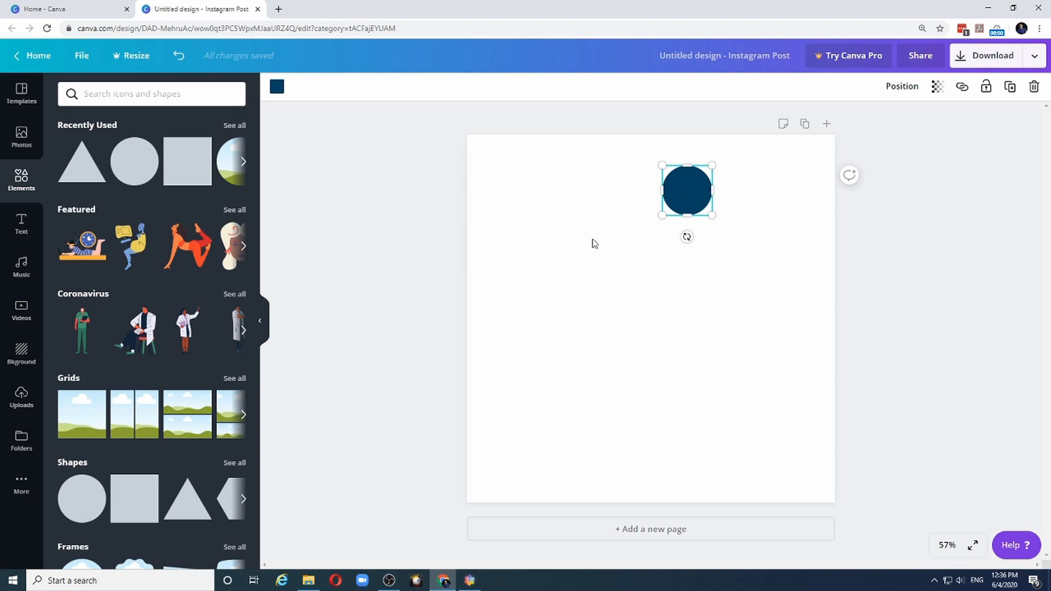
mouse_move(579, 256)
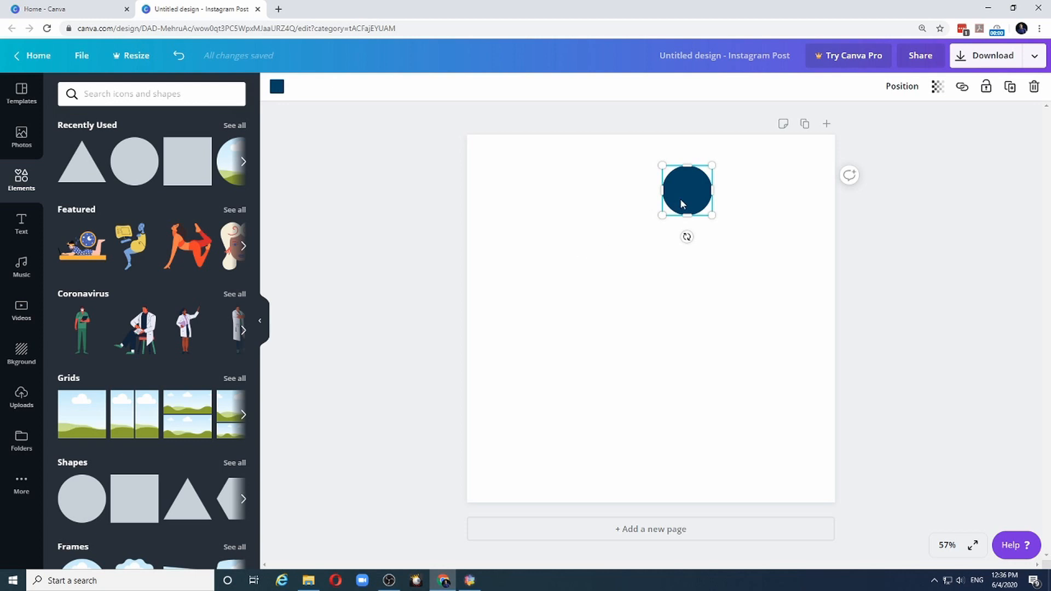
mouse_move(750, 224)
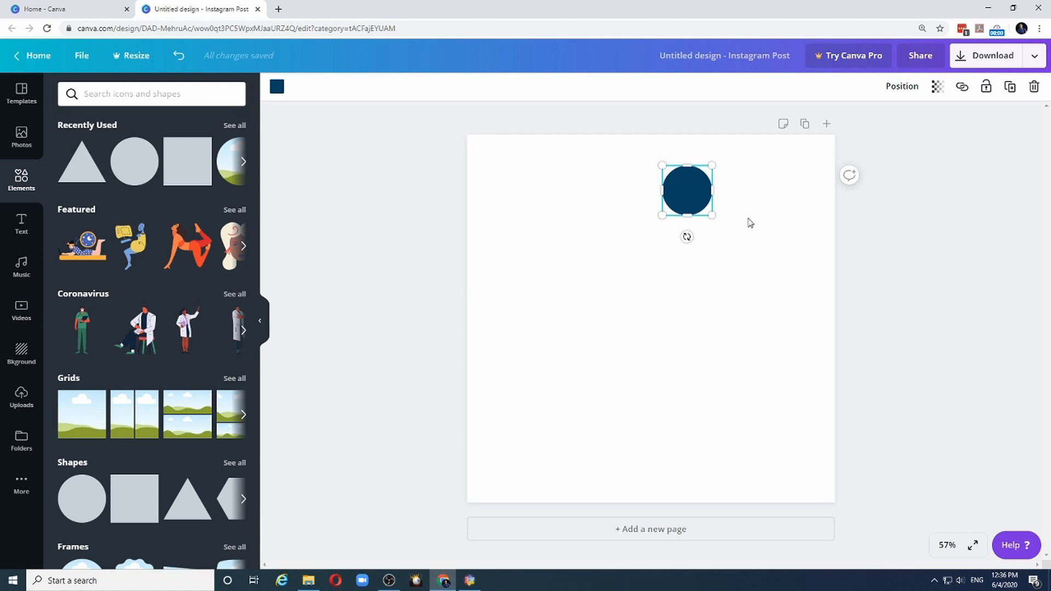
Step: Duplicate the circle into six navy dots in two columns of three, then align them
left_click_drag(687, 190, 726, 196)
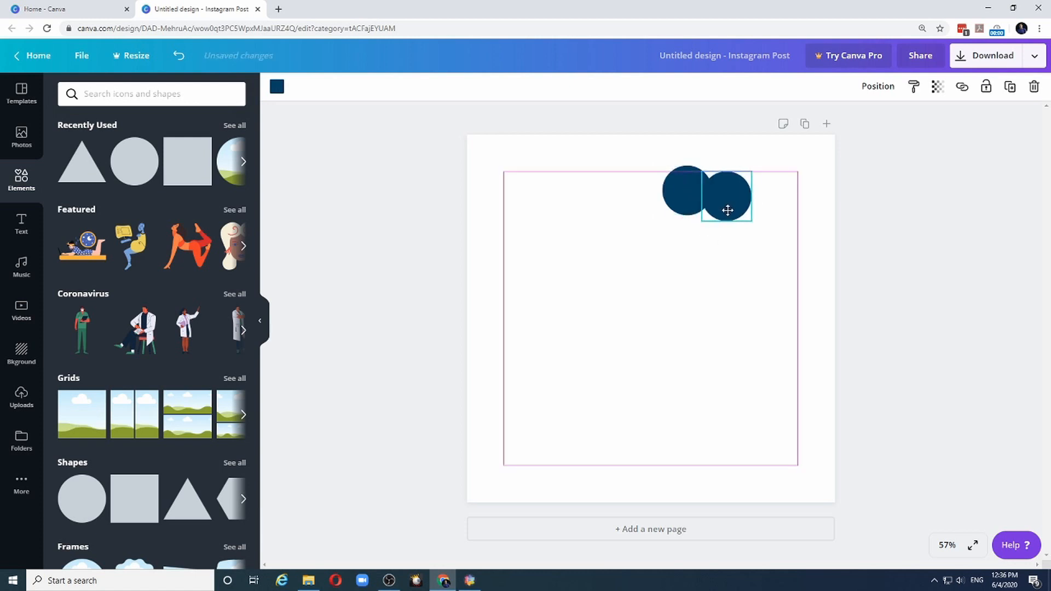
left_click_drag(726, 196, 747, 190)
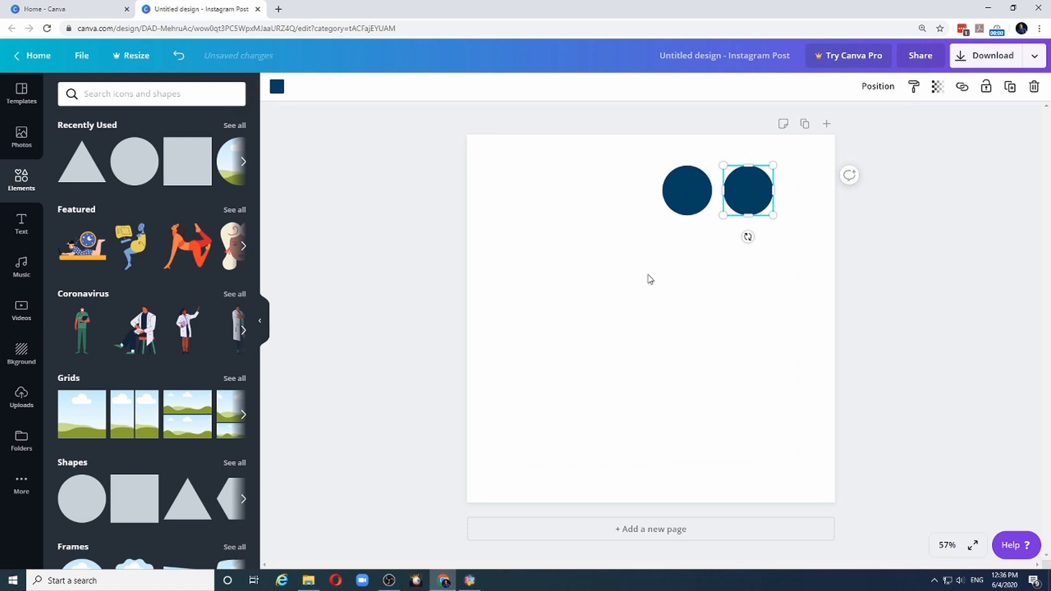
left_click_drag(747, 190, 686, 252)
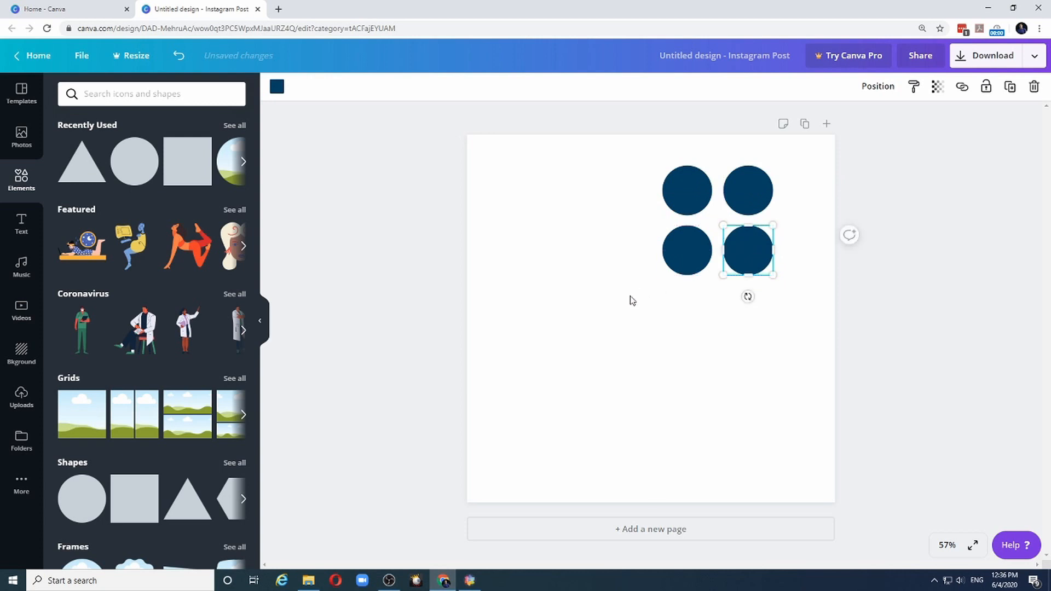
left_click_drag(748, 250, 687, 301)
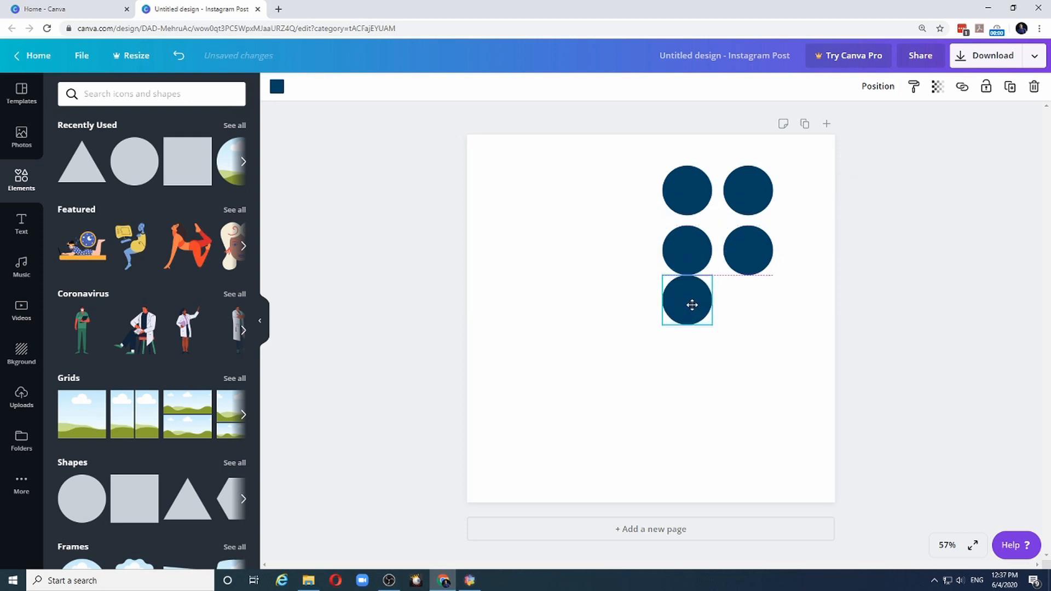
left_click_drag(686, 300, 694, 194)
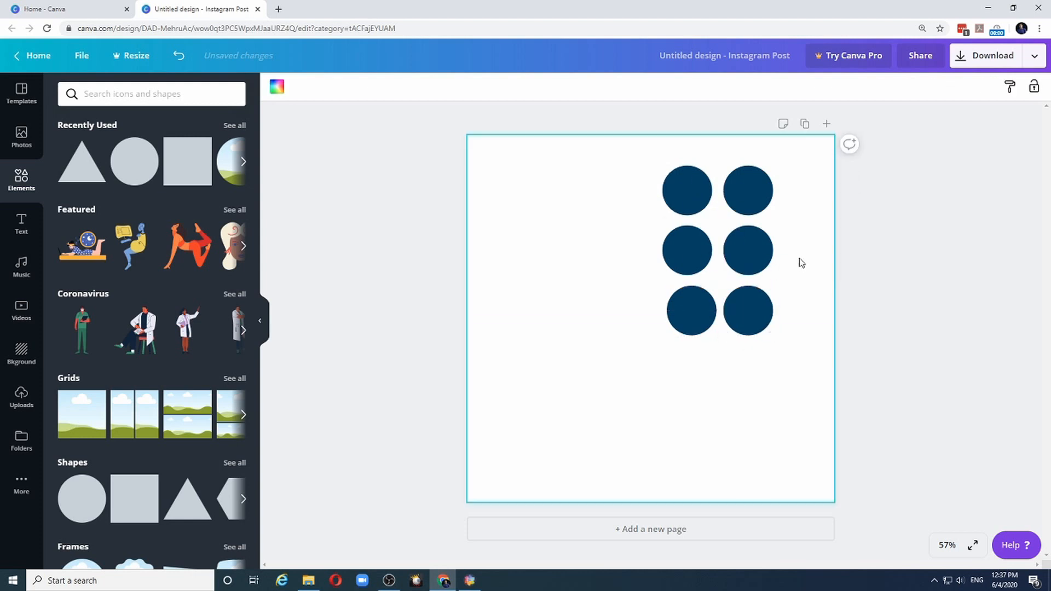
left_click(686, 190)
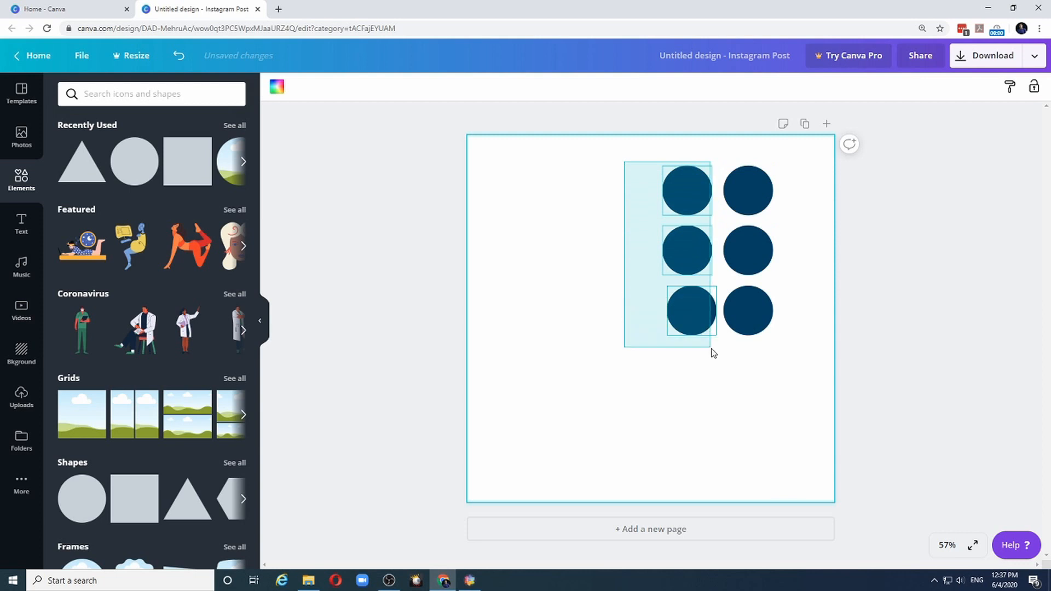
left_click(902, 86)
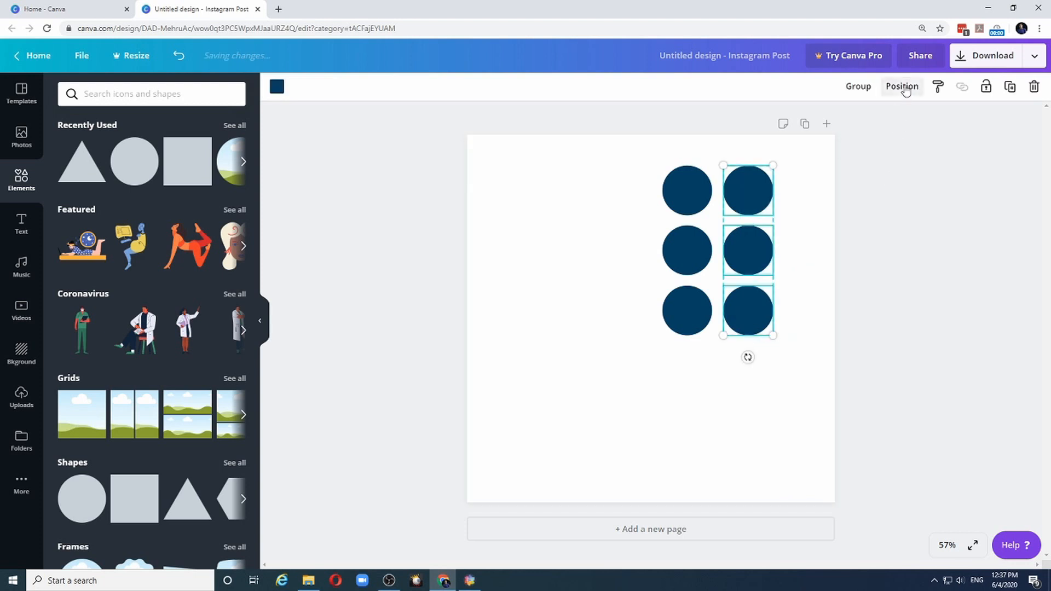
left_click(902, 86)
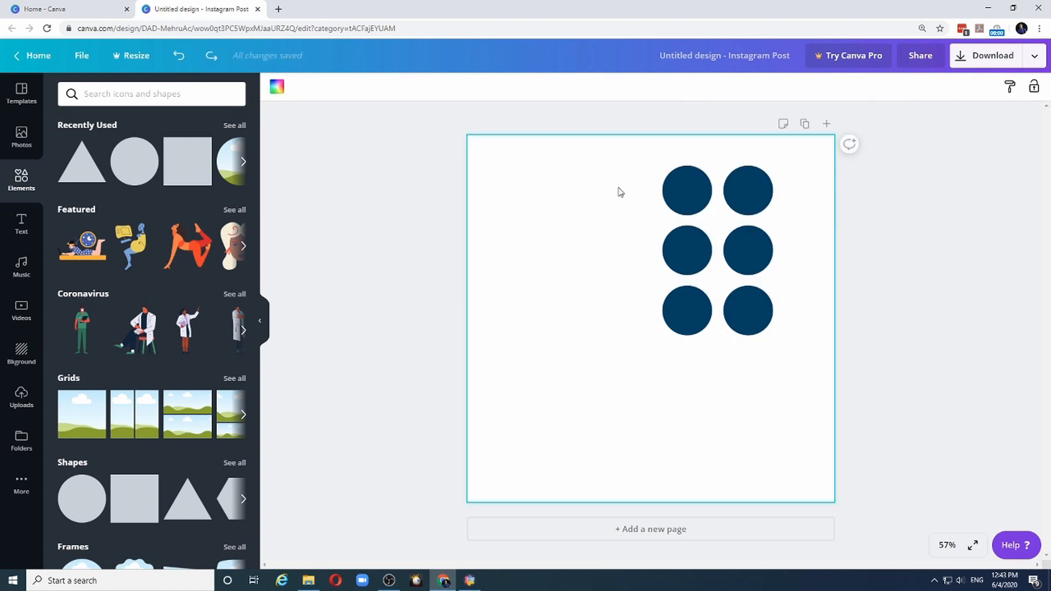
Step: Colour the top two circles navy 004165 and grey A9B2B1
left_click(687, 311)
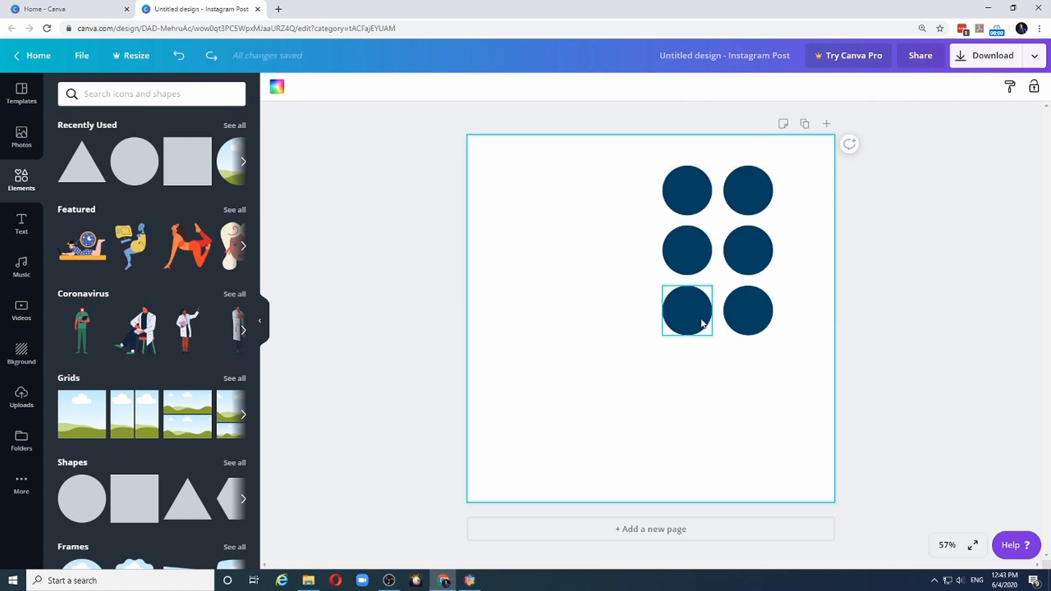
left_click(747, 190)
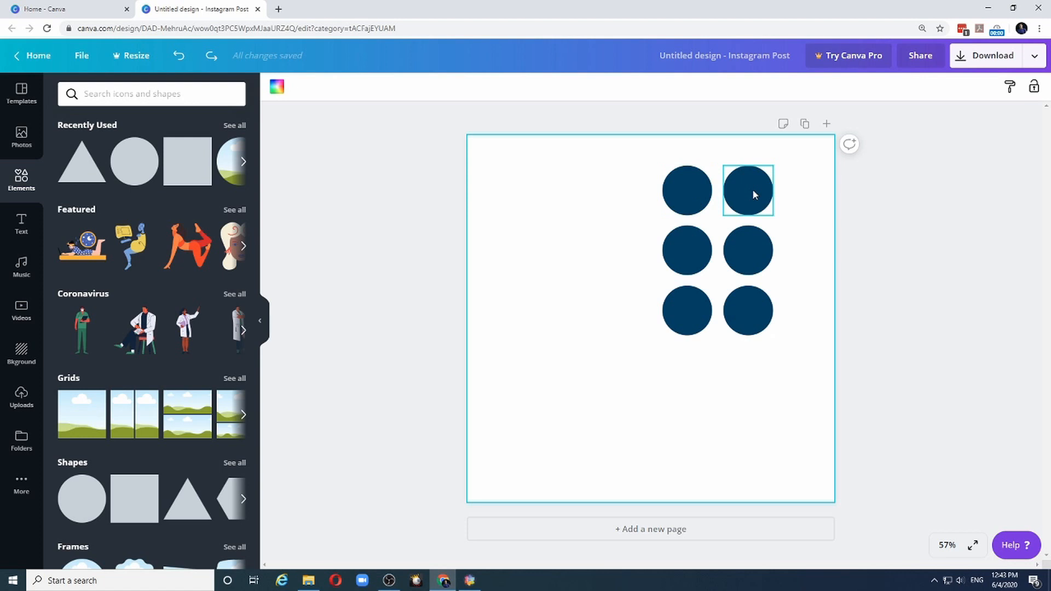
left_click(686, 191)
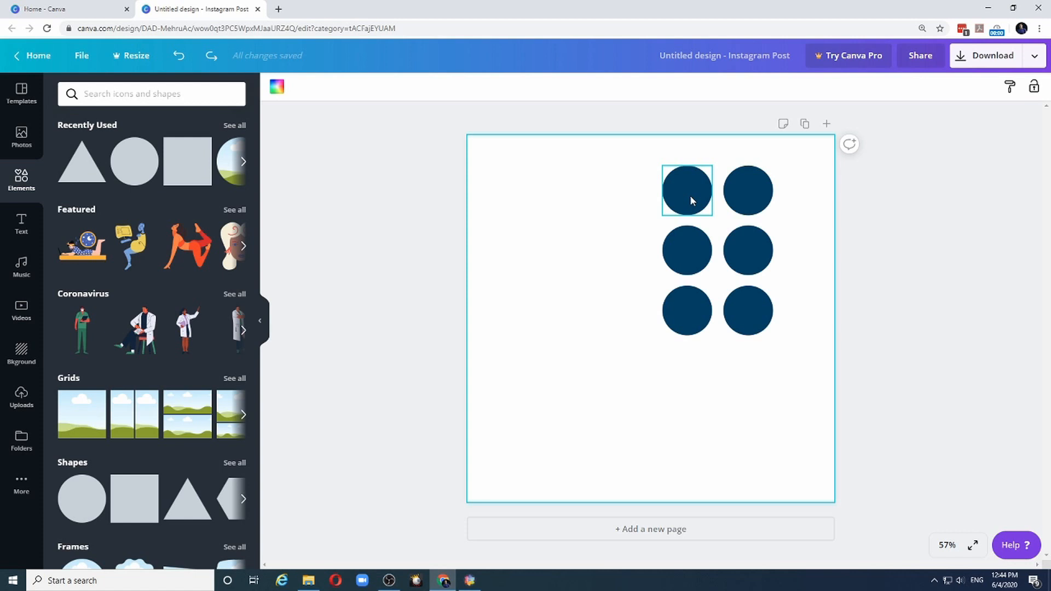
left_click(686, 190)
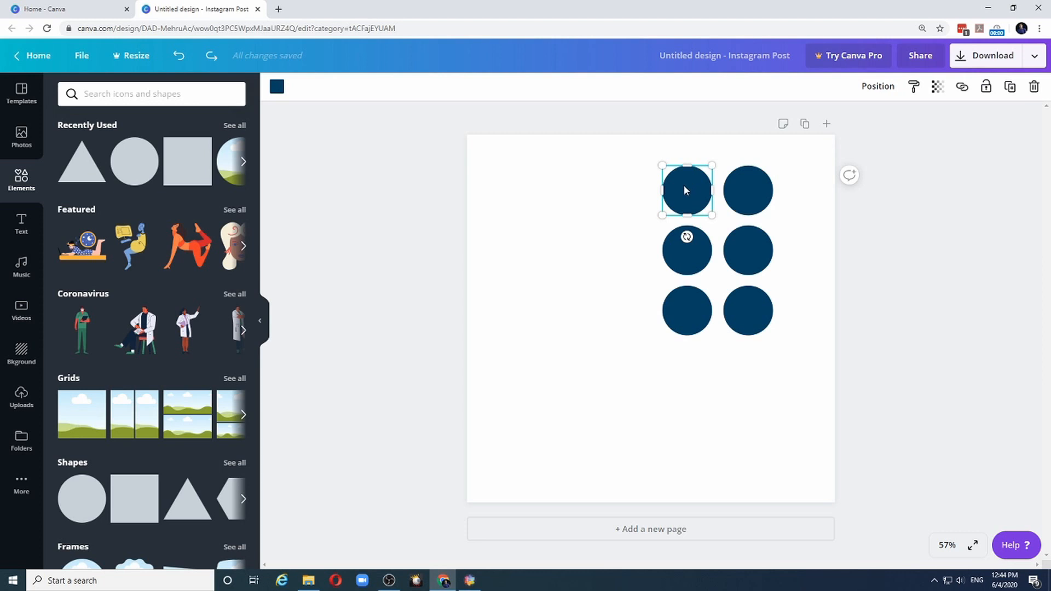
mouse_move(276, 86)
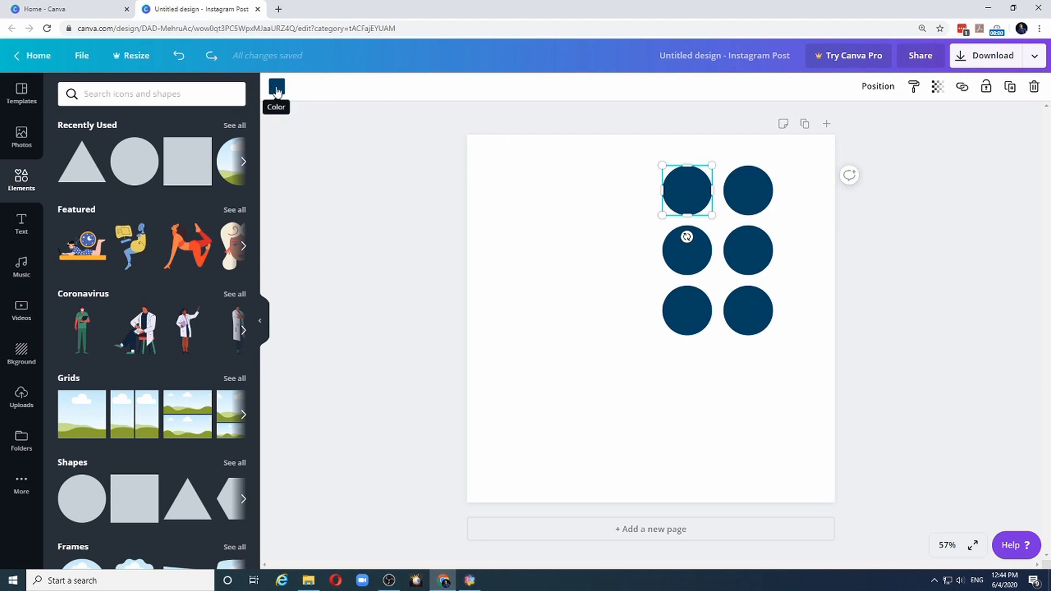
left_click(275, 86)
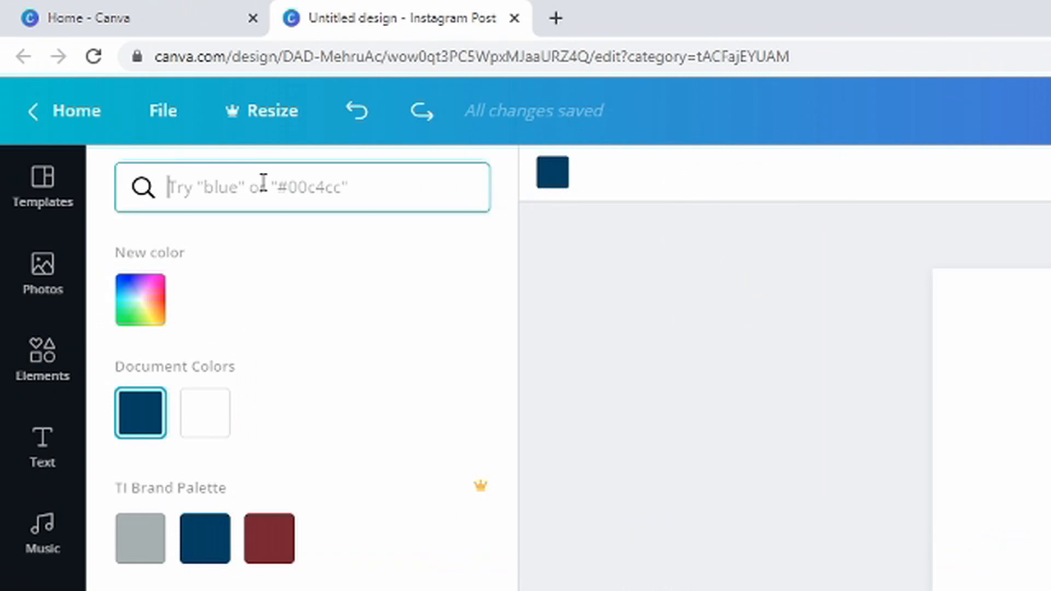
type("0")
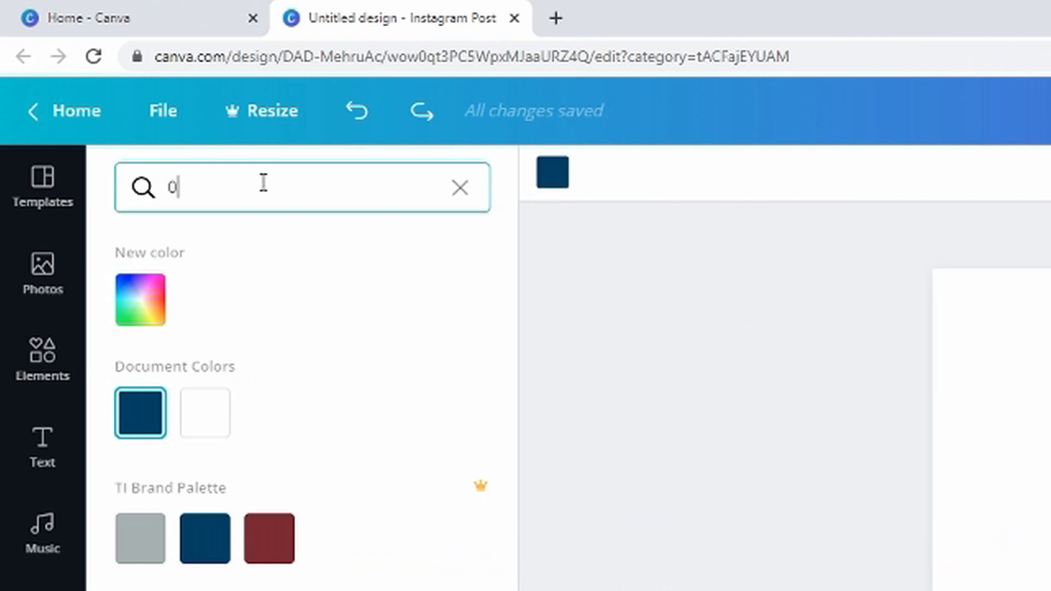
type("04165")
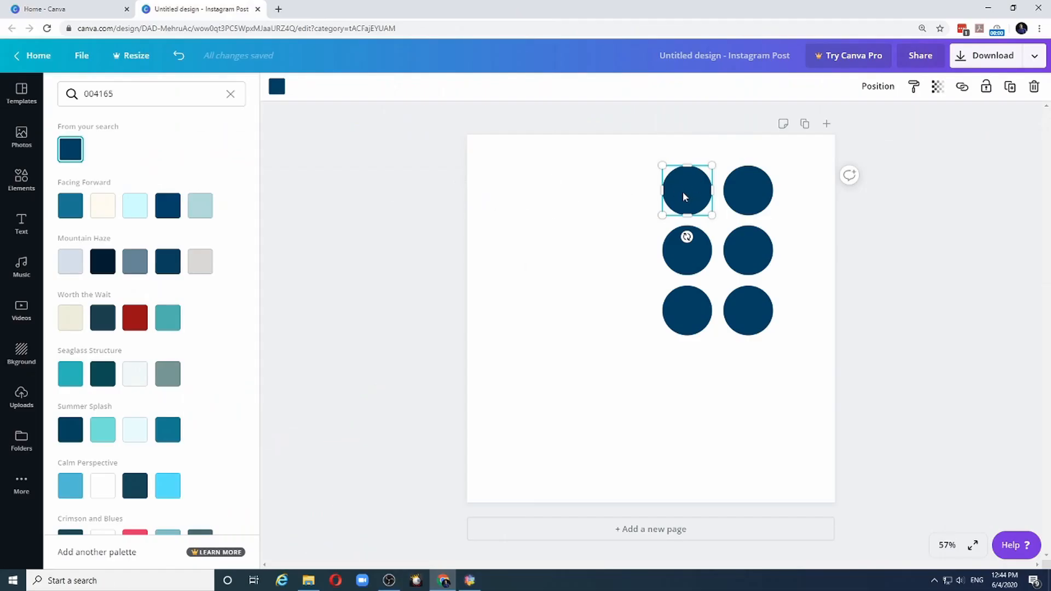
left_click(747, 190)
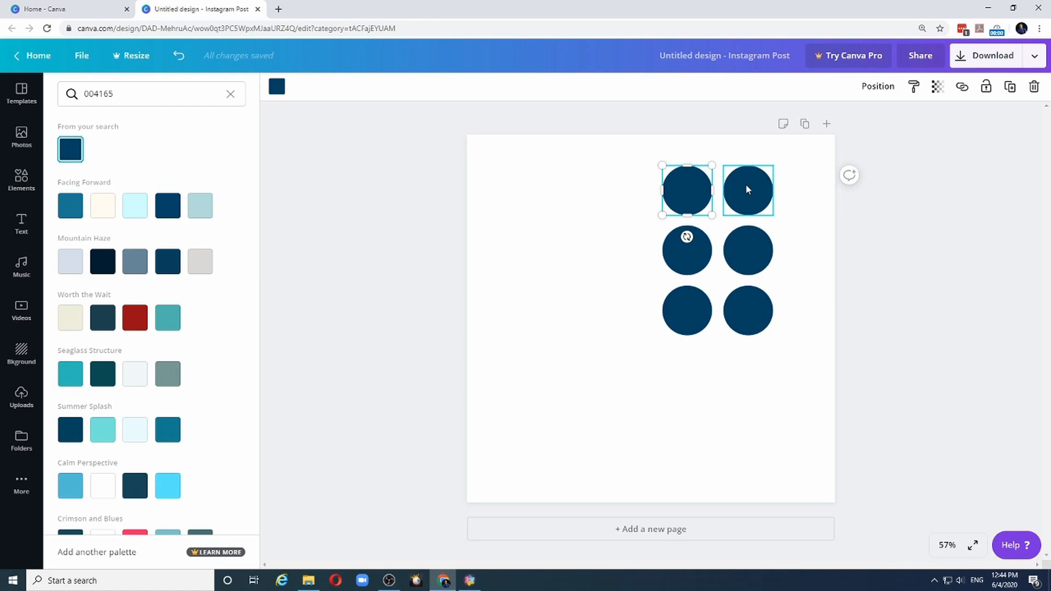
left_click(747, 191)
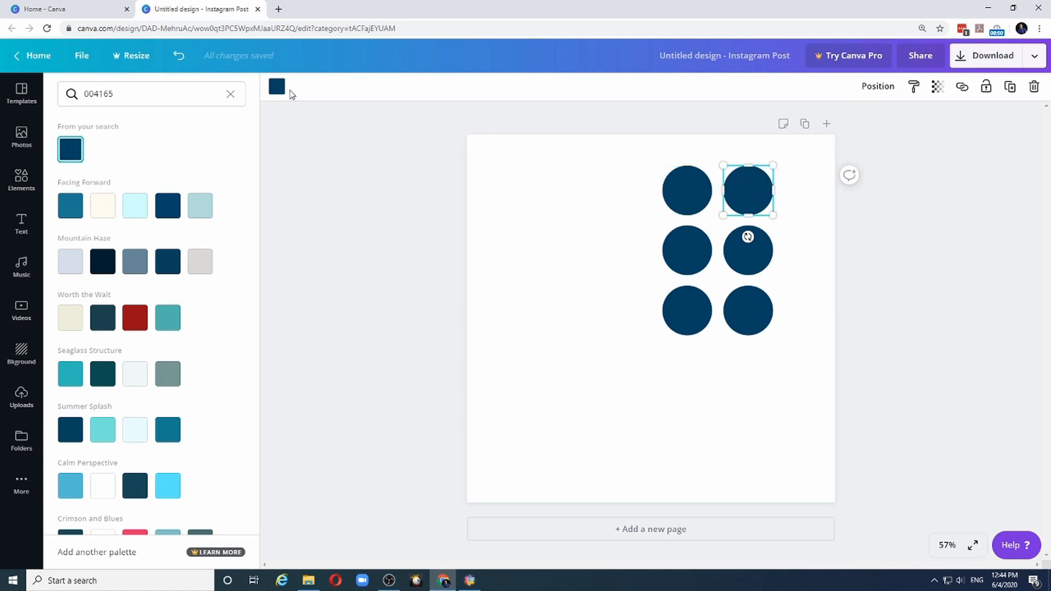
type("A9B2B1")
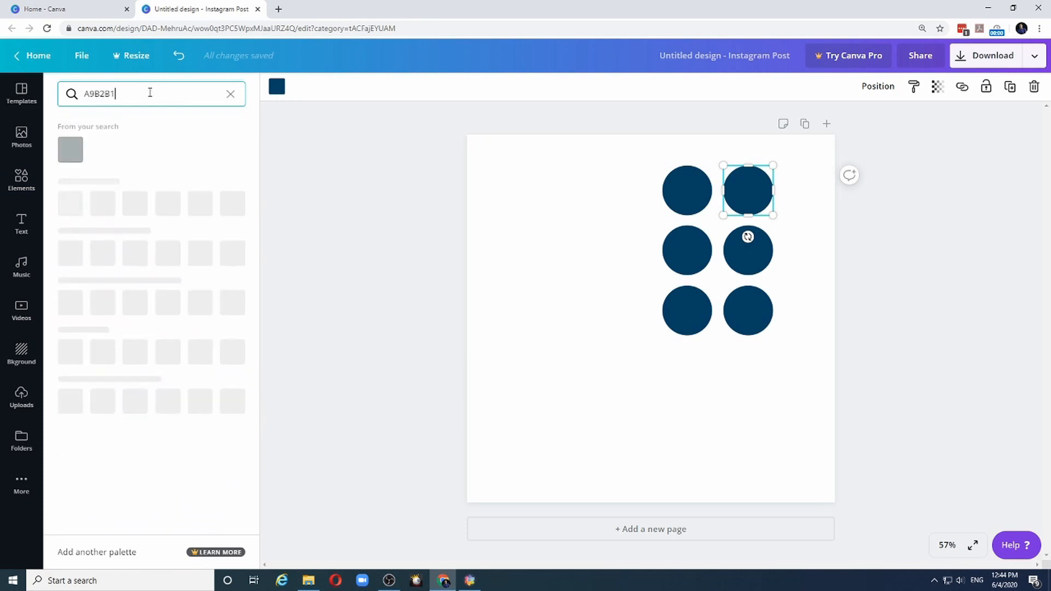
left_click(70, 150)
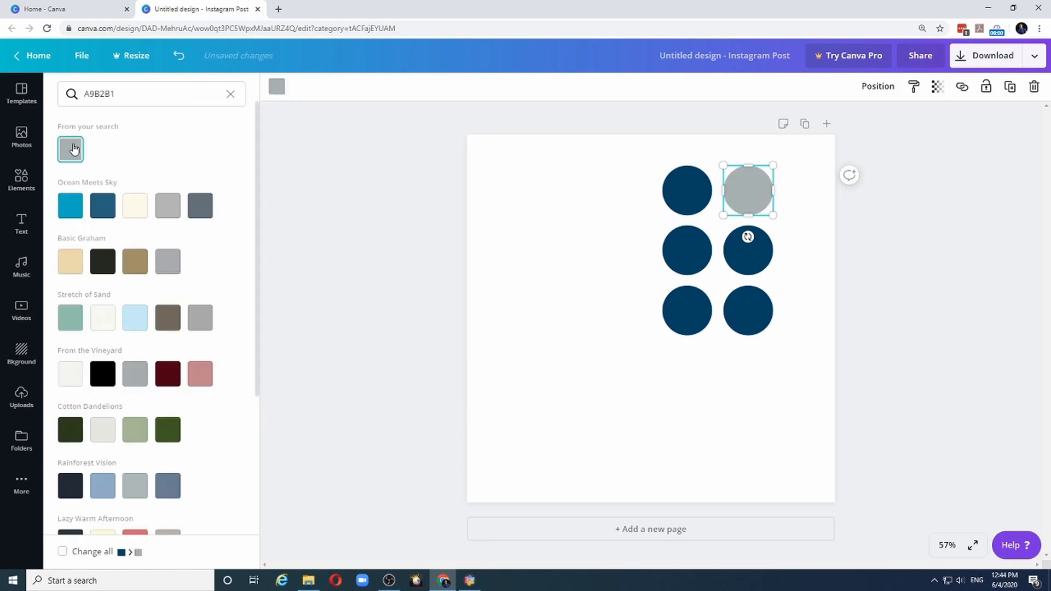
Step: Colour the remaining circles yellow F2DF74, maroon 772432, red CD202C and black 000000
left_click(686, 250)
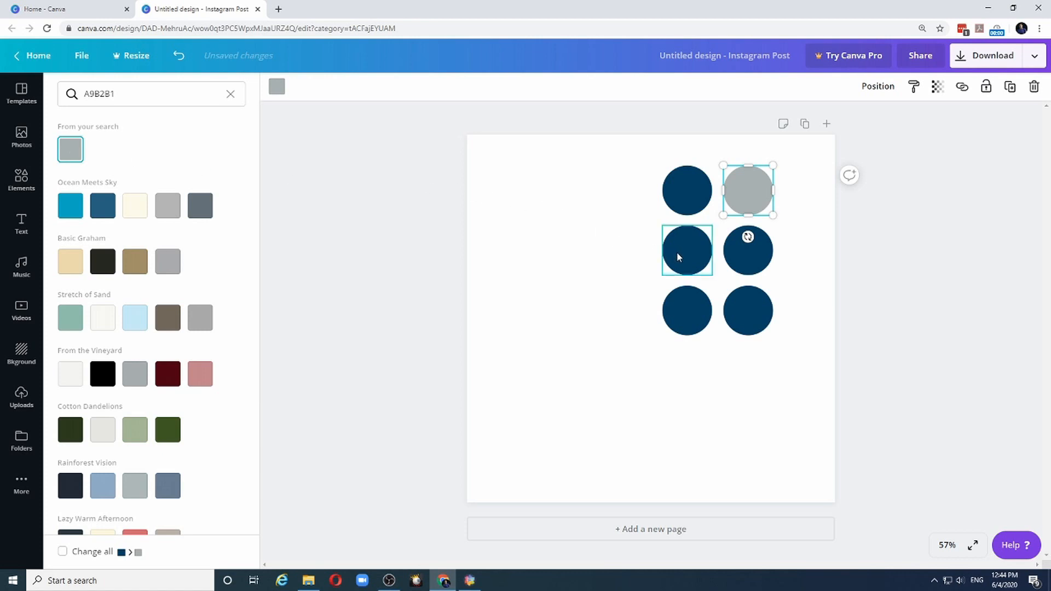
left_click(687, 251)
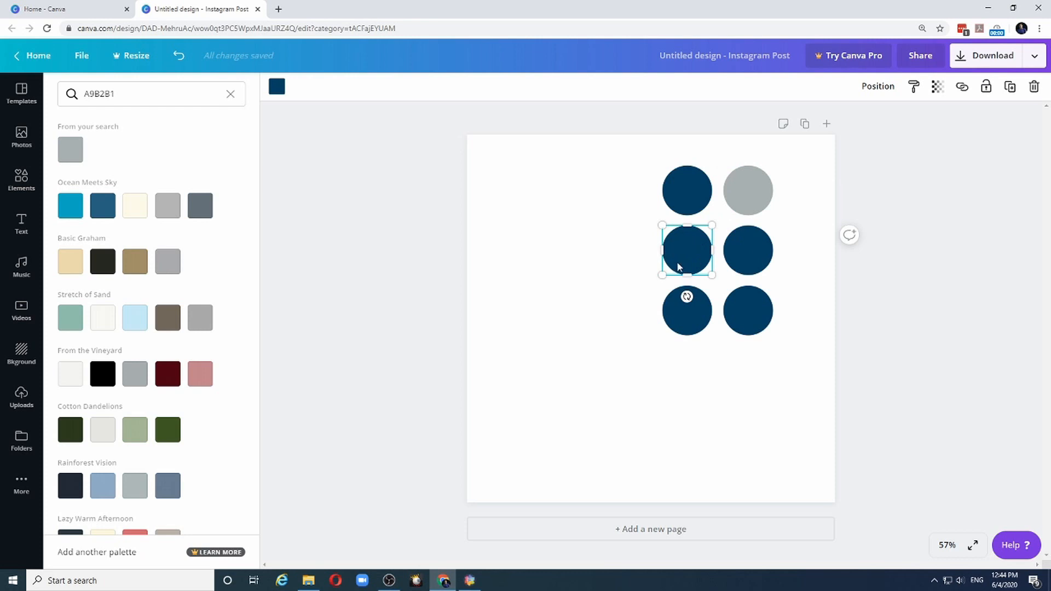
mouse_move(276, 86)
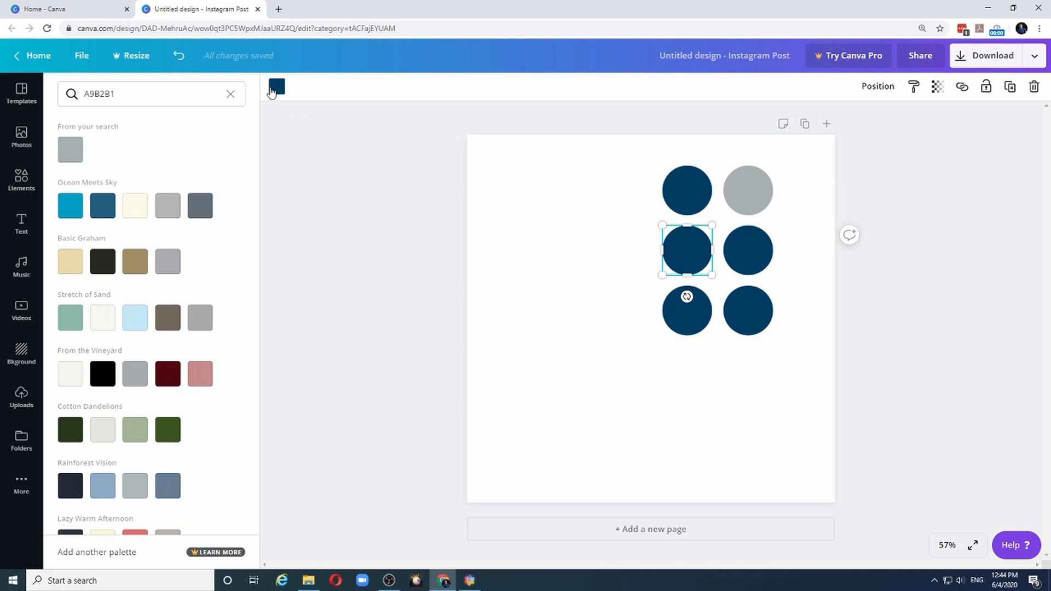
mouse_move(275, 86)
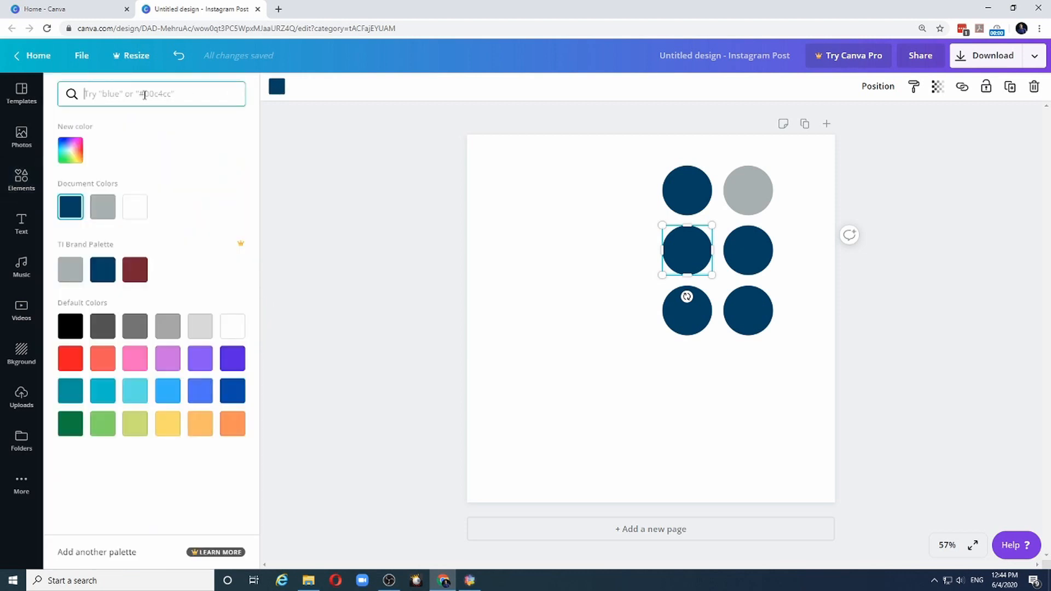
type("F2DF74")
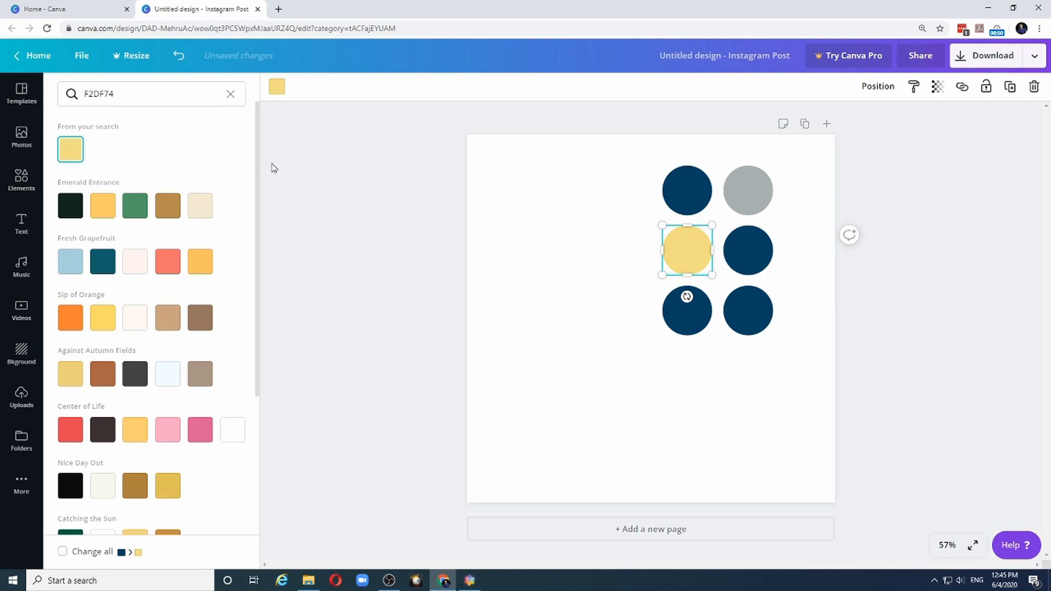
left_click(747, 250)
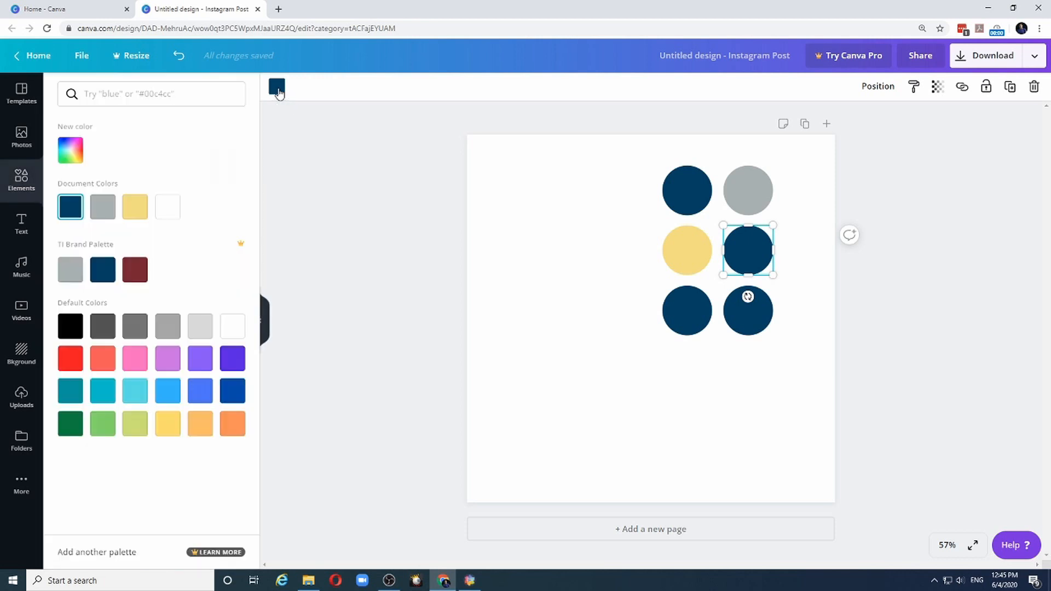
left_click(151, 94)
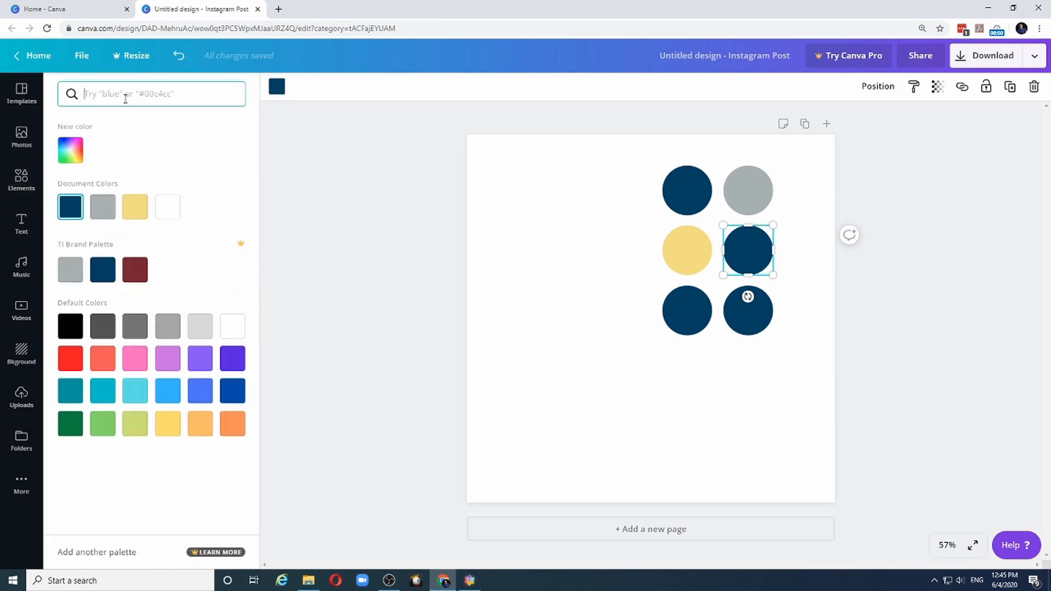
type("7")
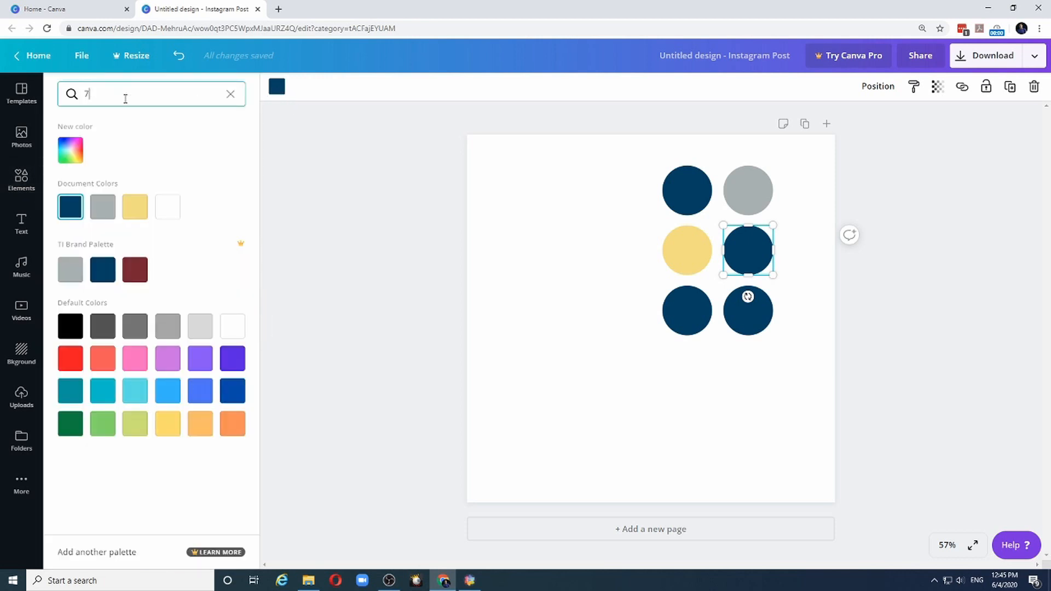
type("72432")
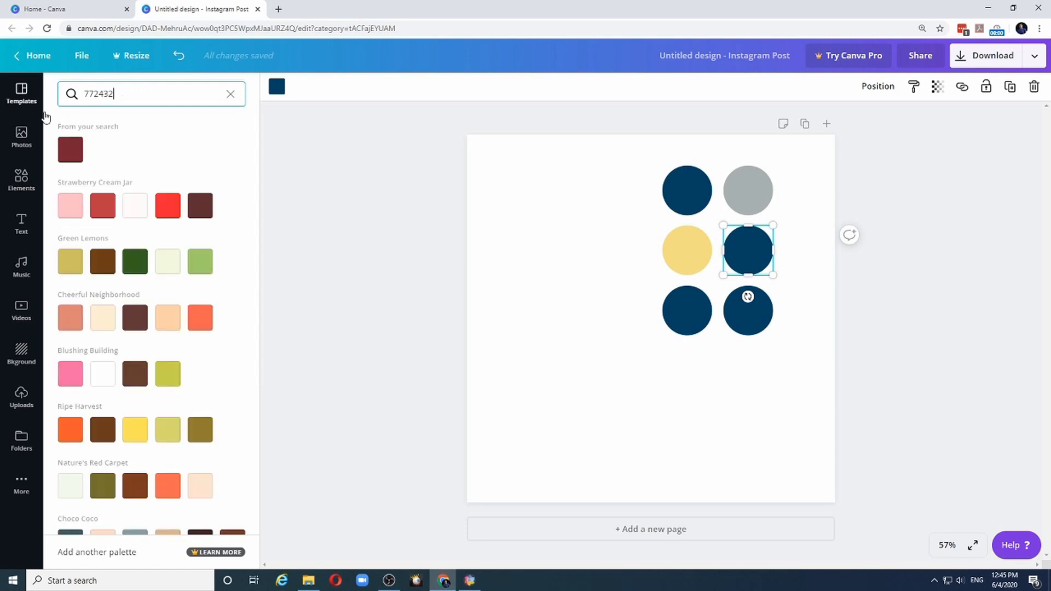
left_click(70, 149)
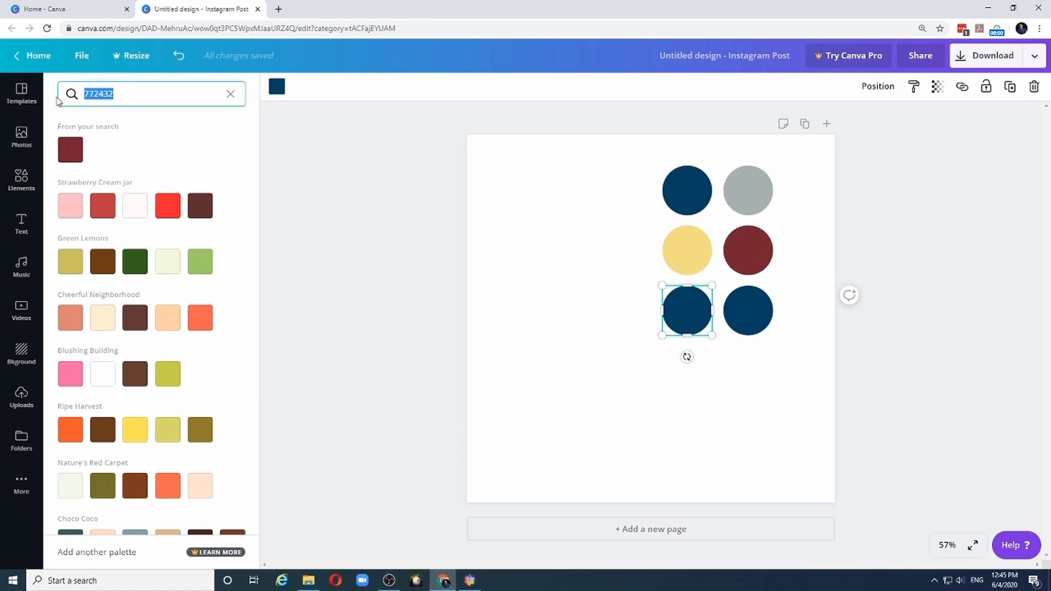
type("CD202C")
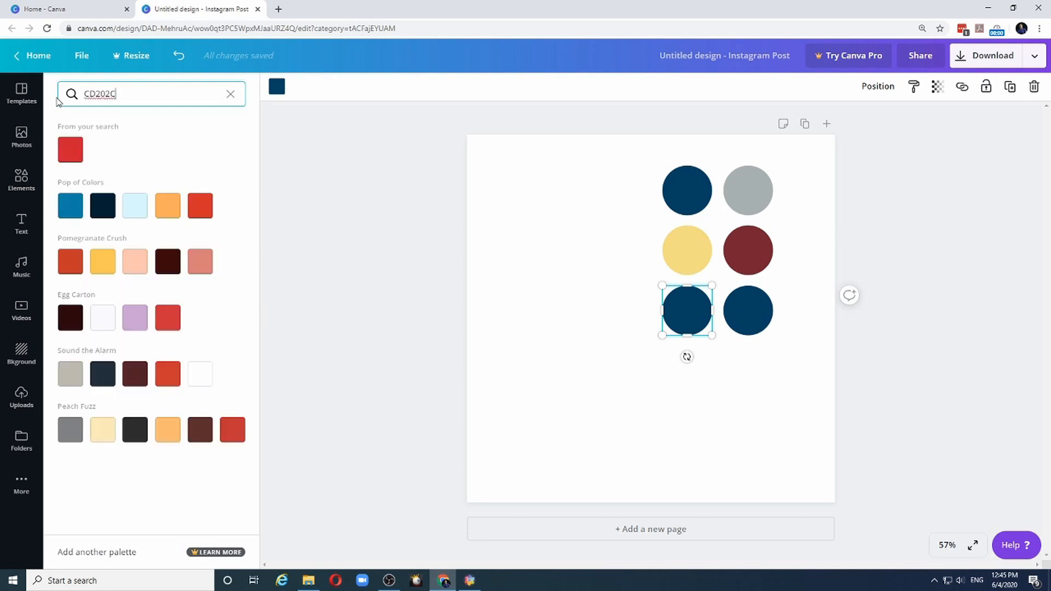
left_click(70, 149)
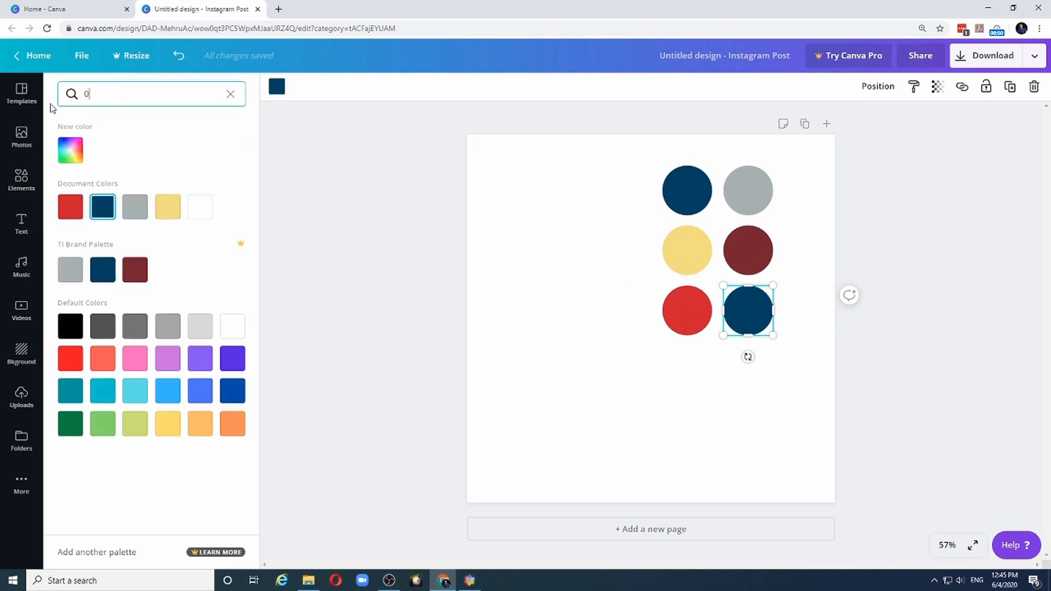
type("000")
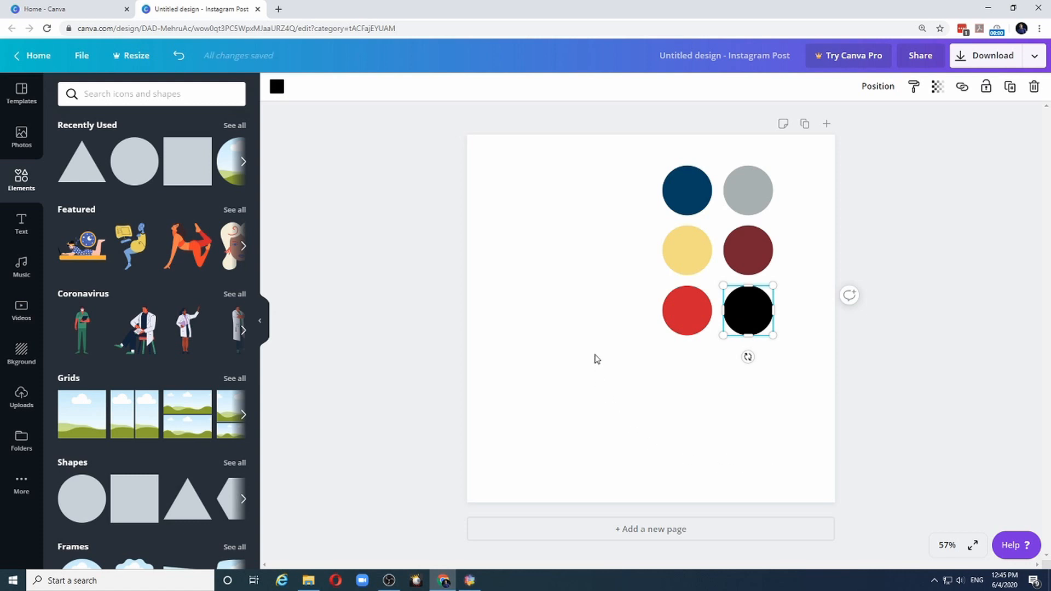
mouse_move(694, 449)
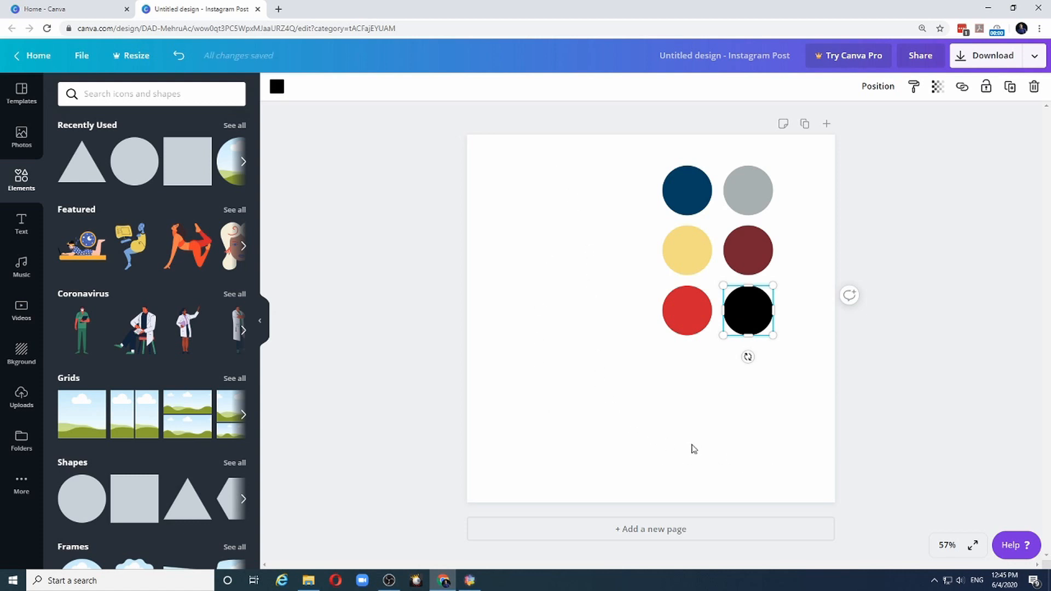
mouse_move(798, 156)
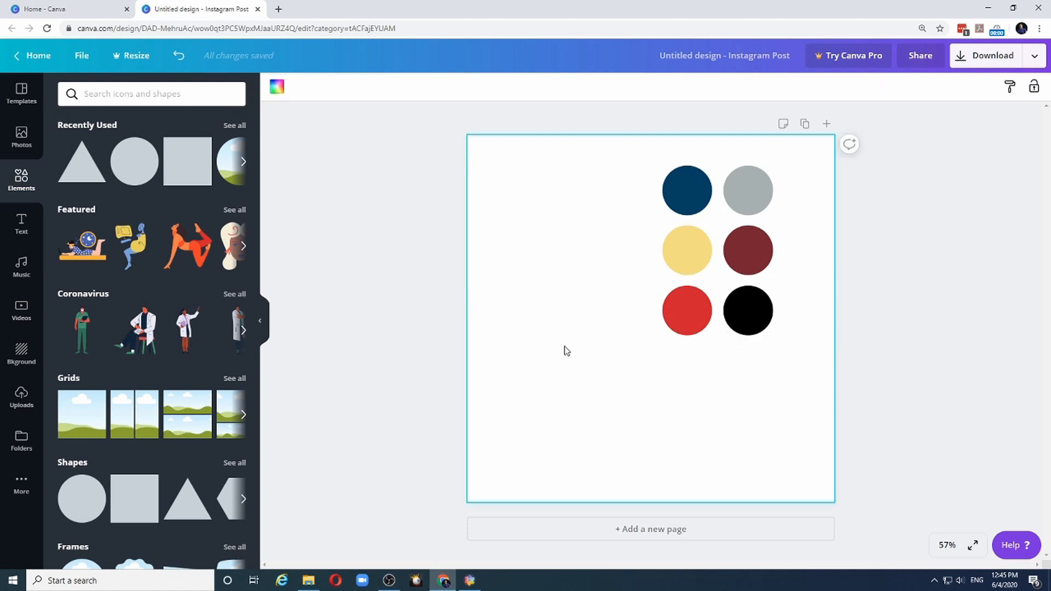
Step: Select all six colour circles and drag them into the top-right corner
left_click(746, 250)
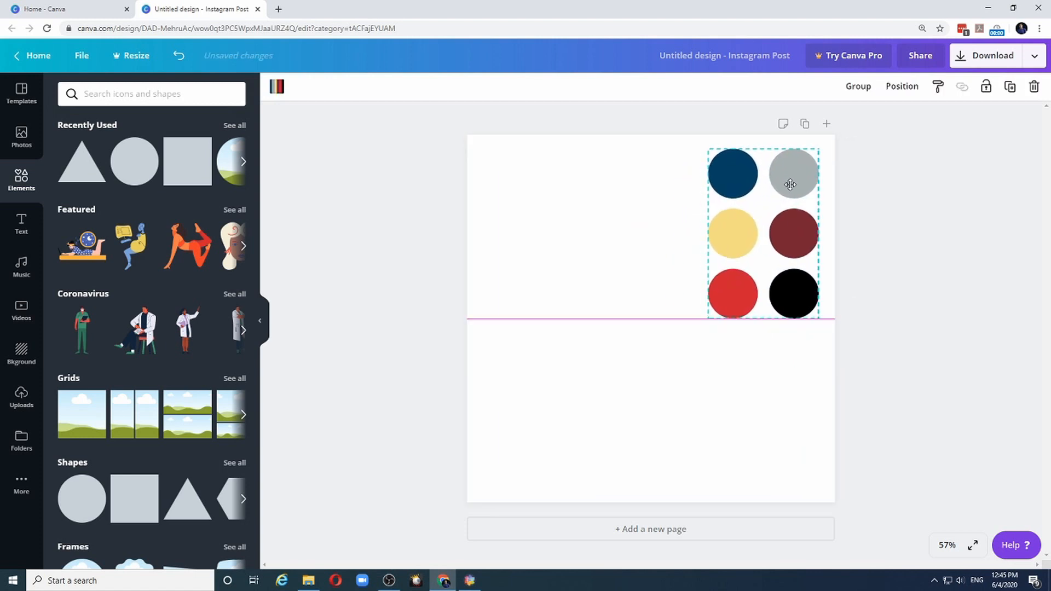
left_click(630, 358)
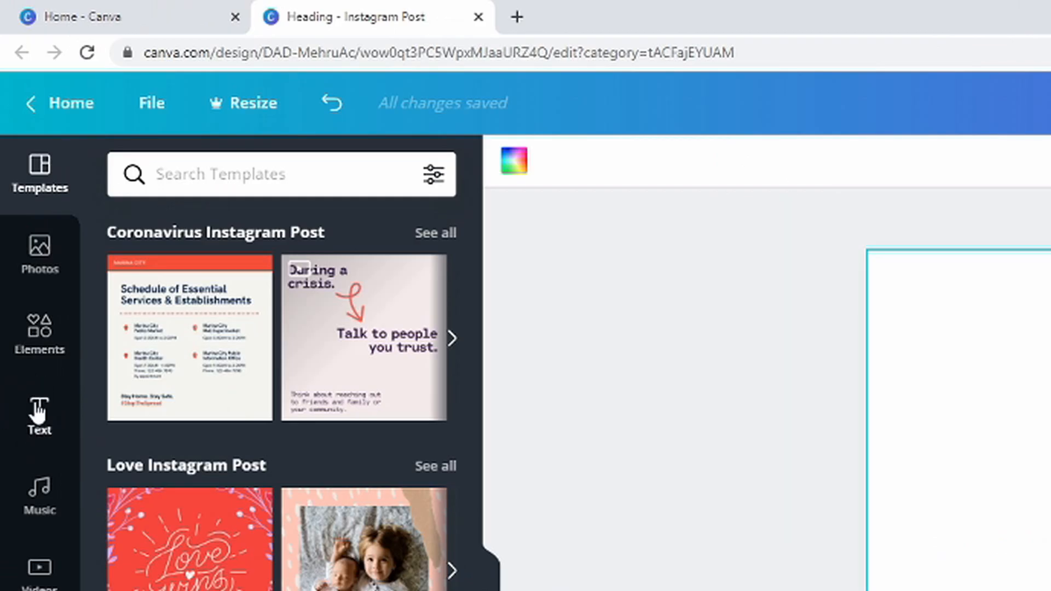
Step: Add a heading, set it to Montserrat Extra-Bold, and make it read 'Heading'
left_click(39, 415)
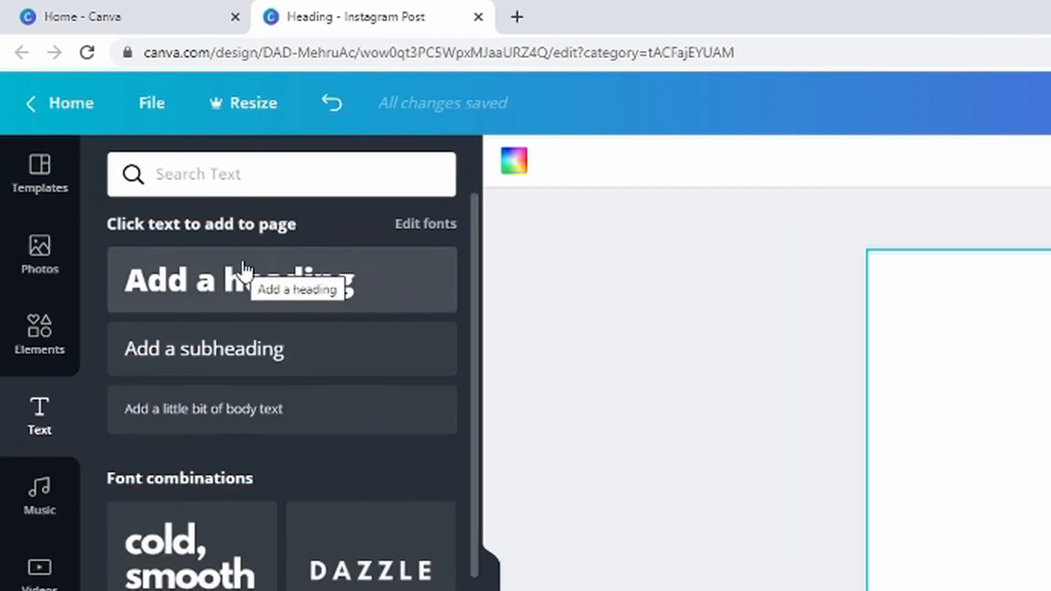
mouse_move(305, 362)
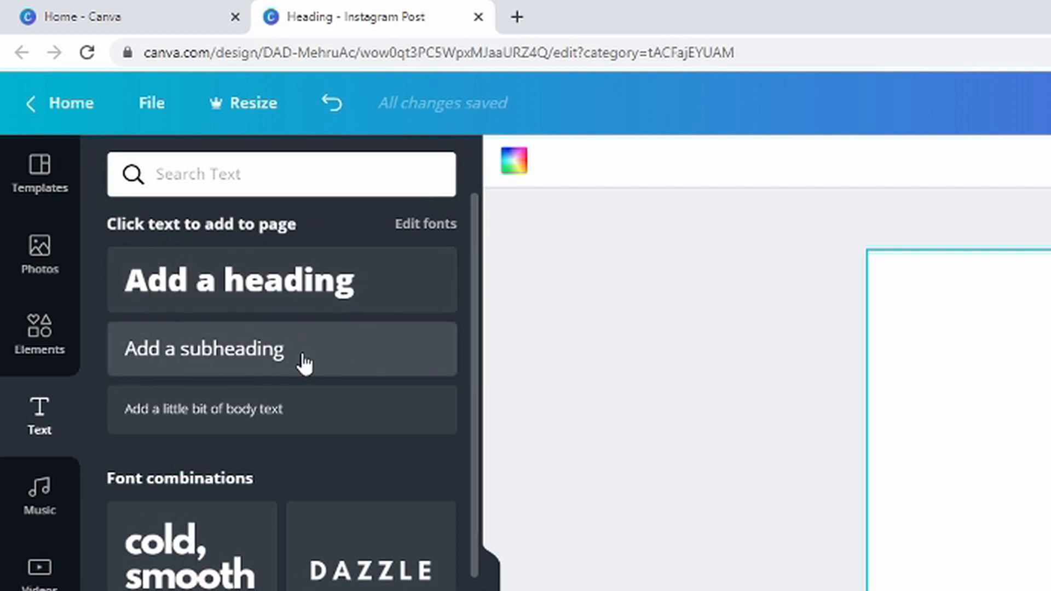
mouse_move(278, 429)
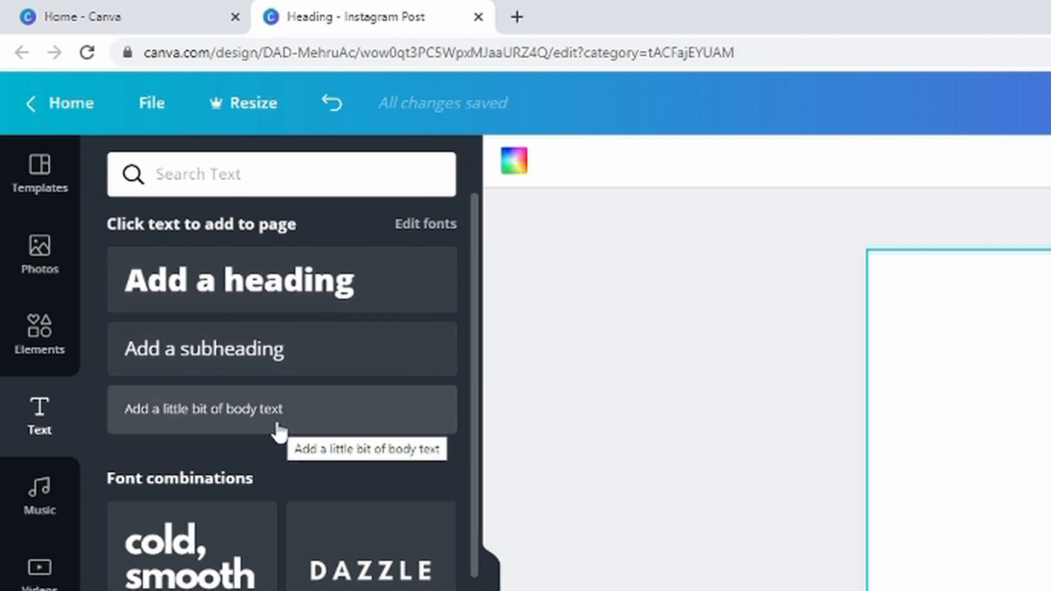
mouse_move(173, 298)
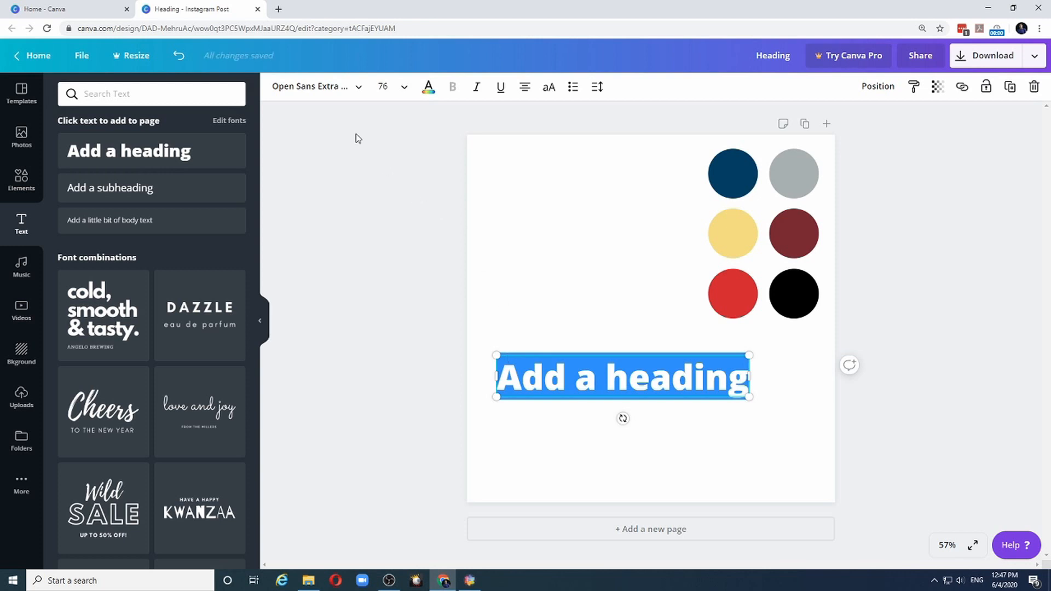
mouse_move(294, 76)
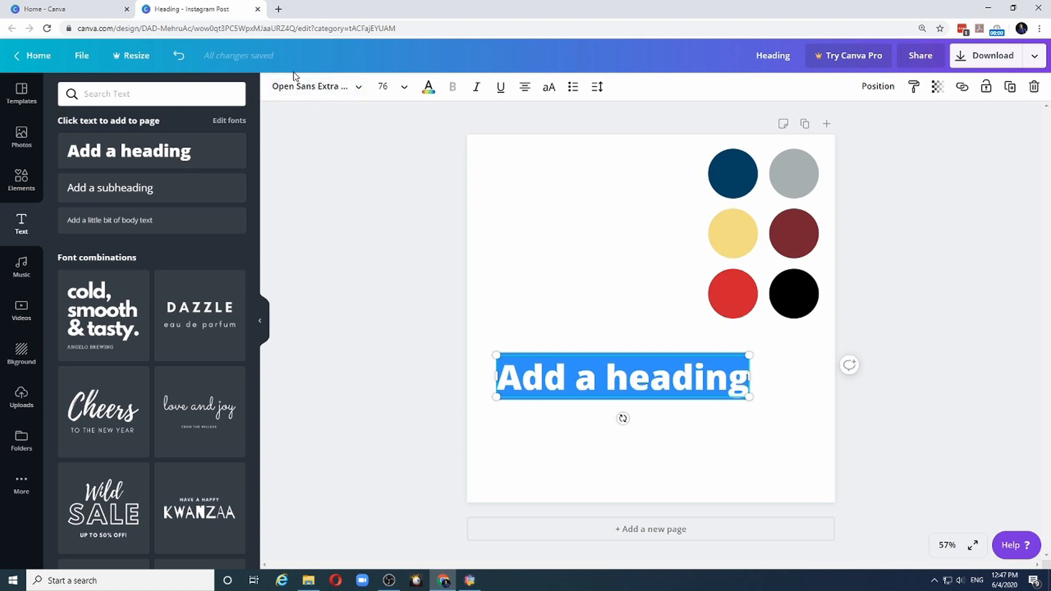
mouse_move(352, 87)
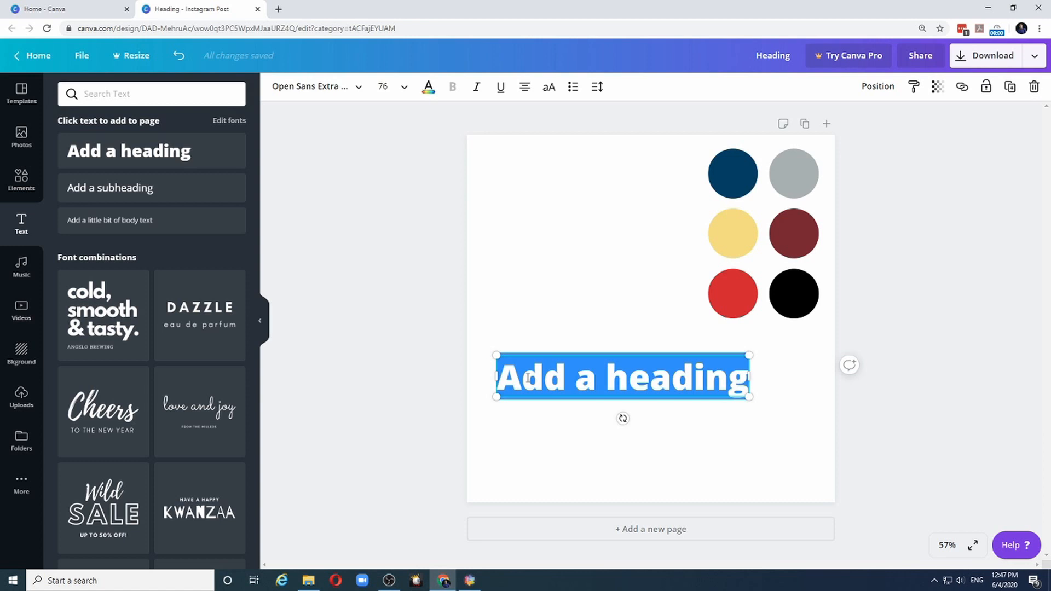
left_click(312, 86)
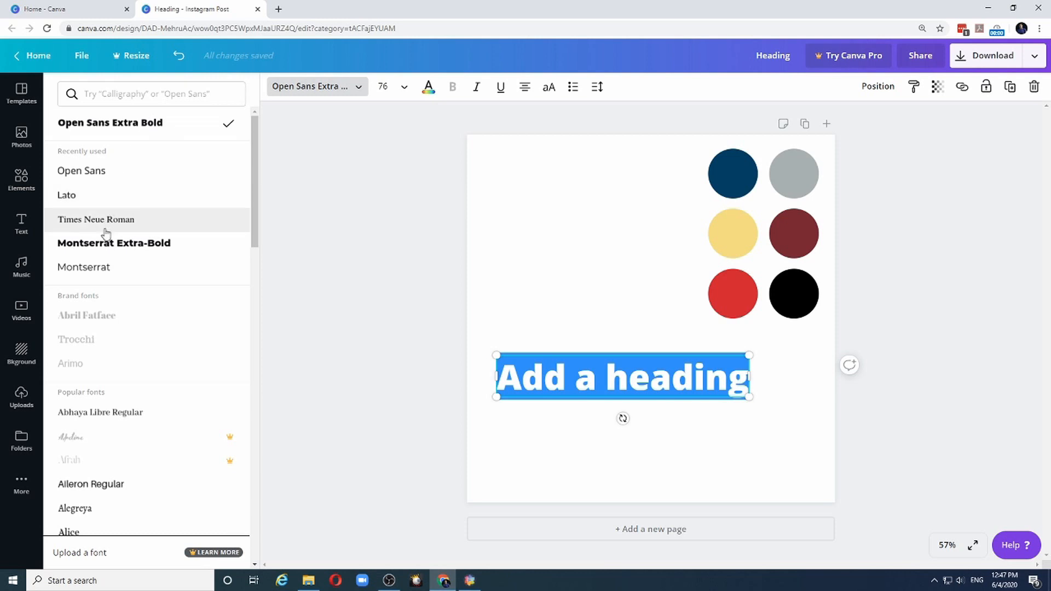
mouse_move(104, 250)
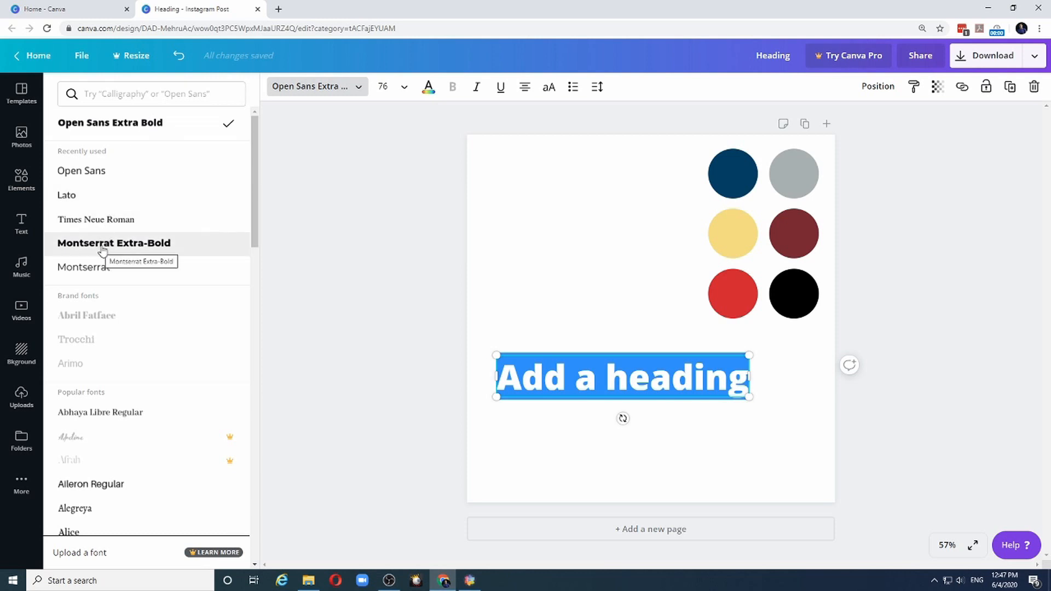
left_click(113, 243)
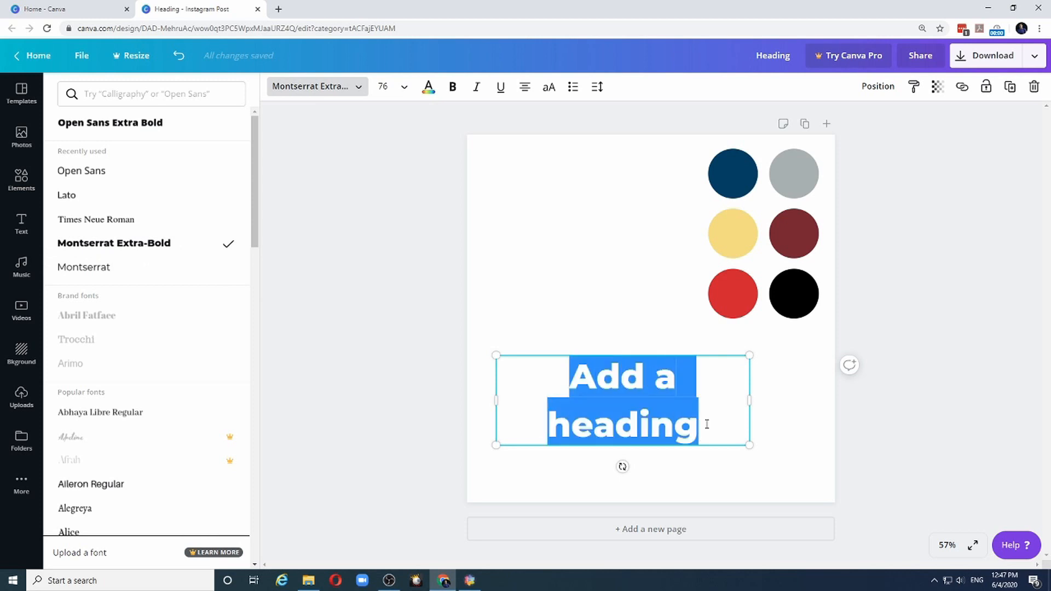
type("Heading")
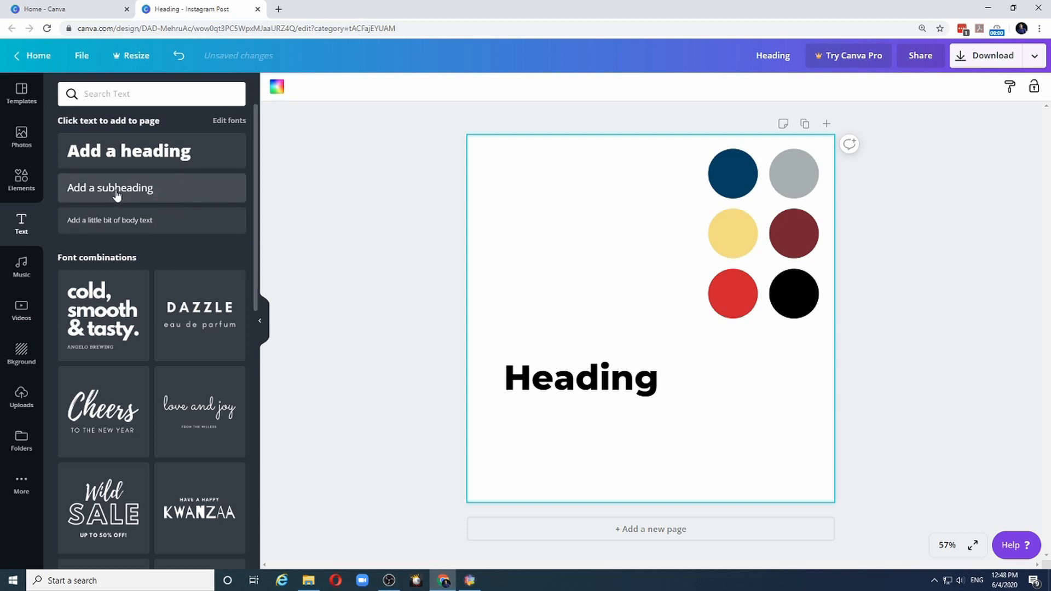
Step: Add a subheading, set it to Times Neue Roman, and retype it as 'Sub-Headings'
left_click(110, 188)
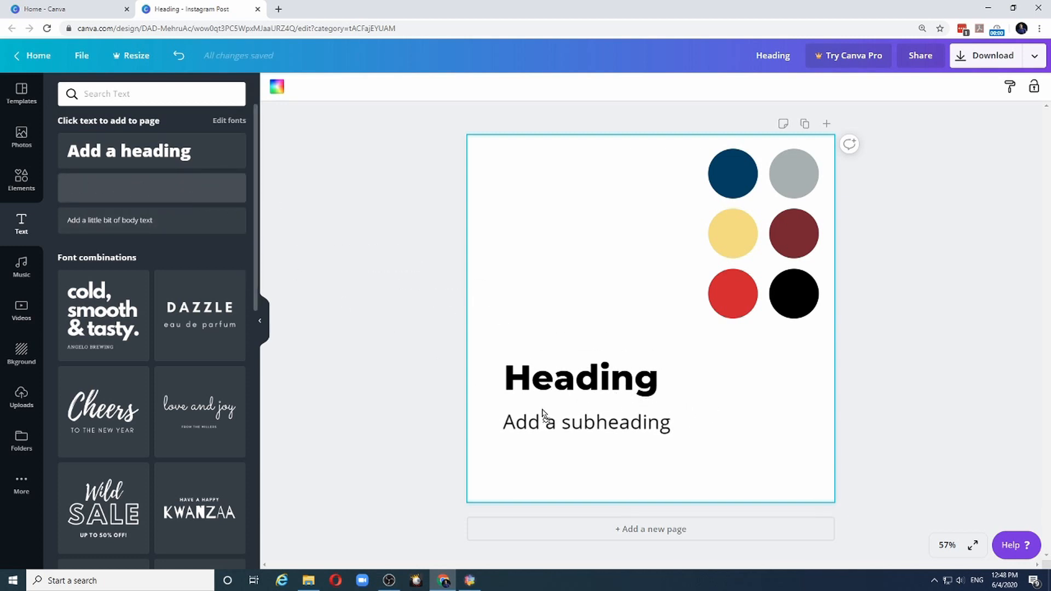
double_click(585, 422)
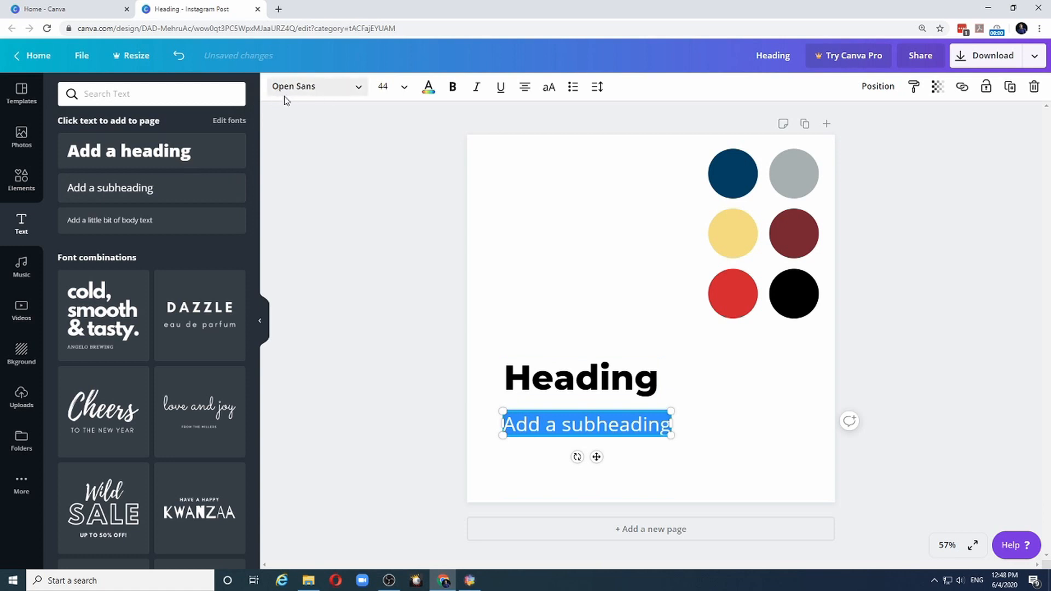
mouse_move(310, 97)
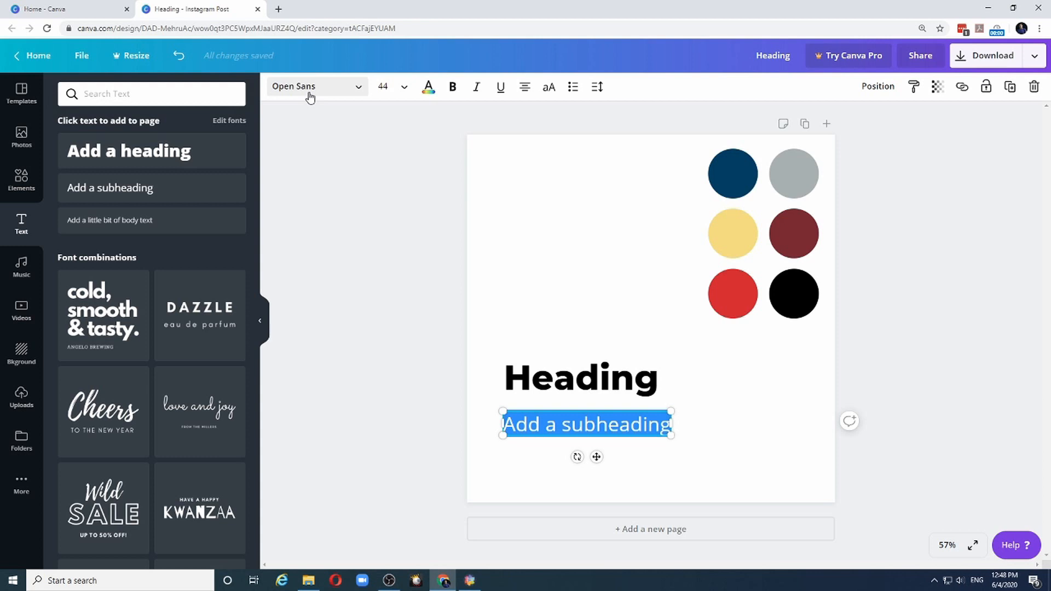
mouse_move(362, 90)
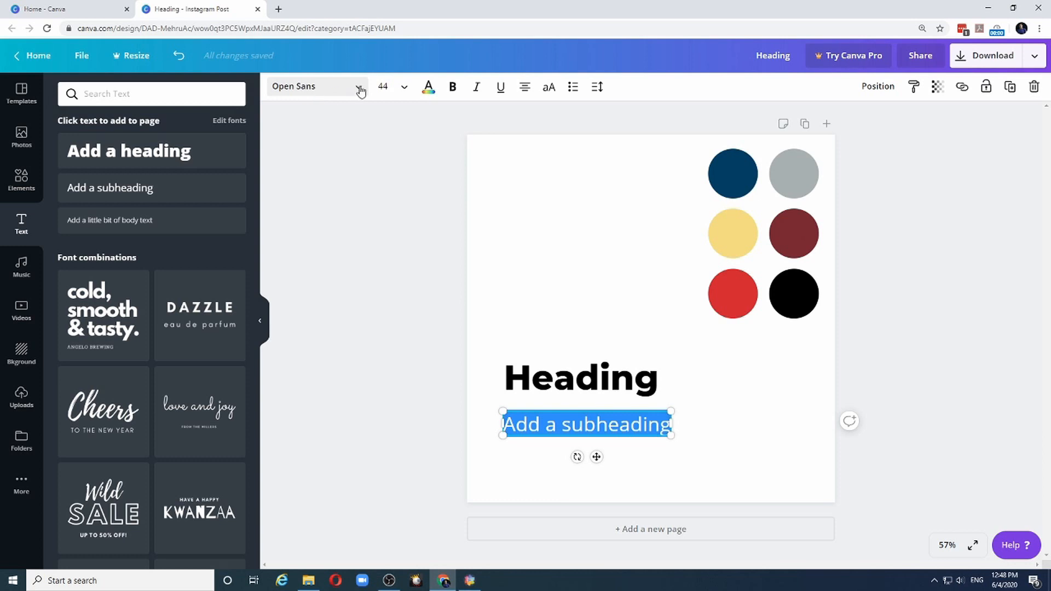
left_click(317, 87)
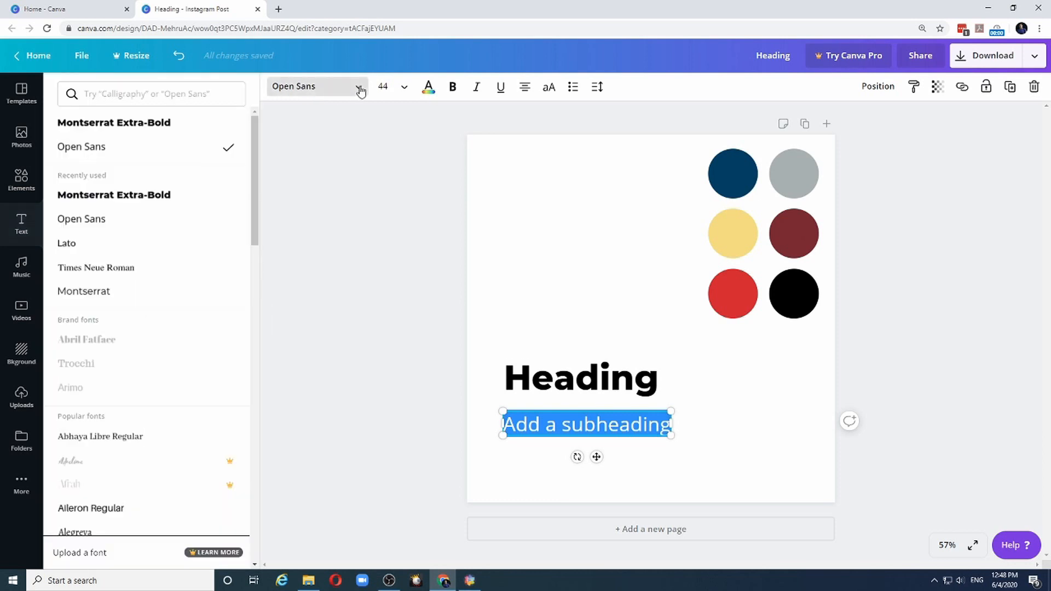
left_click(151, 94)
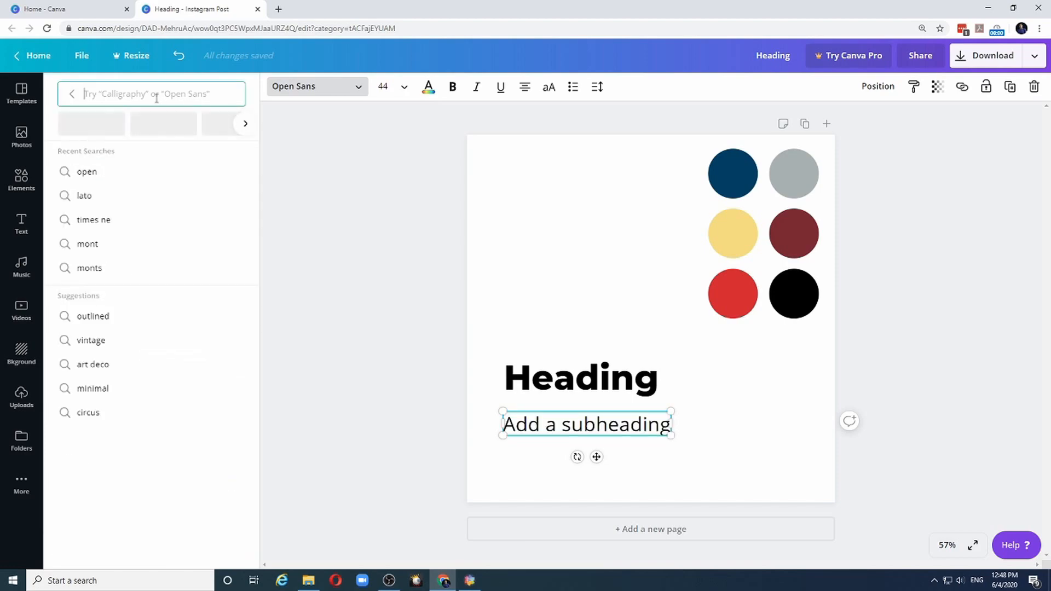
type("times")
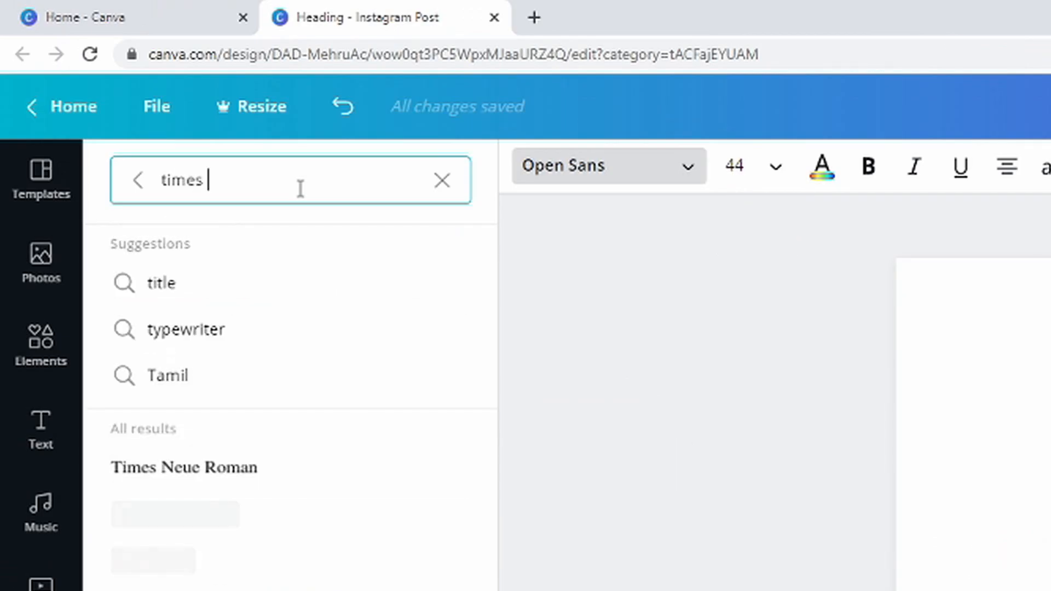
type("n")
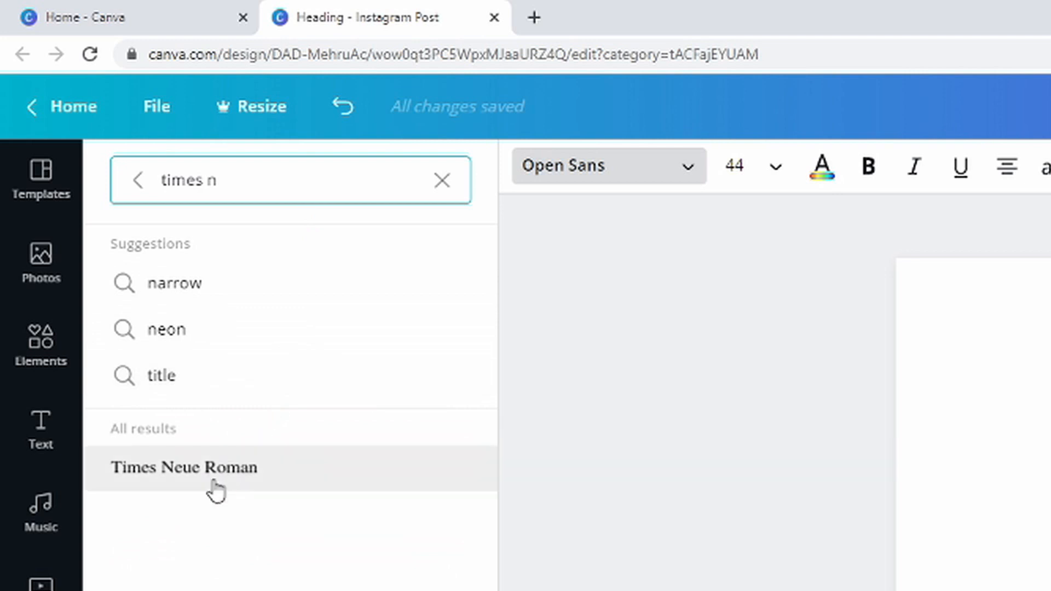
left_click(183, 467)
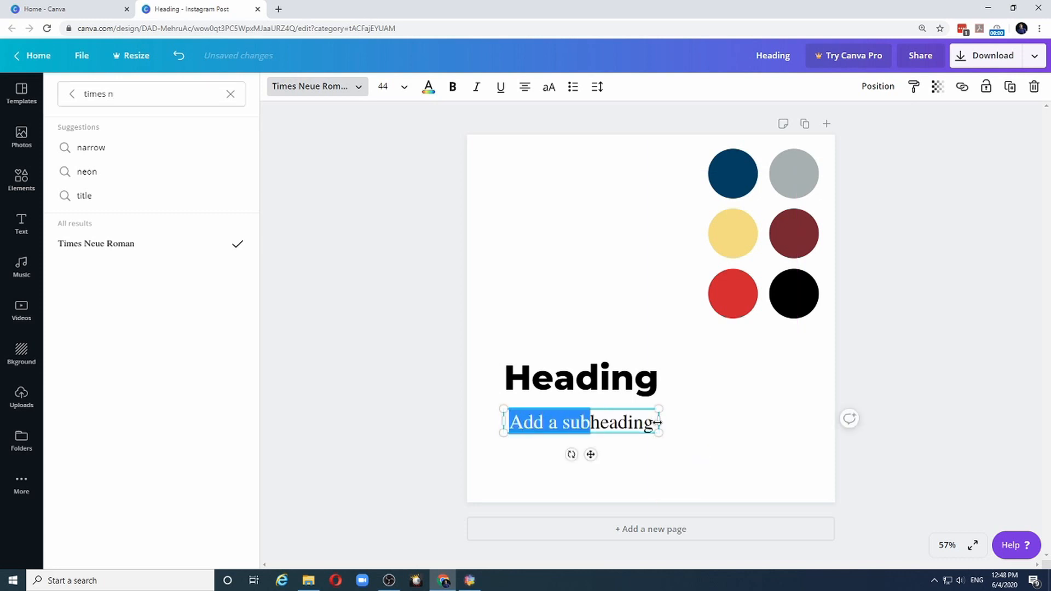
type("S")
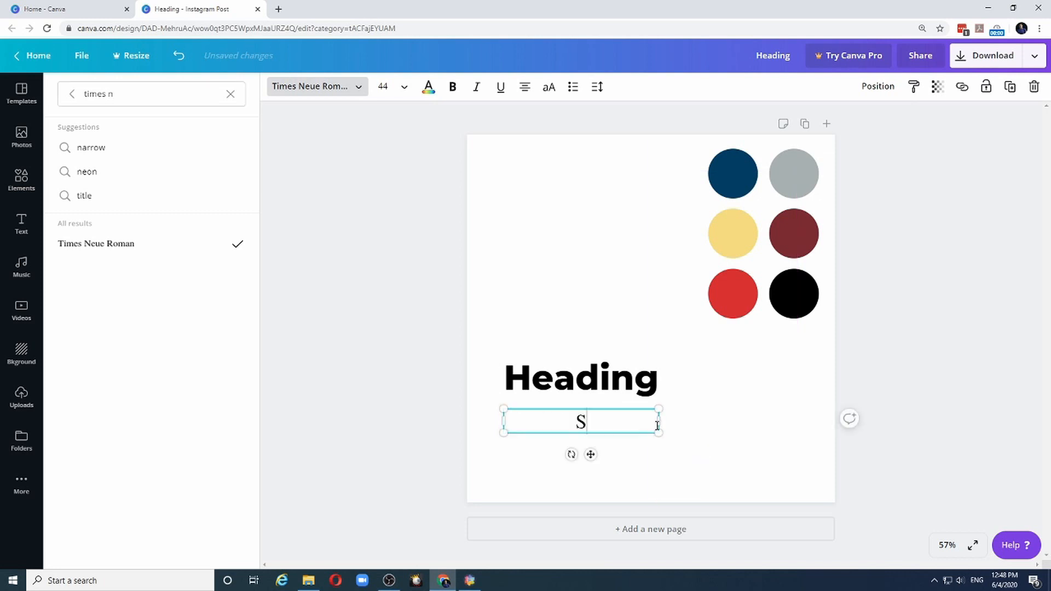
type("ub-Headings")
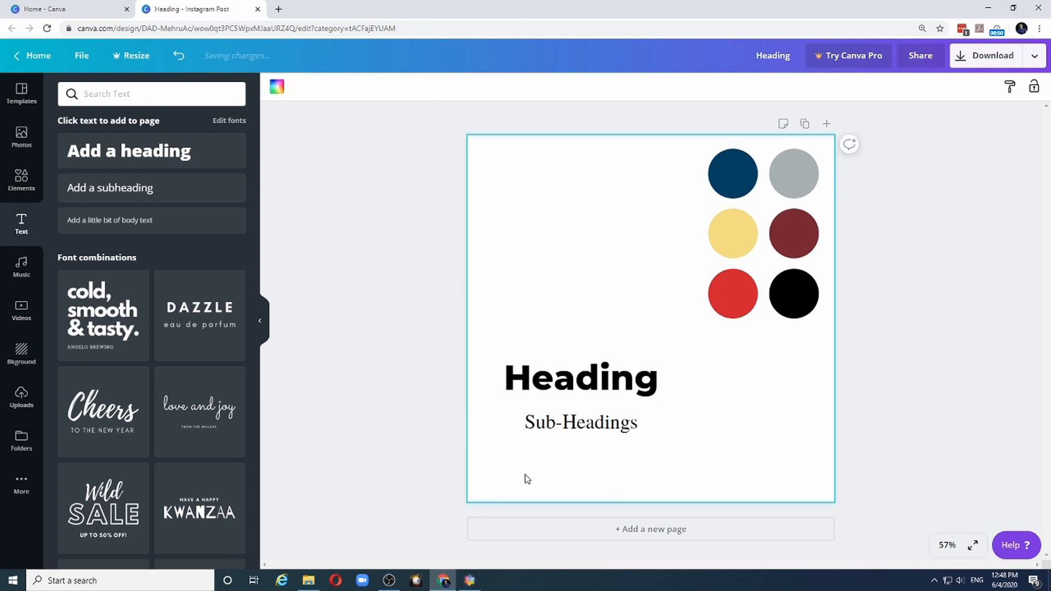
mouse_move(110, 221)
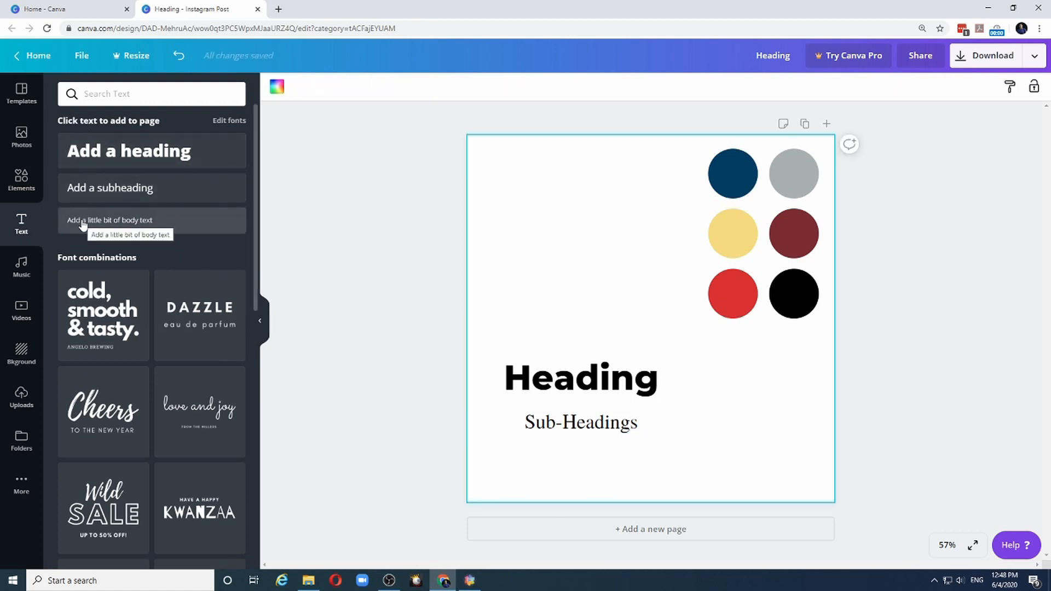
Step: Add the 'Add a little bit of body text' line and set it in Lato
left_click(151, 221)
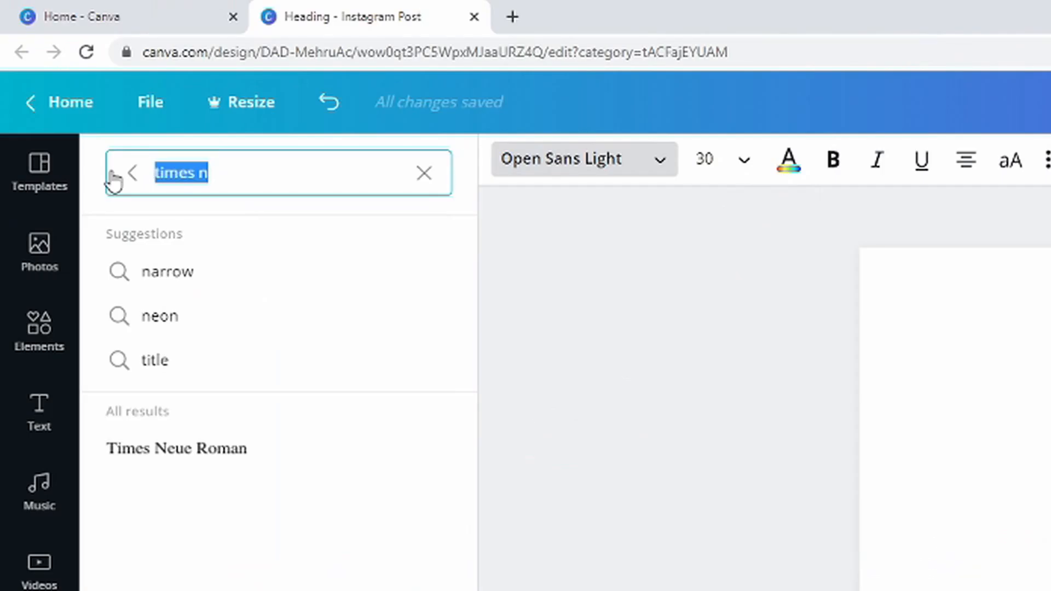
type("lato")
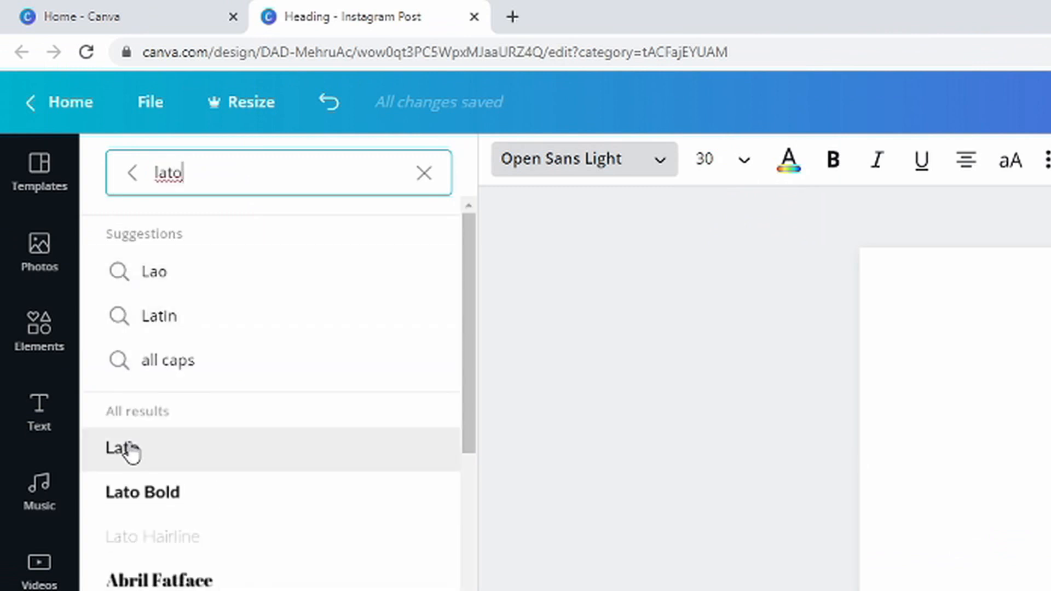
left_click(121, 449)
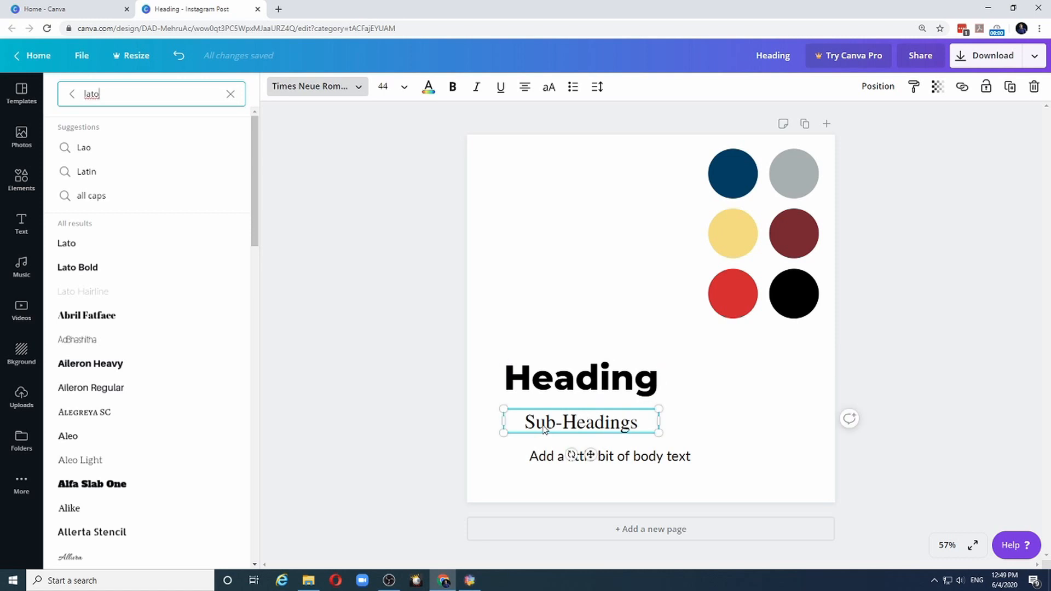
left_click(609, 456)
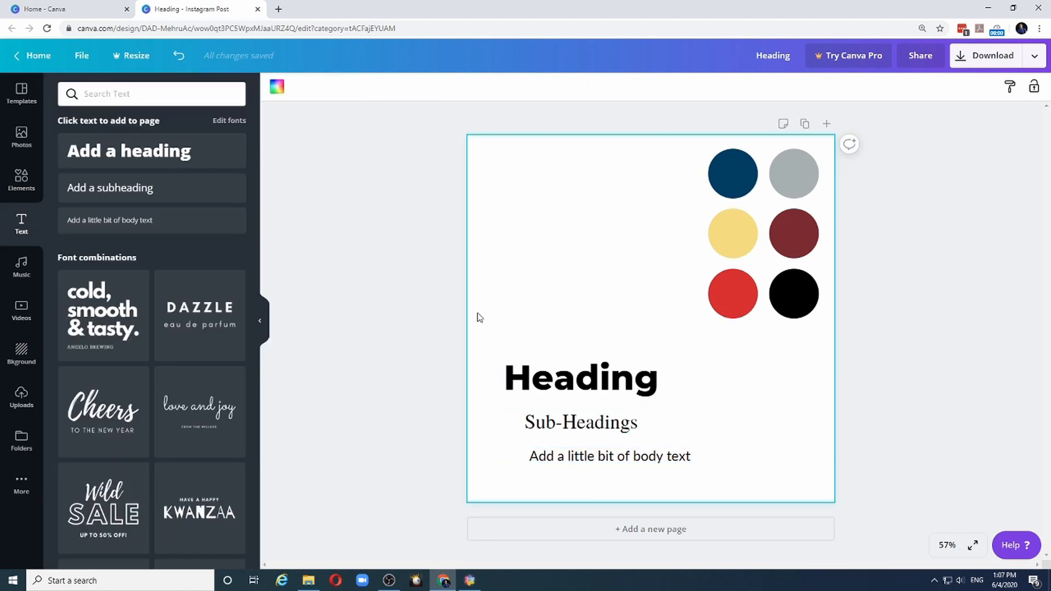
Step: Left-align the heading, subheading and body text to a shared edge
left_click(581, 376)
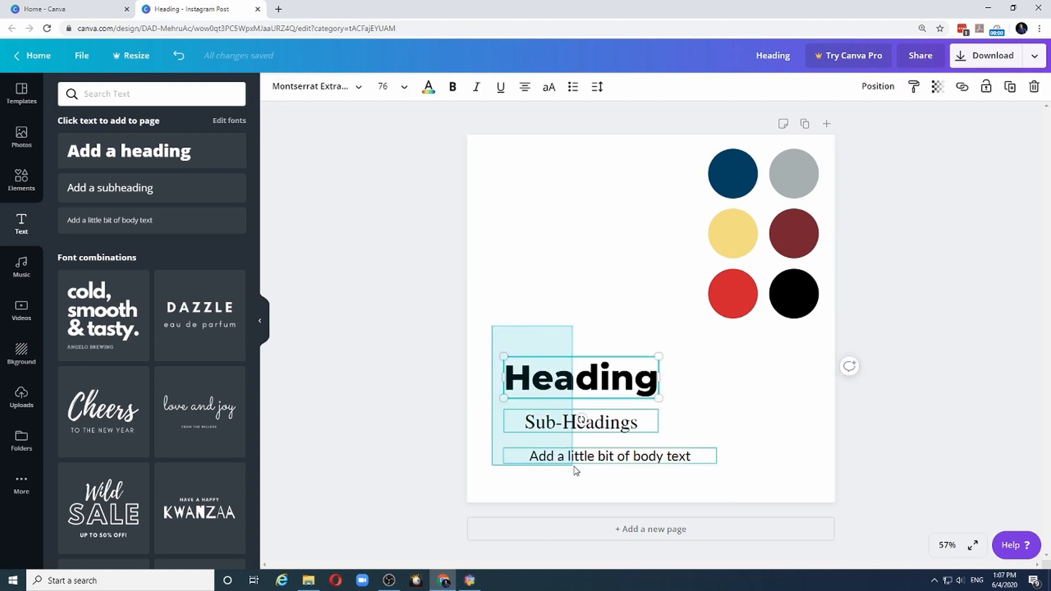
left_click(878, 86)
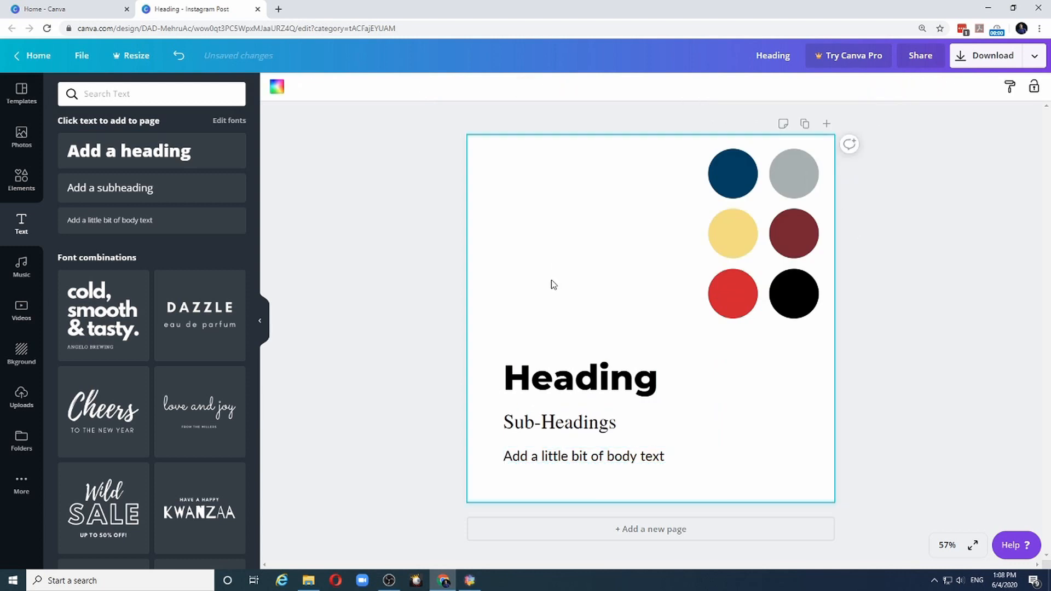
left_click(579, 377)
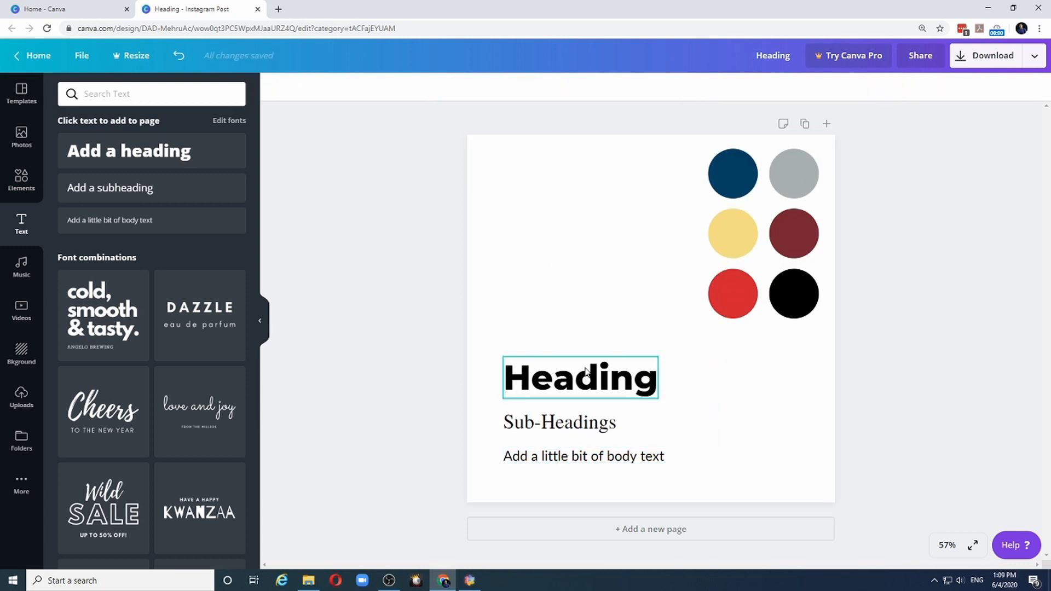
left_click(579, 376)
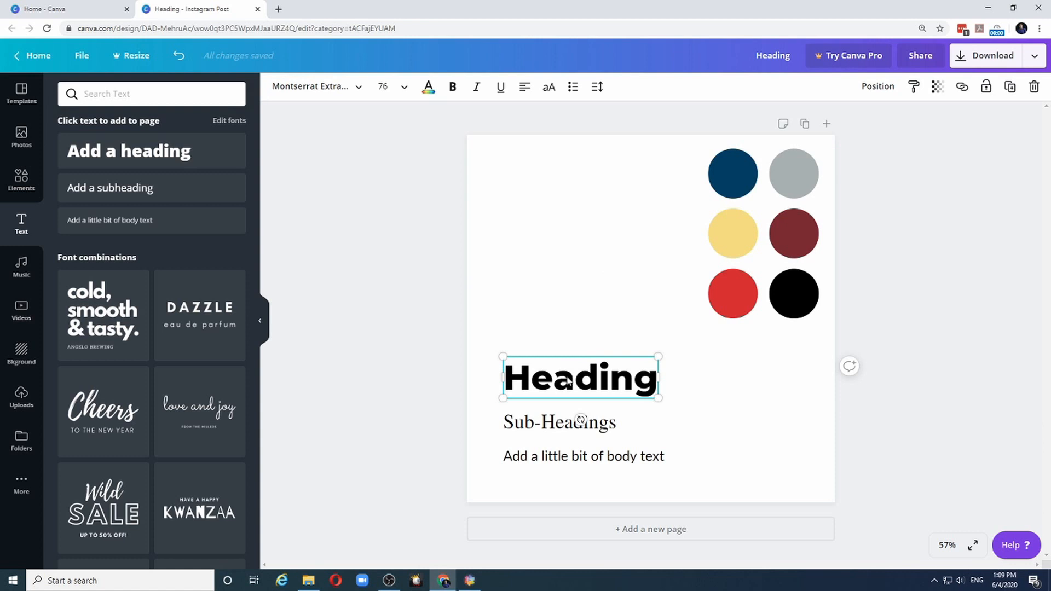
mouse_move(570, 380)
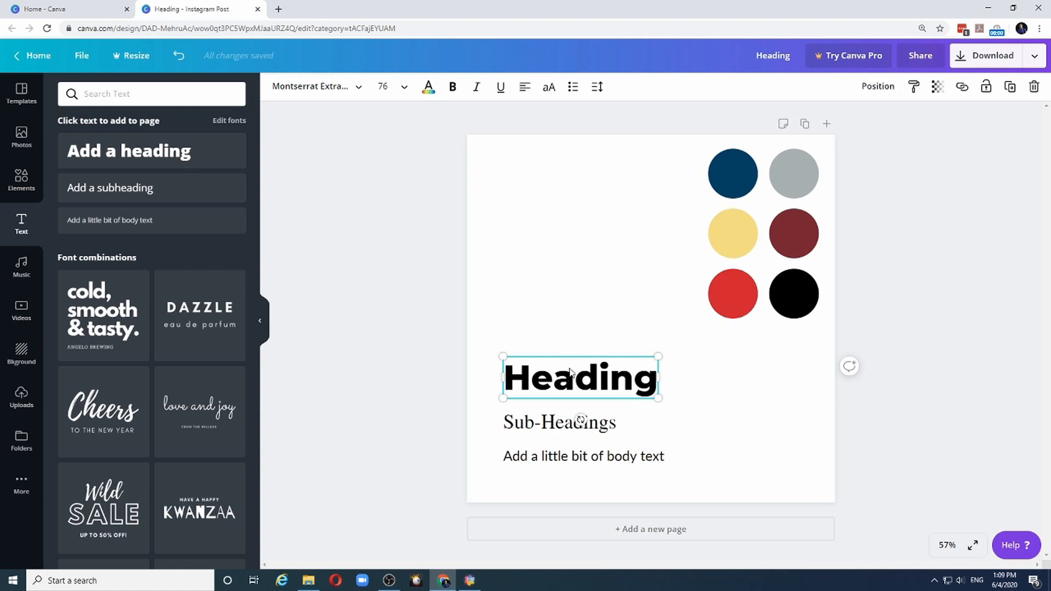
mouse_move(571, 342)
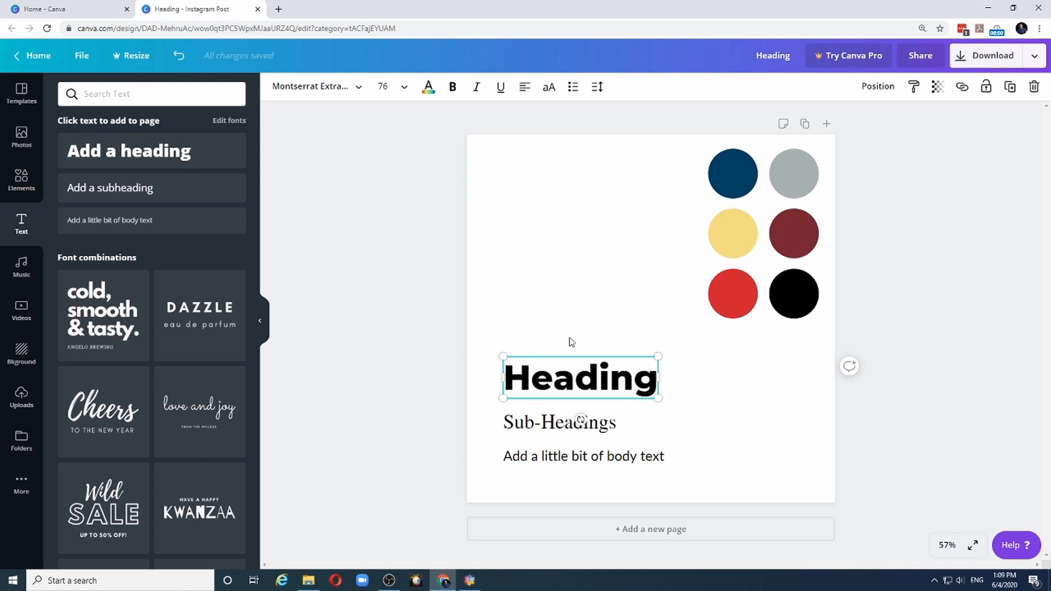
mouse_move(570, 344)
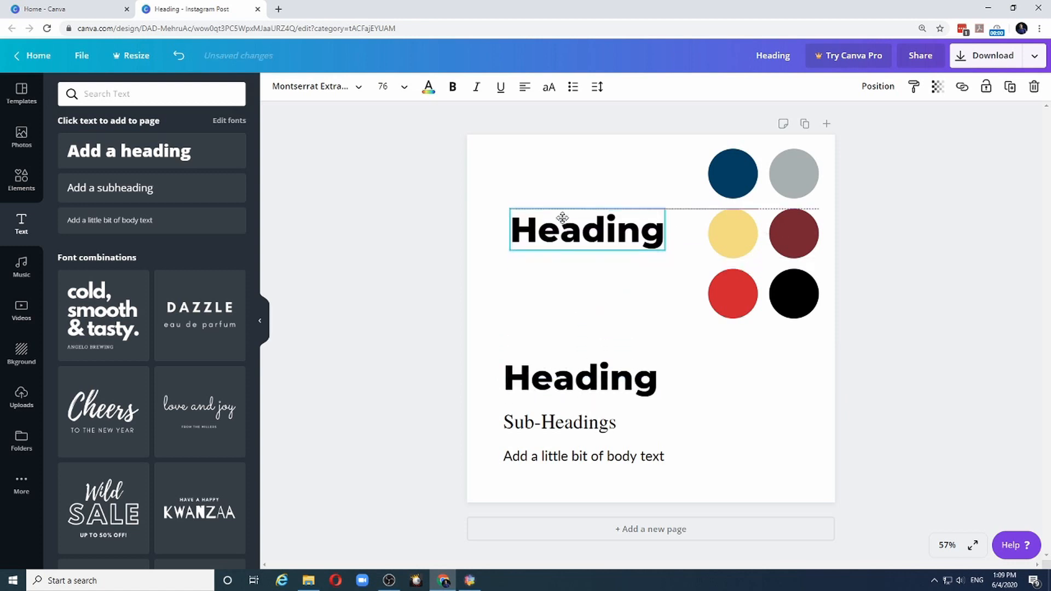
Step: Replace the top heading text with 'Kuwait Challengers Template'
left_click(586, 230)
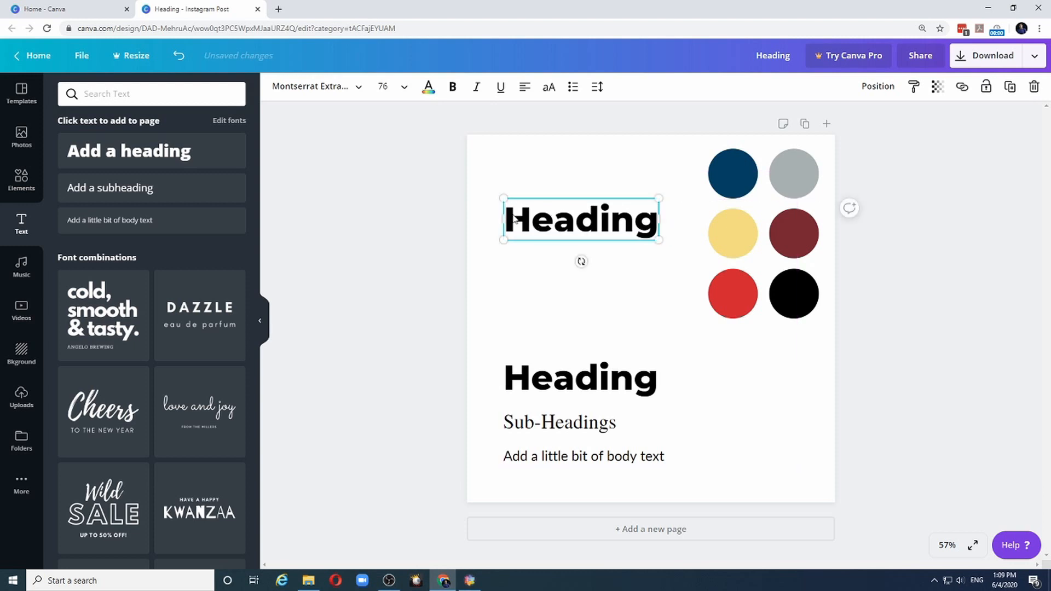
double_click(580, 220)
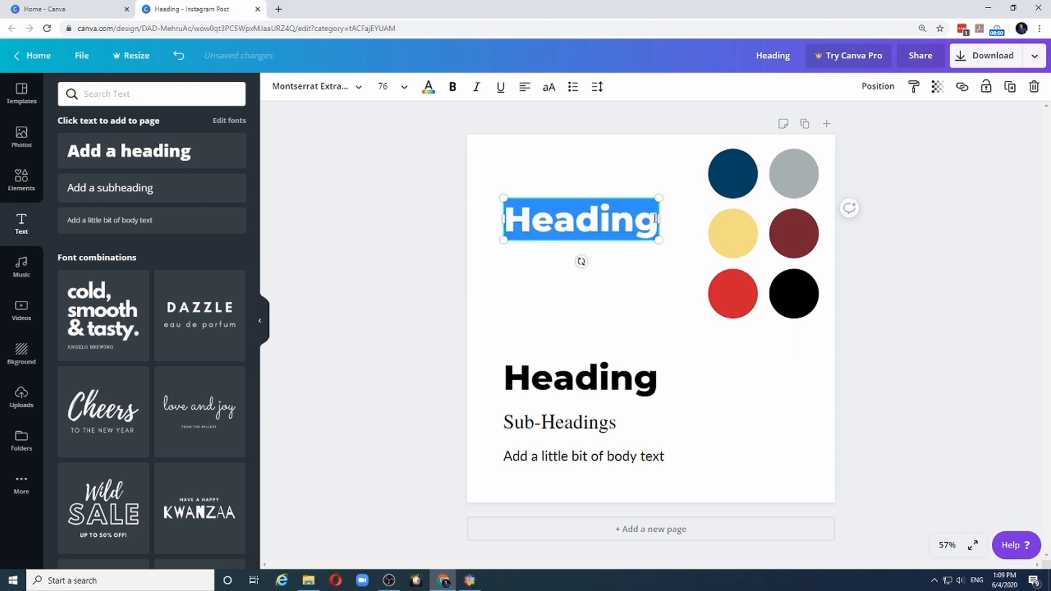
type("Kuwait Challengers Temp")
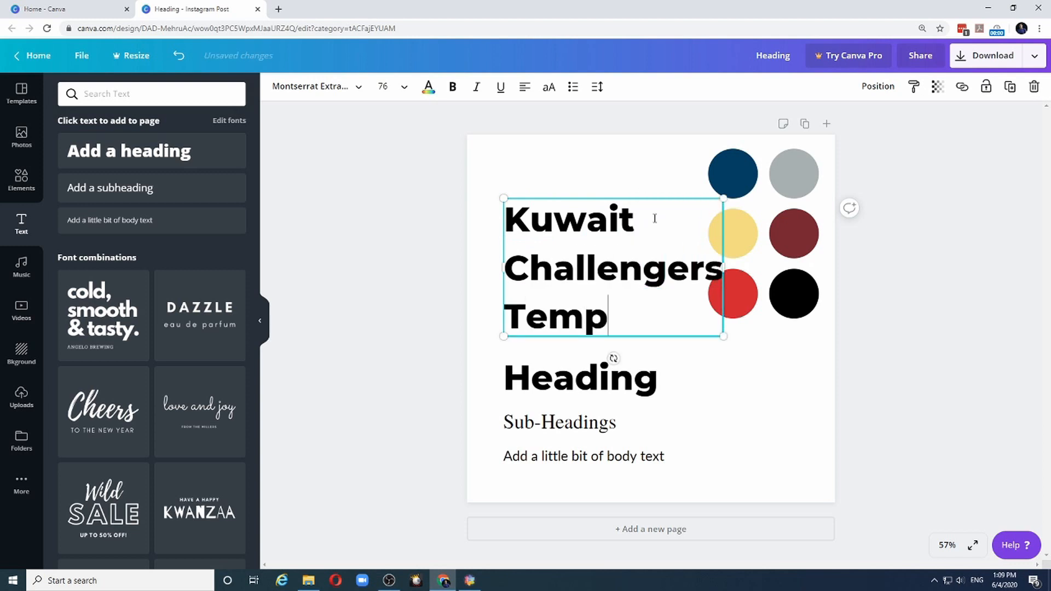
type("late")
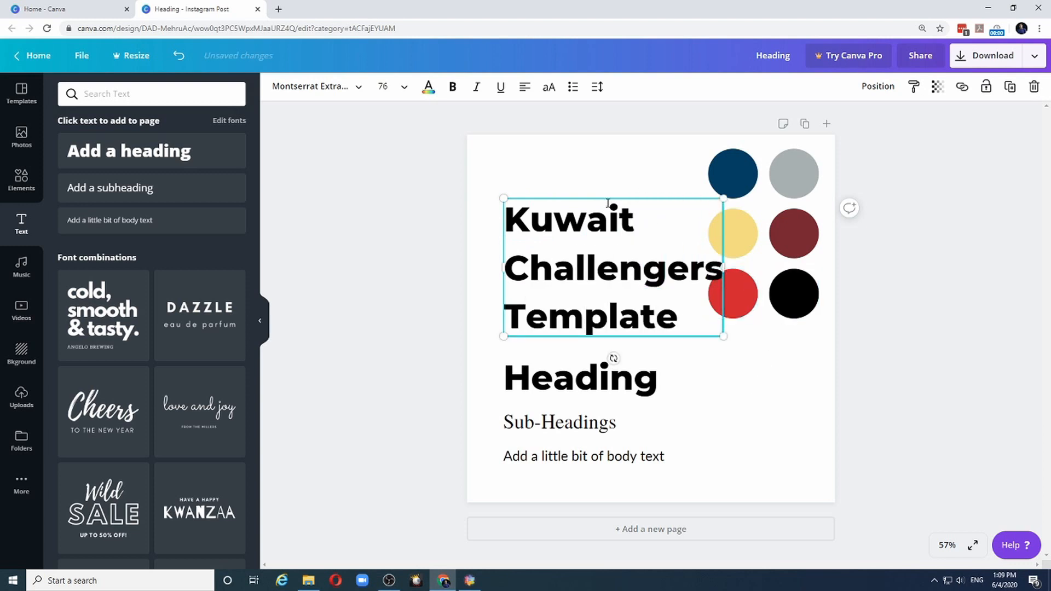
Step: Move the title up and resize it so it clears the colour circles
left_click_drag(610, 268, 597, 235)
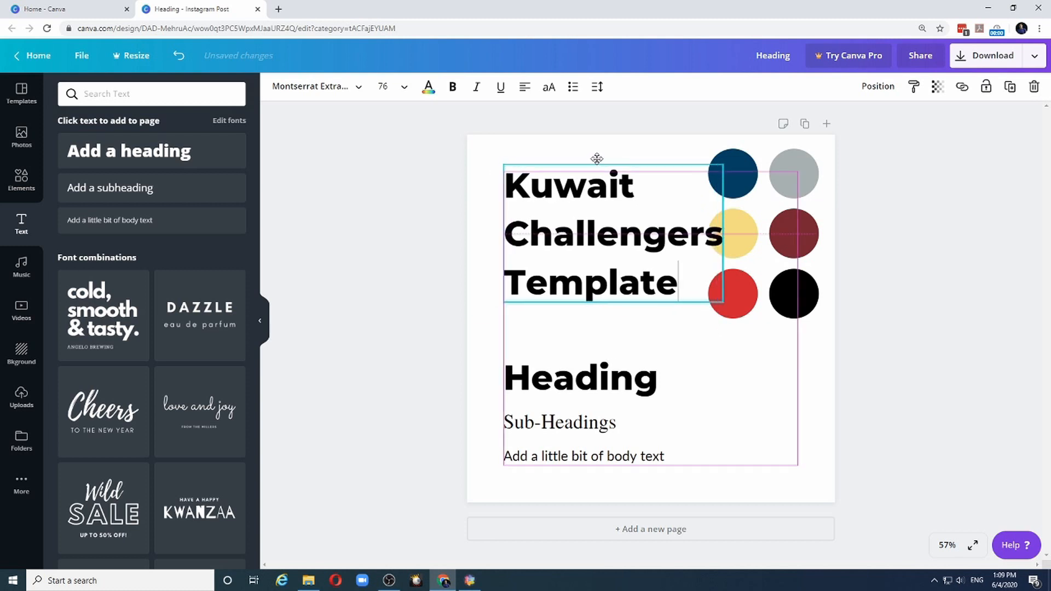
left_click(756, 397)
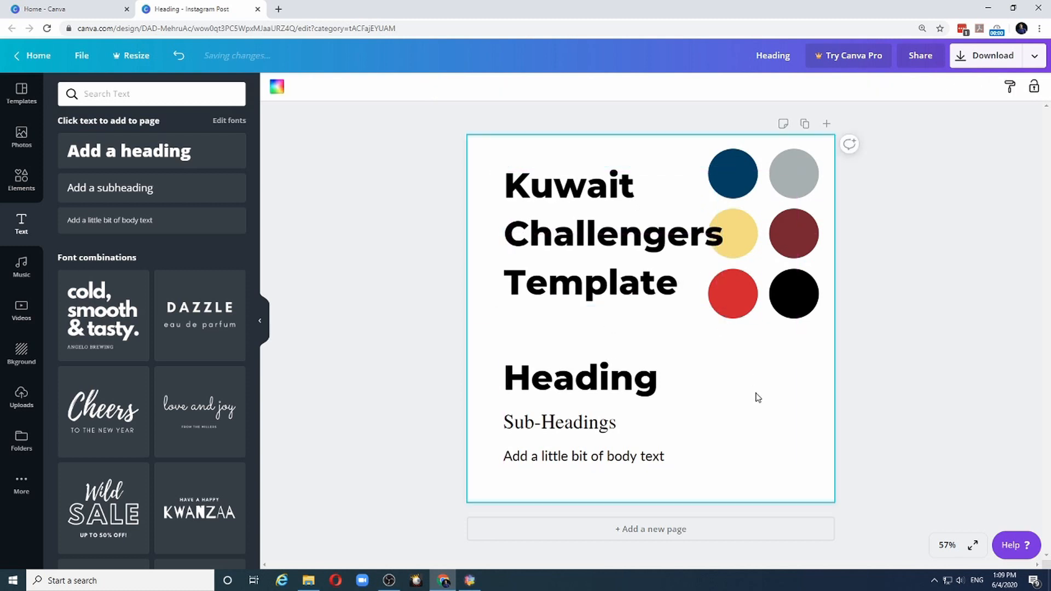
left_click(568, 185)
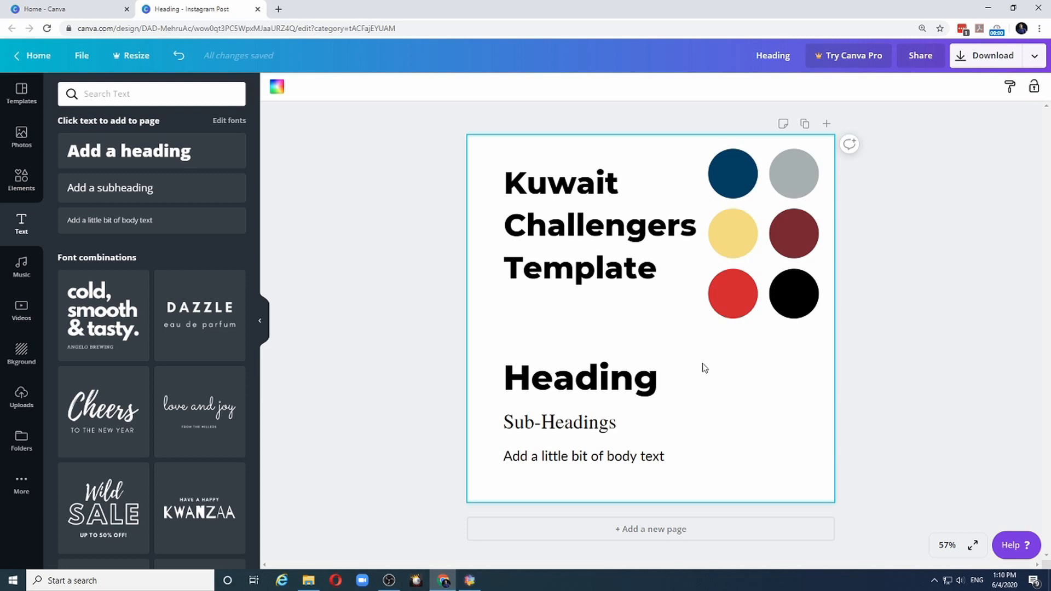
mouse_move(768, 128)
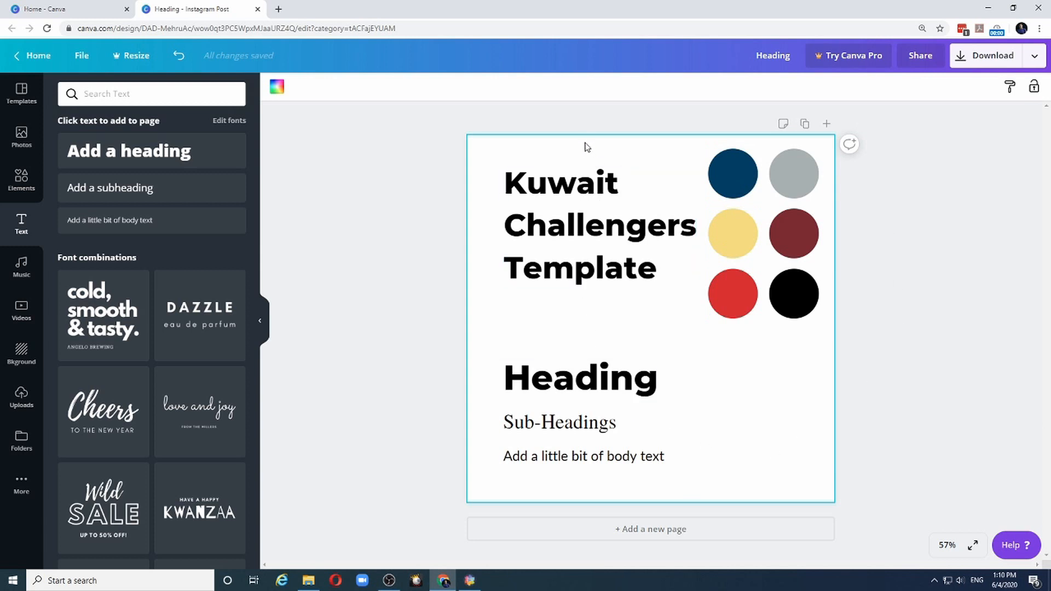
left_click(598, 224)
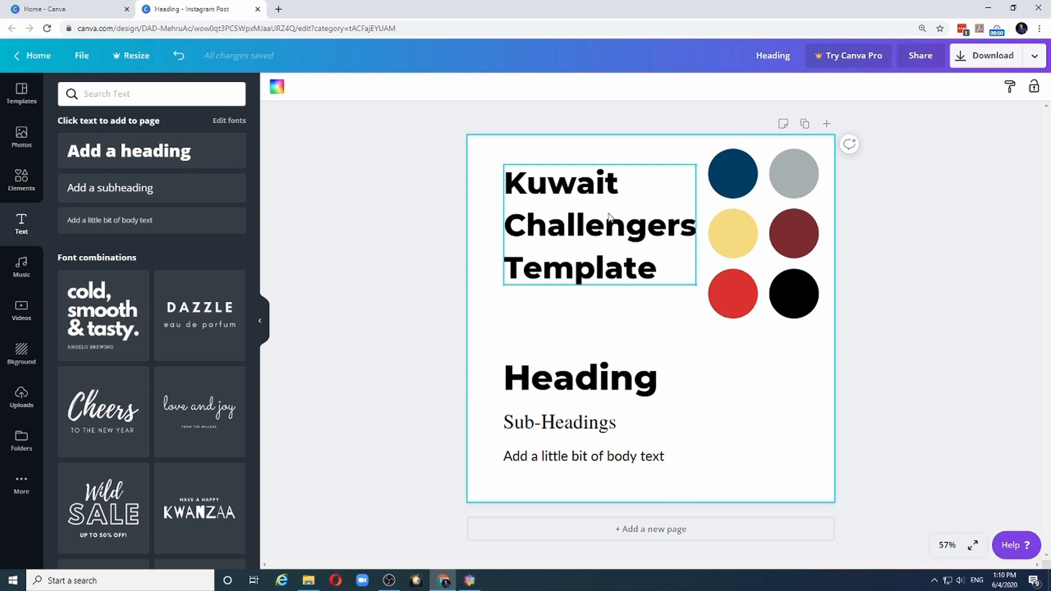
mouse_move(601, 208)
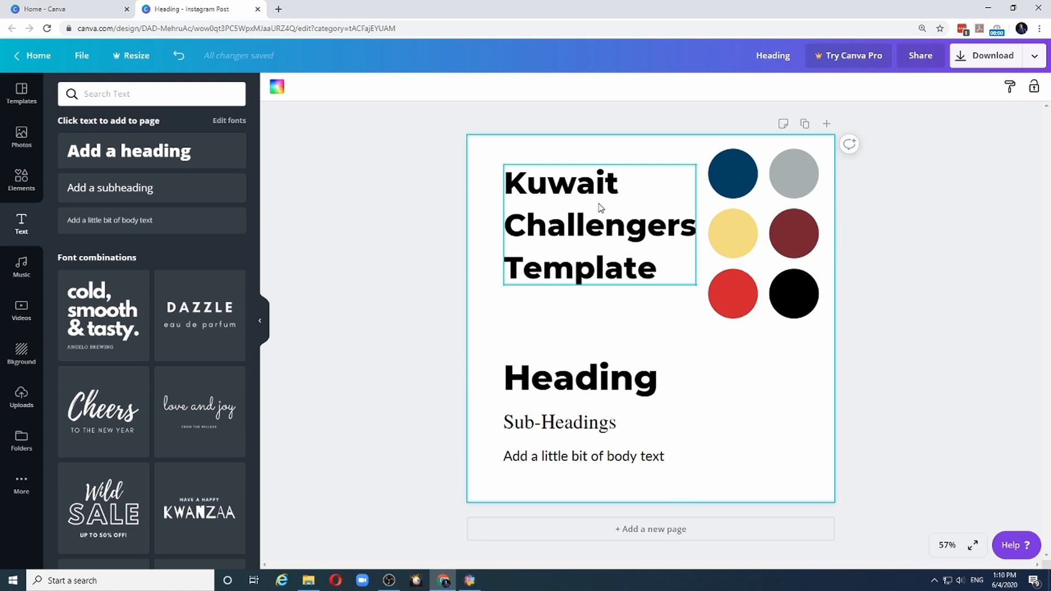
left_click(794, 294)
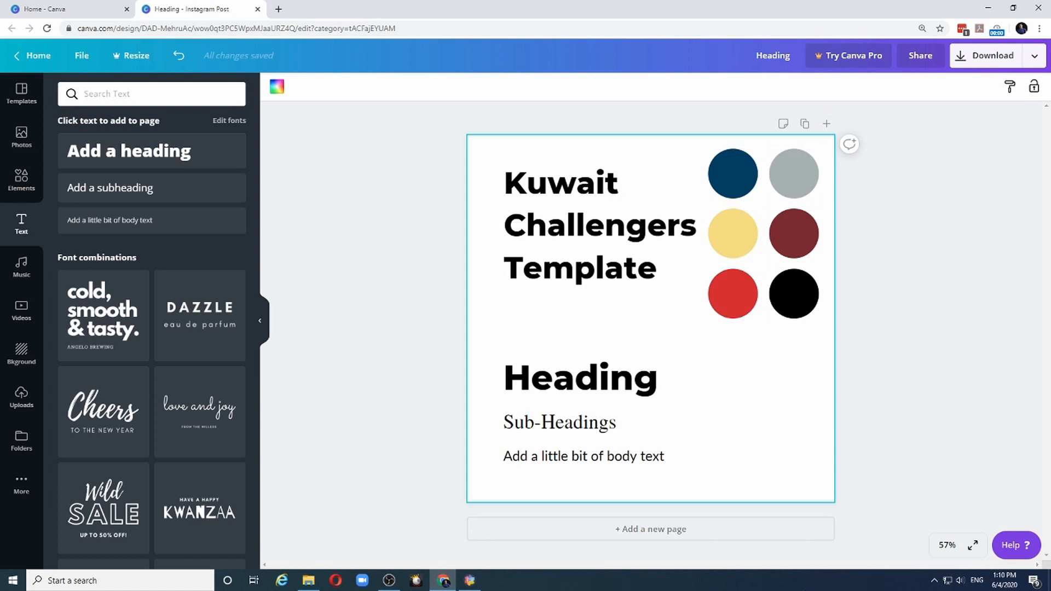
mouse_move(826, 124)
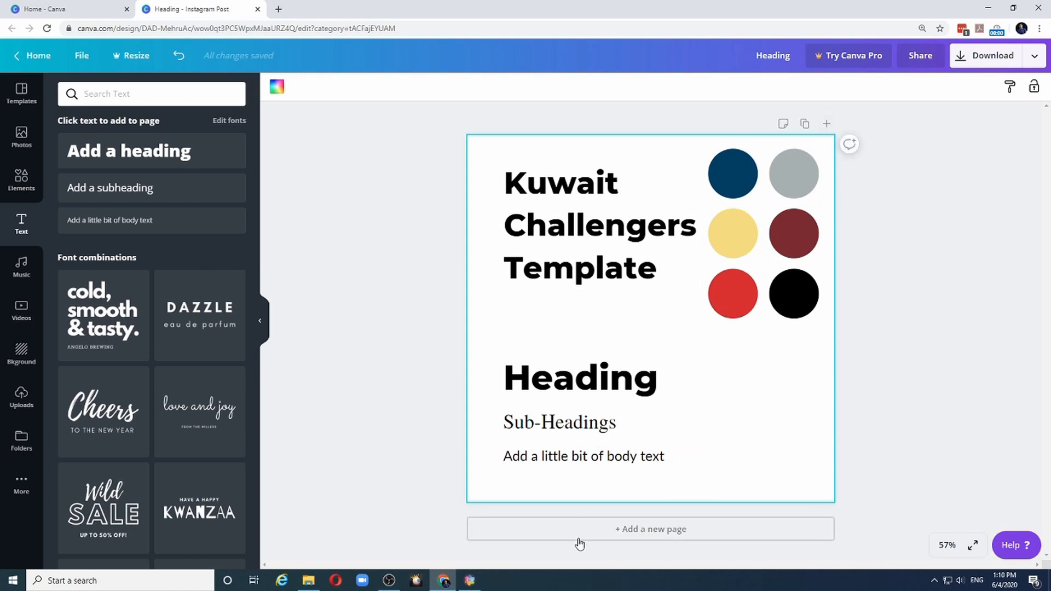
mouse_move(649, 537)
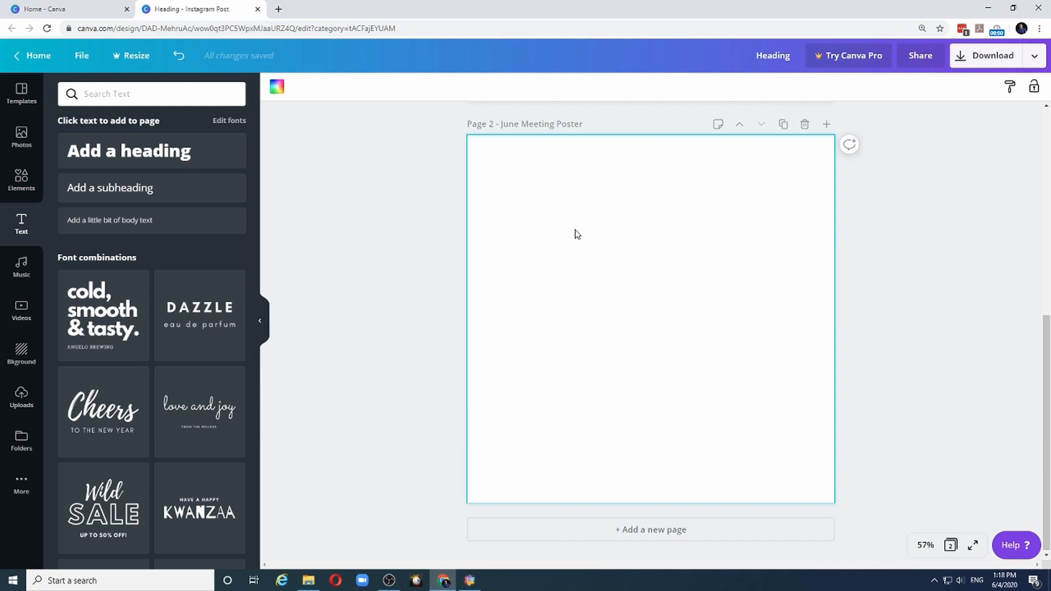
mouse_move(1046, 107)
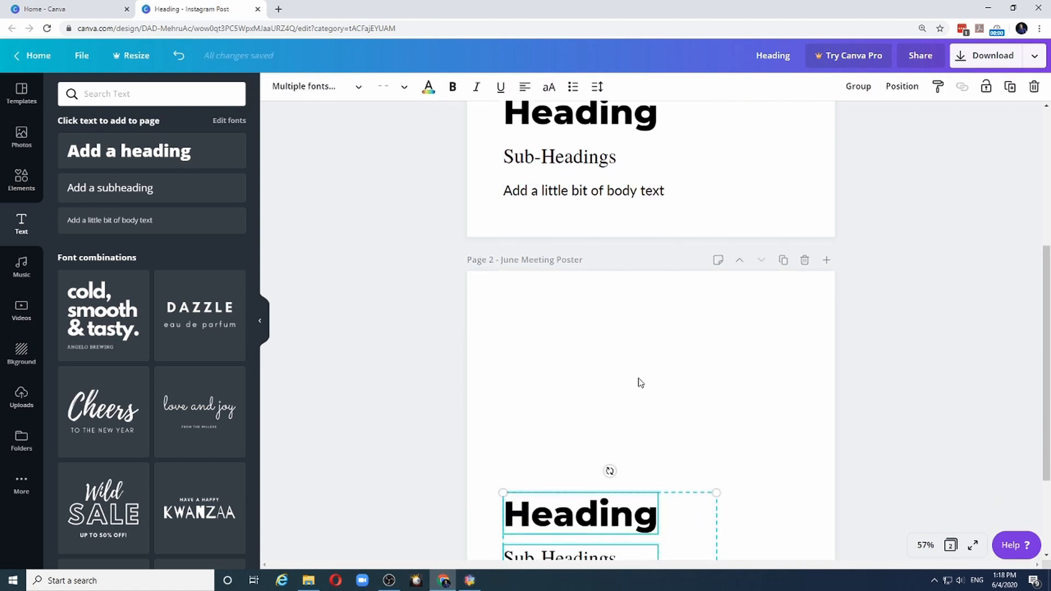
Step: Scroll down to the June Meeting Poster page with its copied heading and body text
scroll("down", 3)
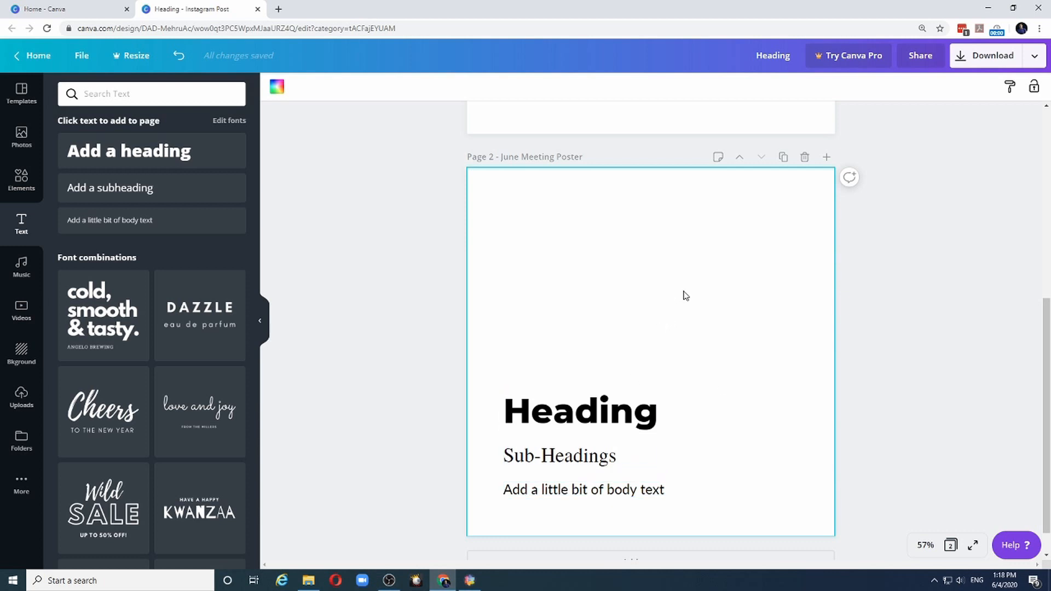
mouse_move(668, 213)
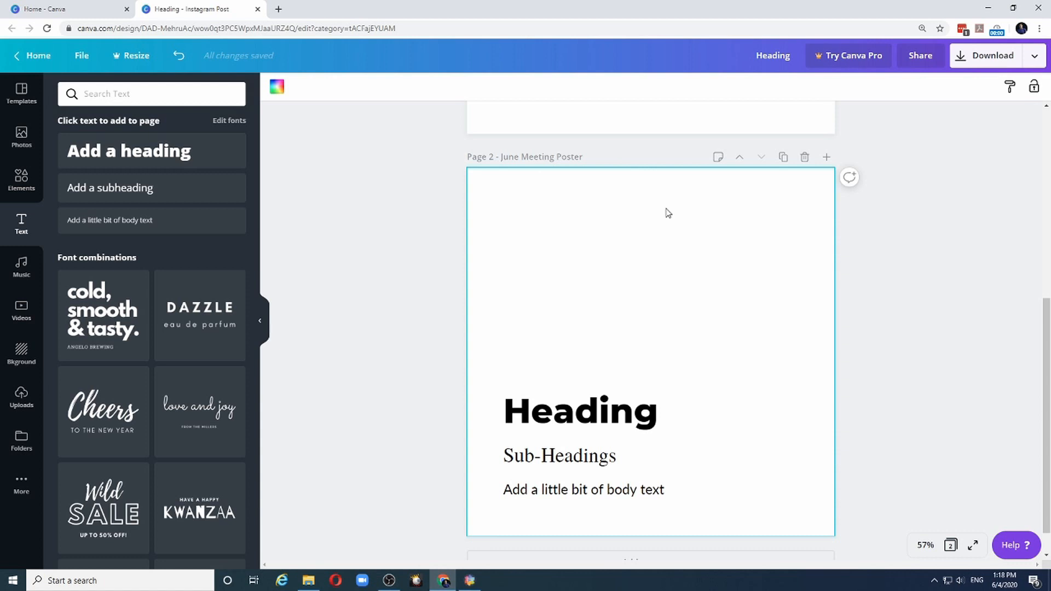
mouse_move(720, 254)
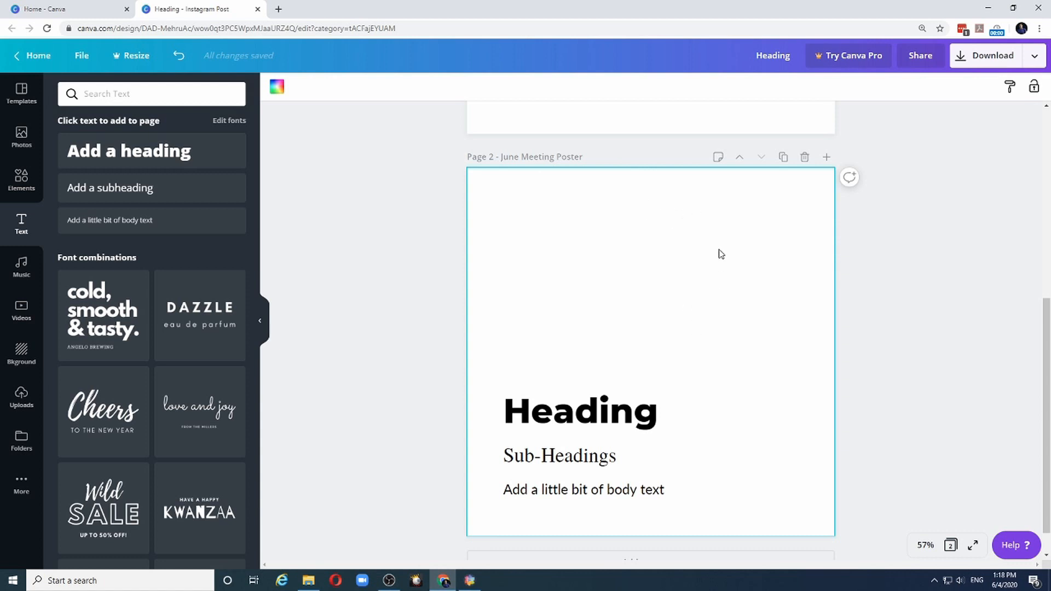
mouse_move(734, 227)
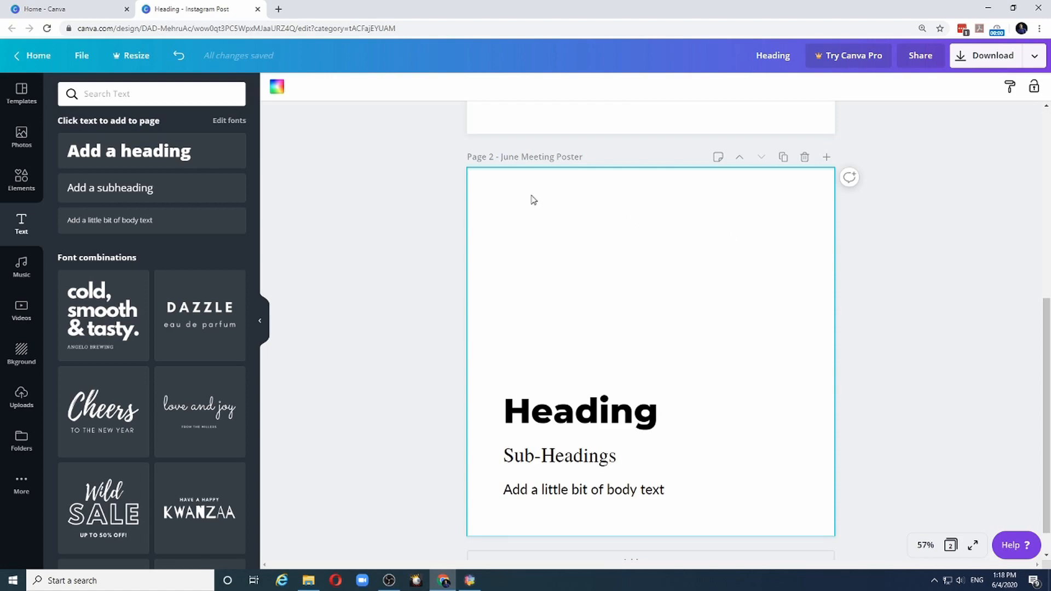
Step: Fill the June Meeting Poster background with the navy document colour
left_click(278, 87)
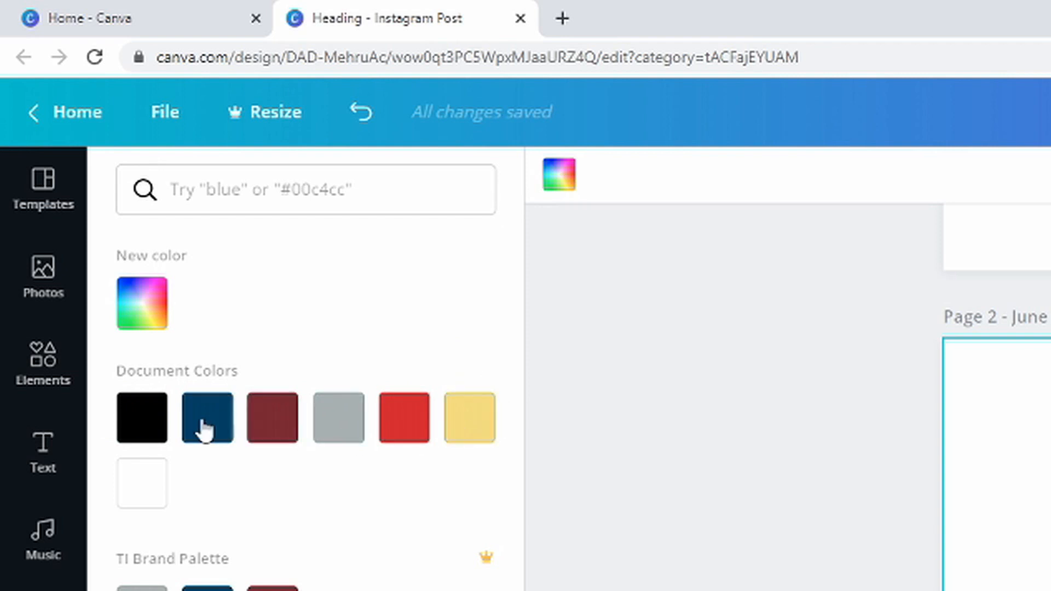
left_click(338, 417)
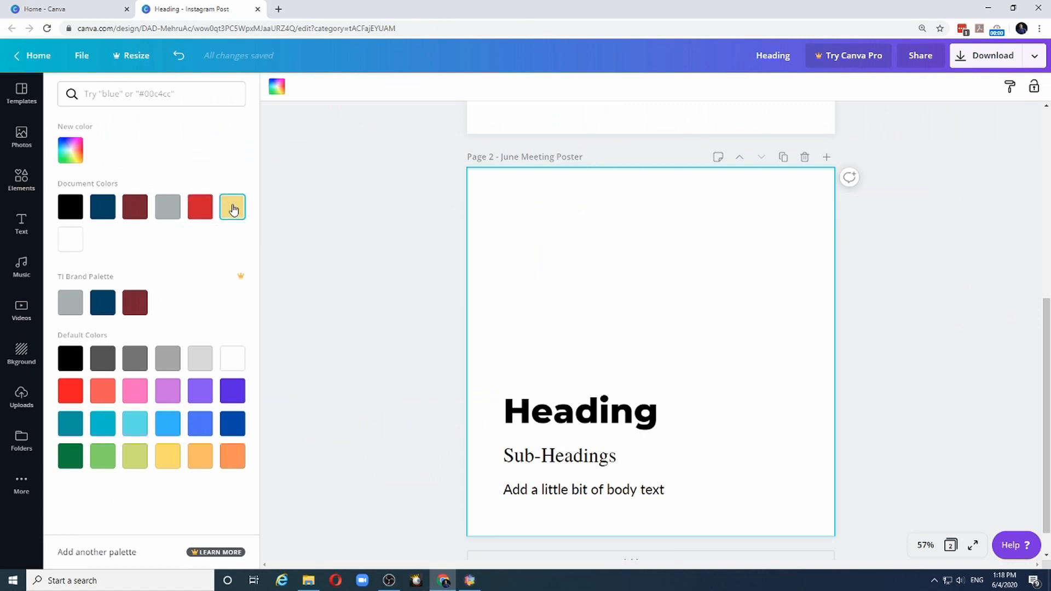
left_click(102, 207)
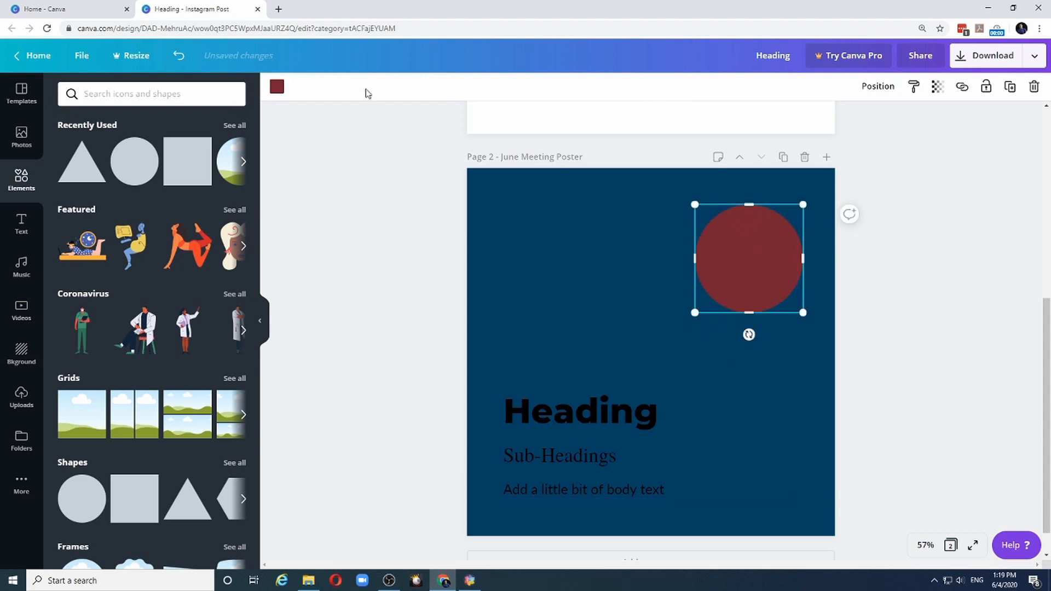
Step: Colour the top-right circle on the June poster red
left_click(276, 86)
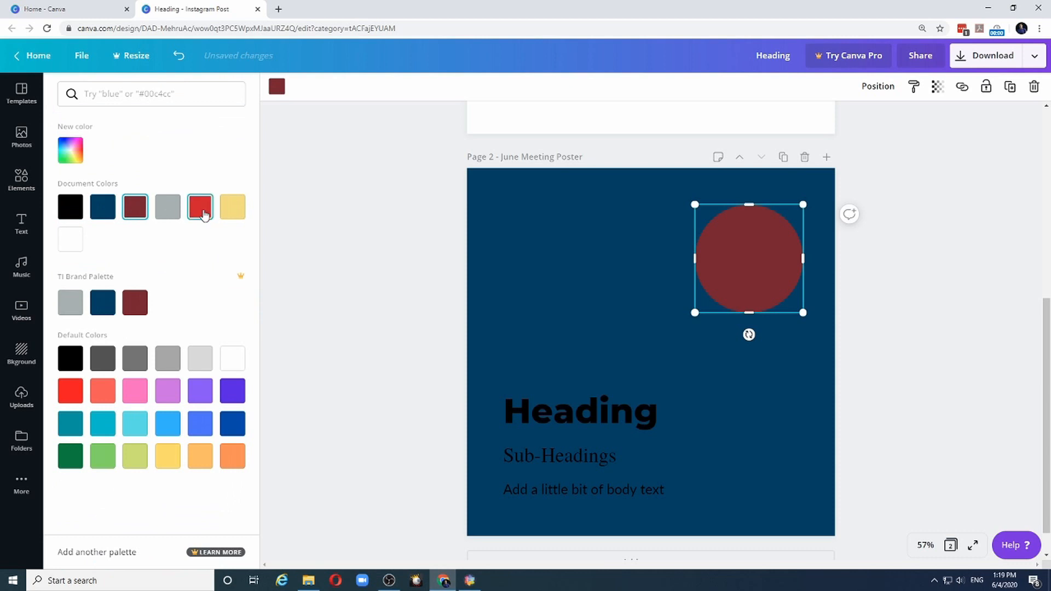
left_click(200, 207)
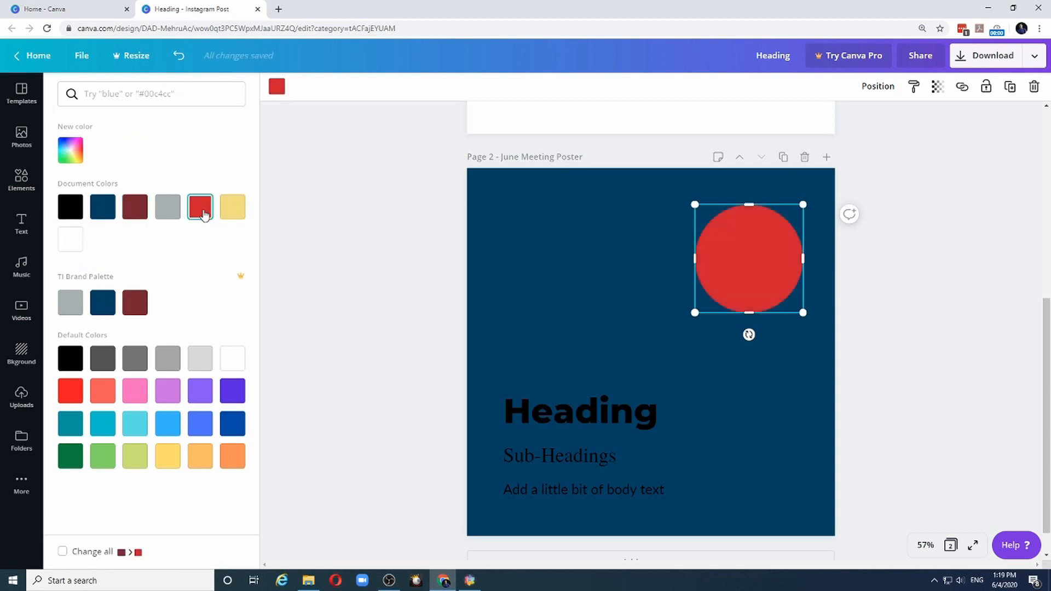
left_click(21, 180)
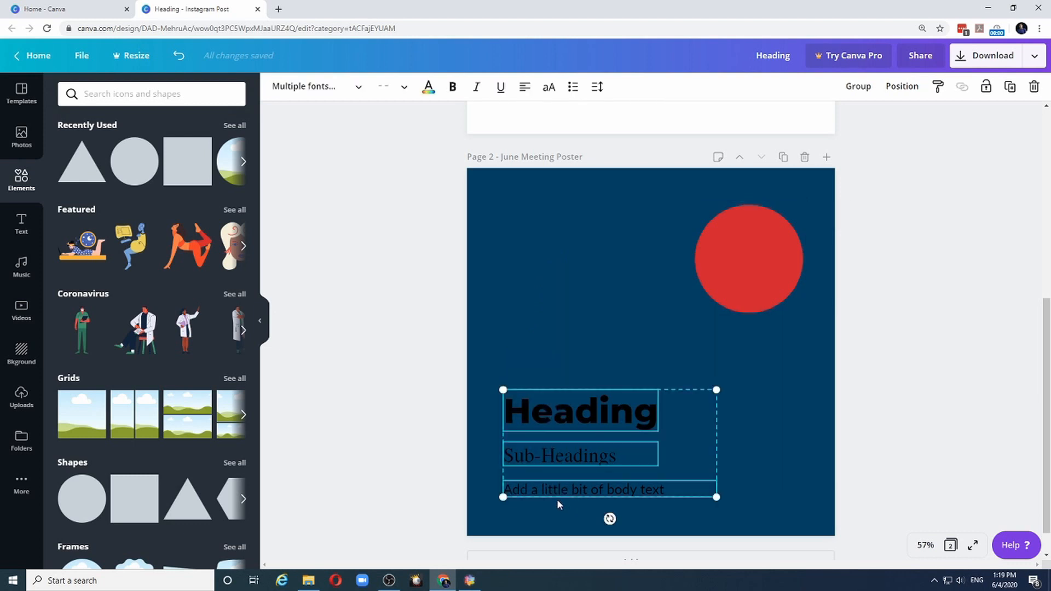
mouse_move(427, 87)
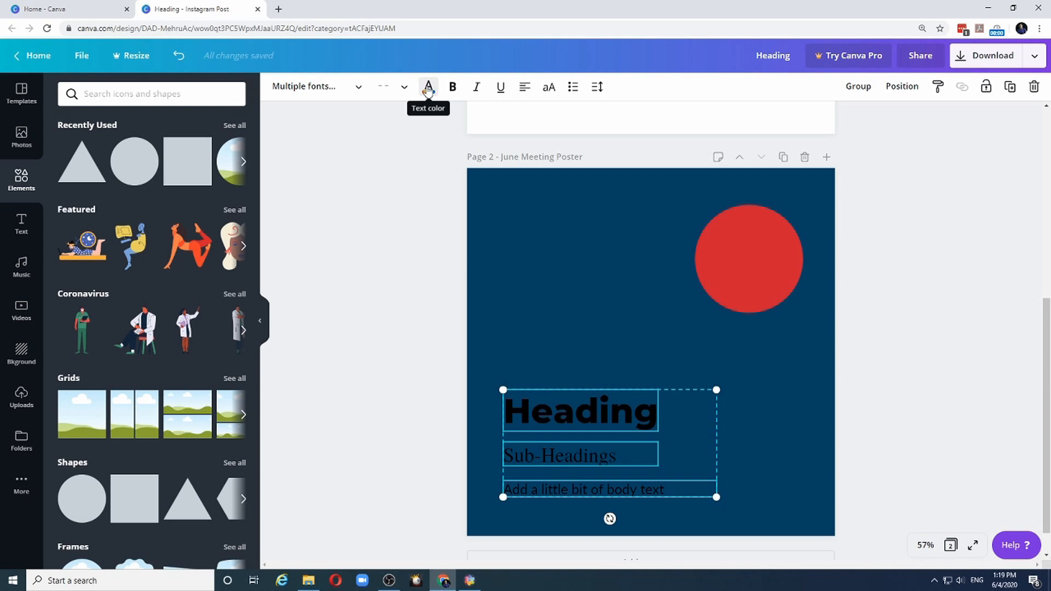
Step: Set the heading, sub-heading and body text colour to White
left_click(428, 86)
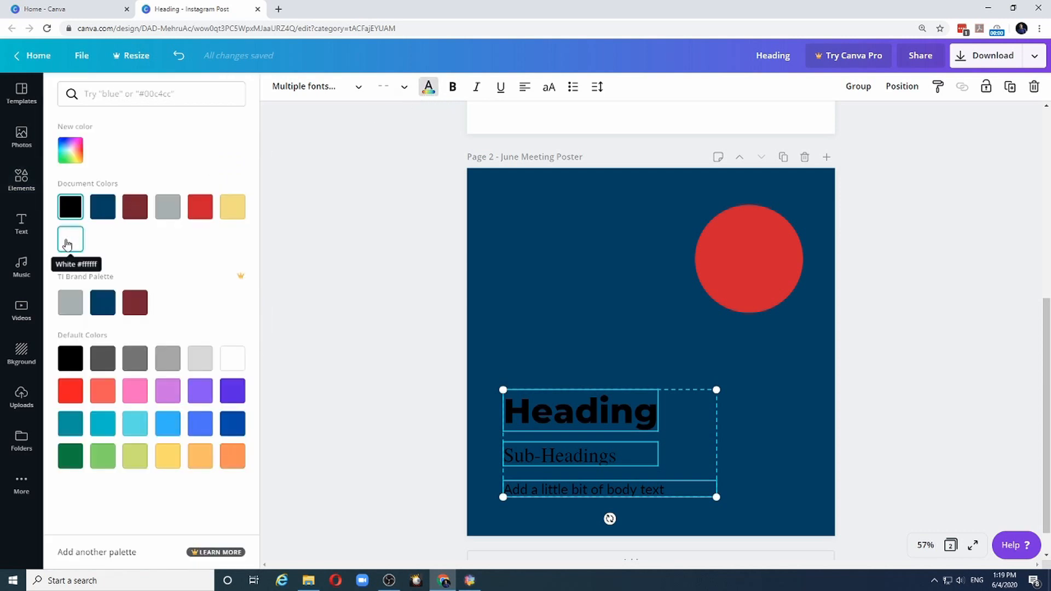
left_click(71, 240)
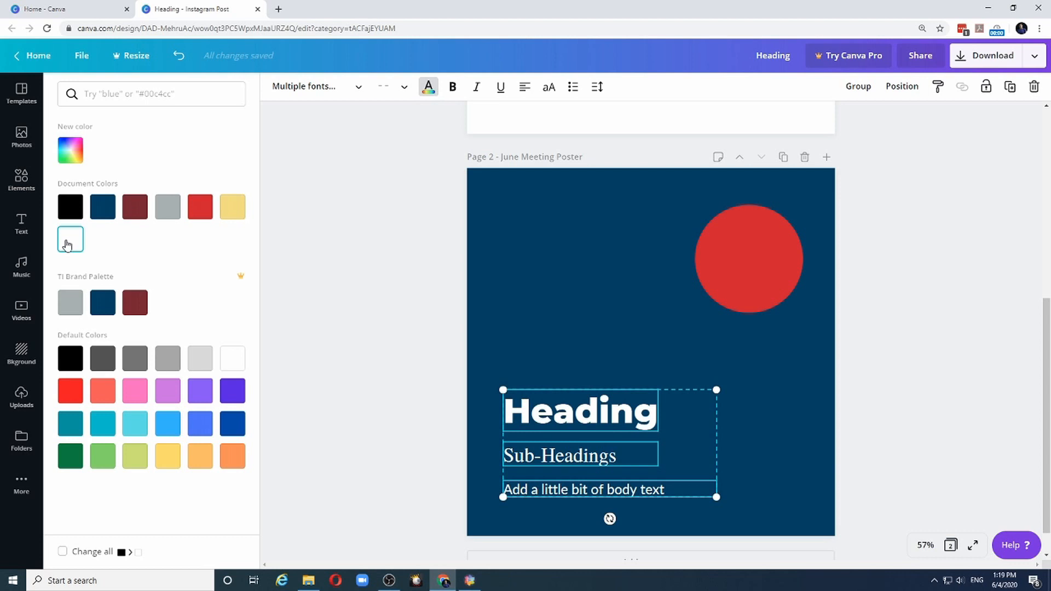
left_click(21, 180)
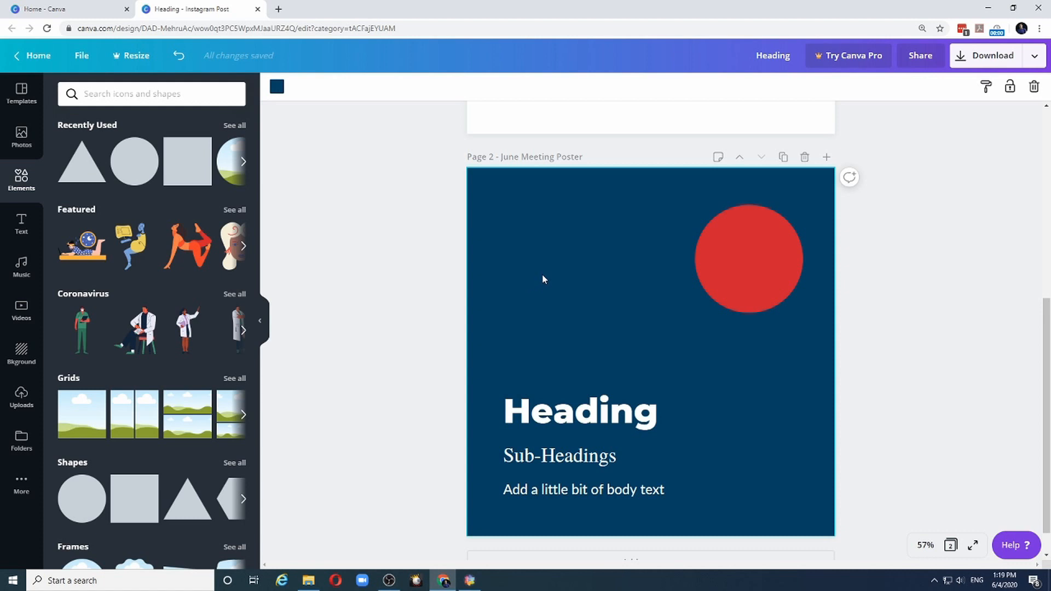
Step: Retitle page 3 'July Poster' and drag its heading to the top left
left_click(749, 258)
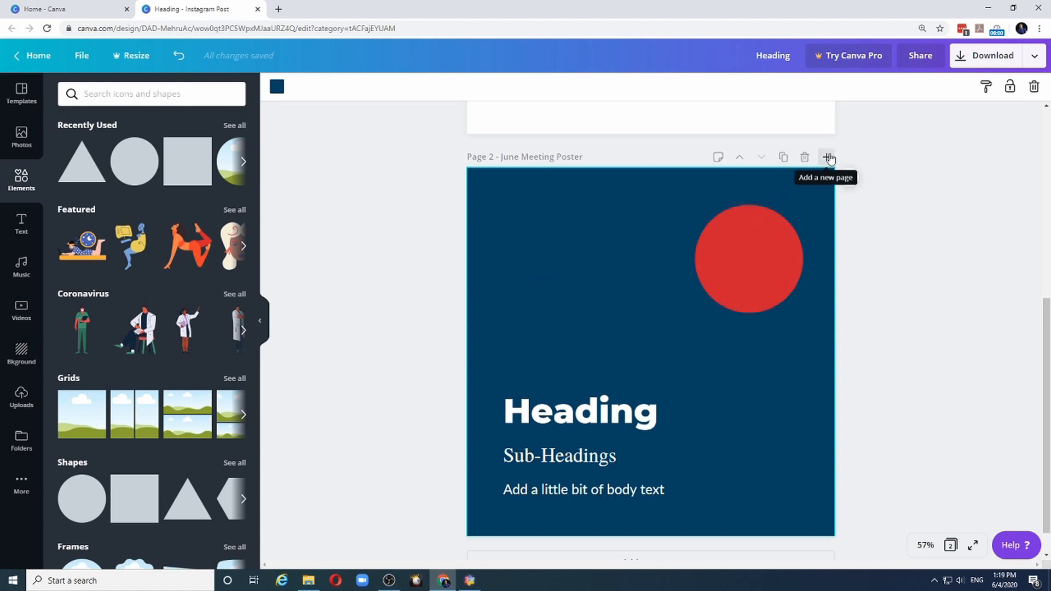
mouse_move(782, 157)
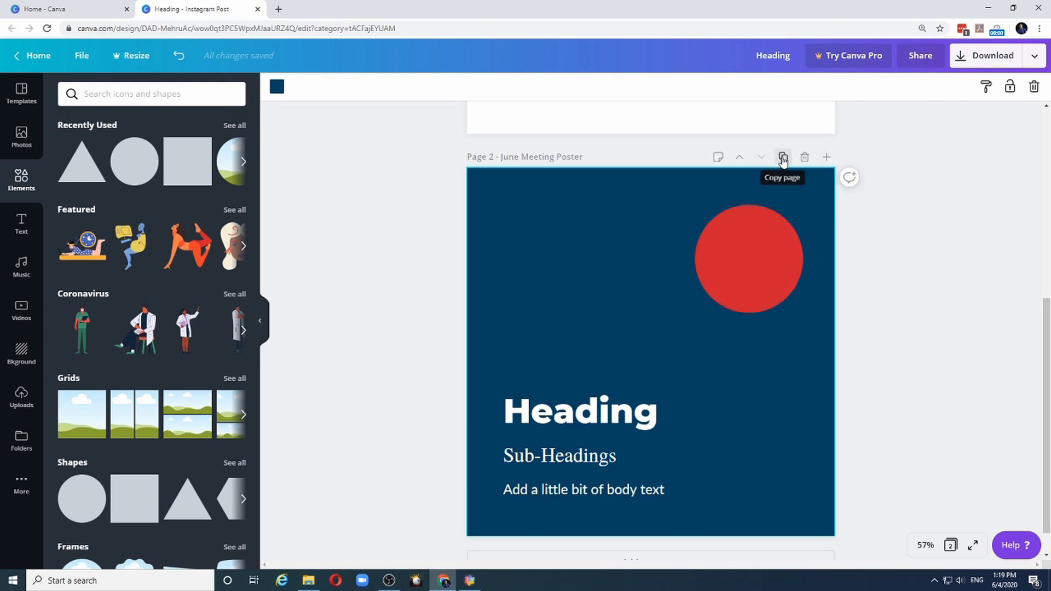
left_click(783, 157)
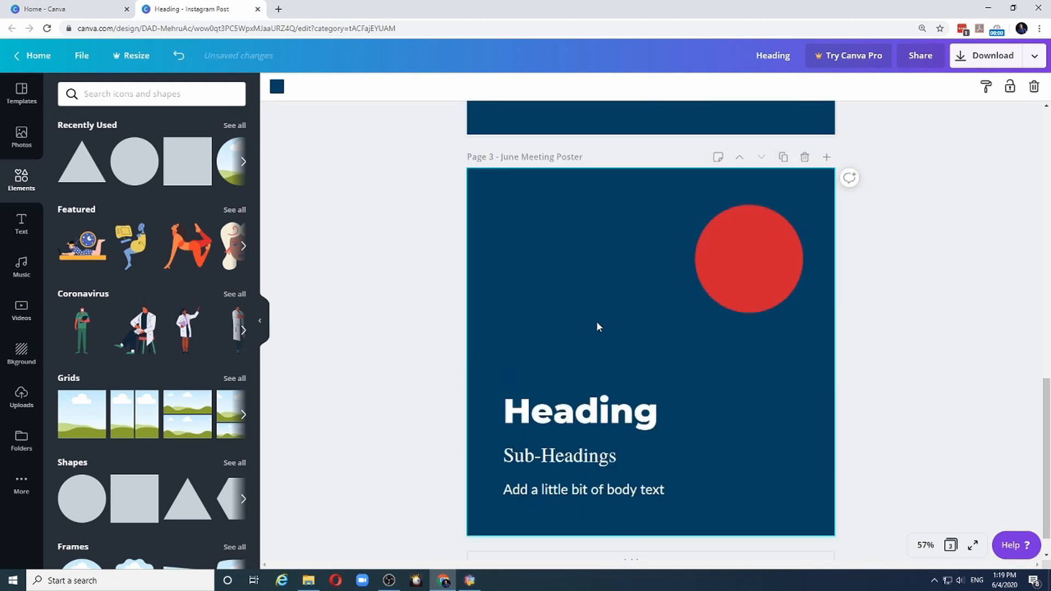
double_click(541, 157)
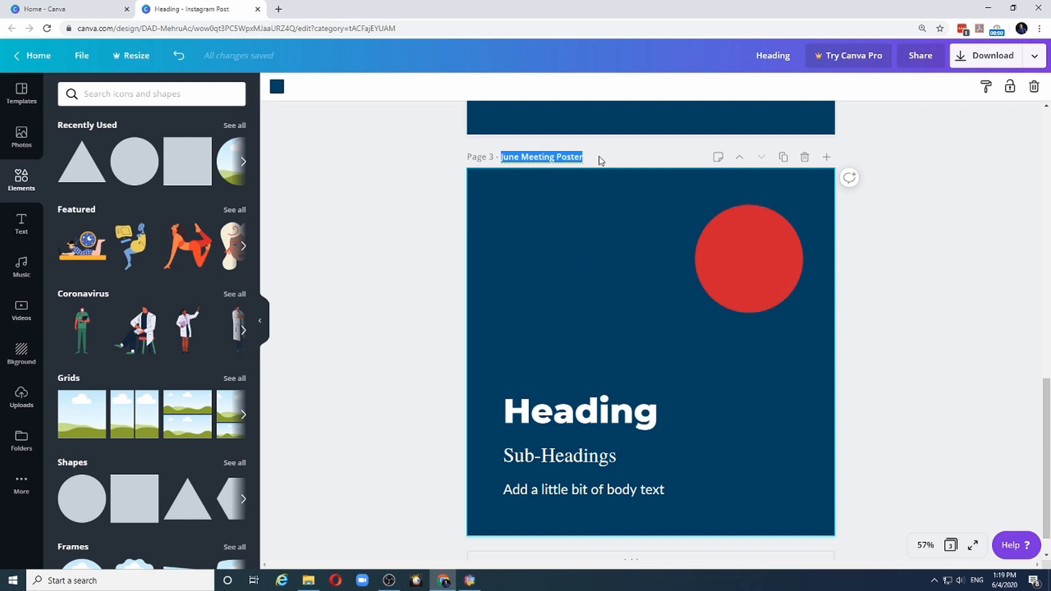
type("July Poster")
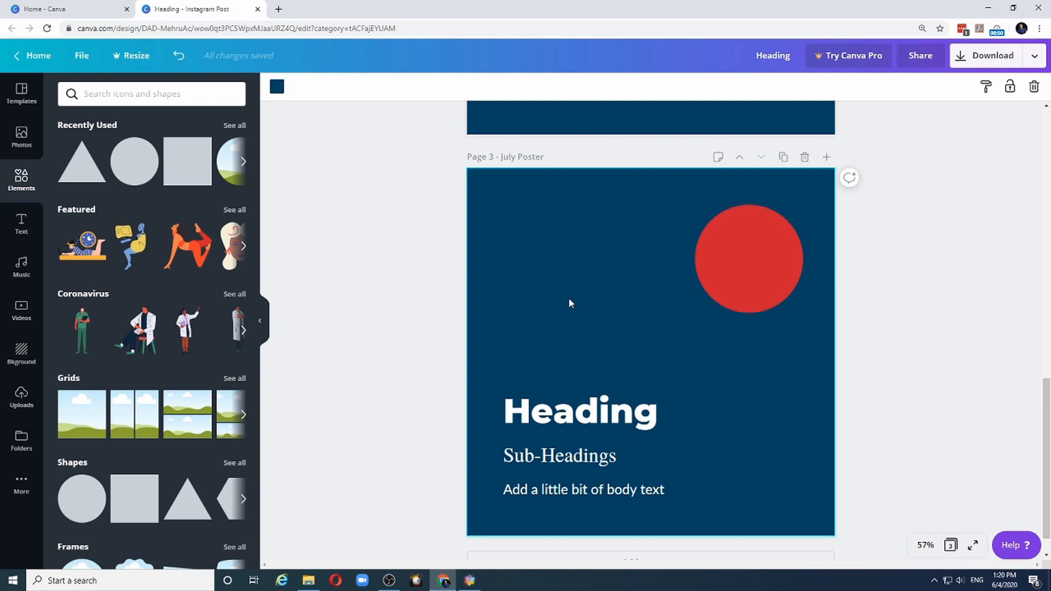
left_click_drag(580, 411, 590, 227)
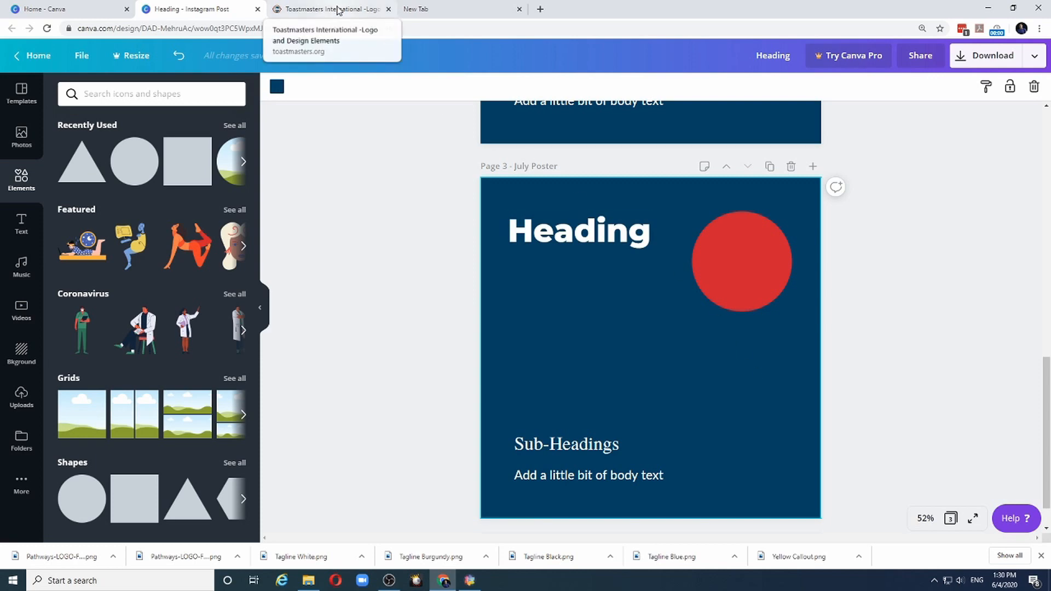
Step: Browse the 23 Toastmasters logo files in Logo and Elements as large thumbnails
left_click(329, 8)
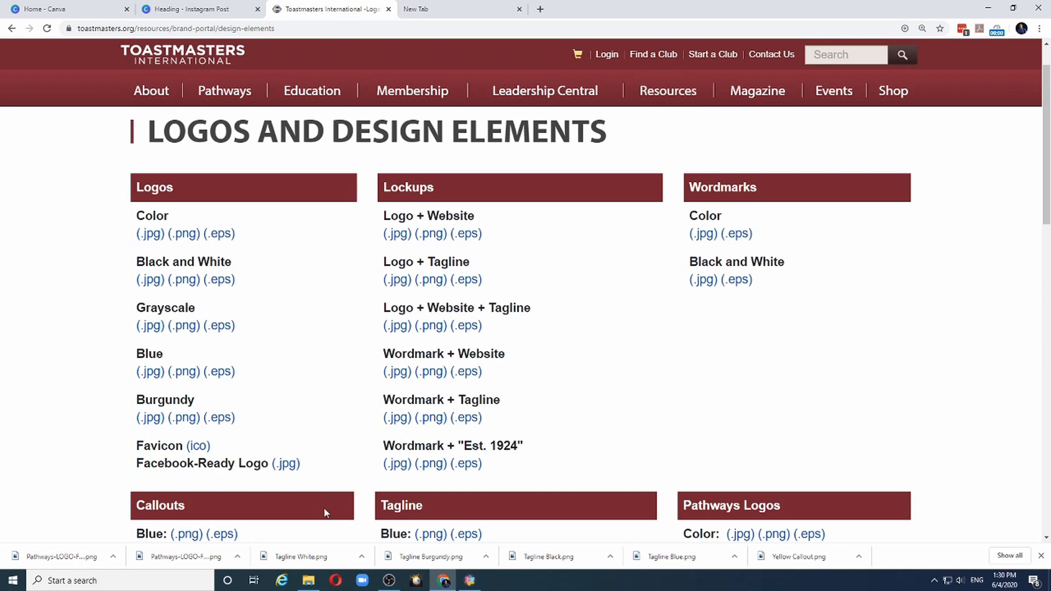
left_click(308, 580)
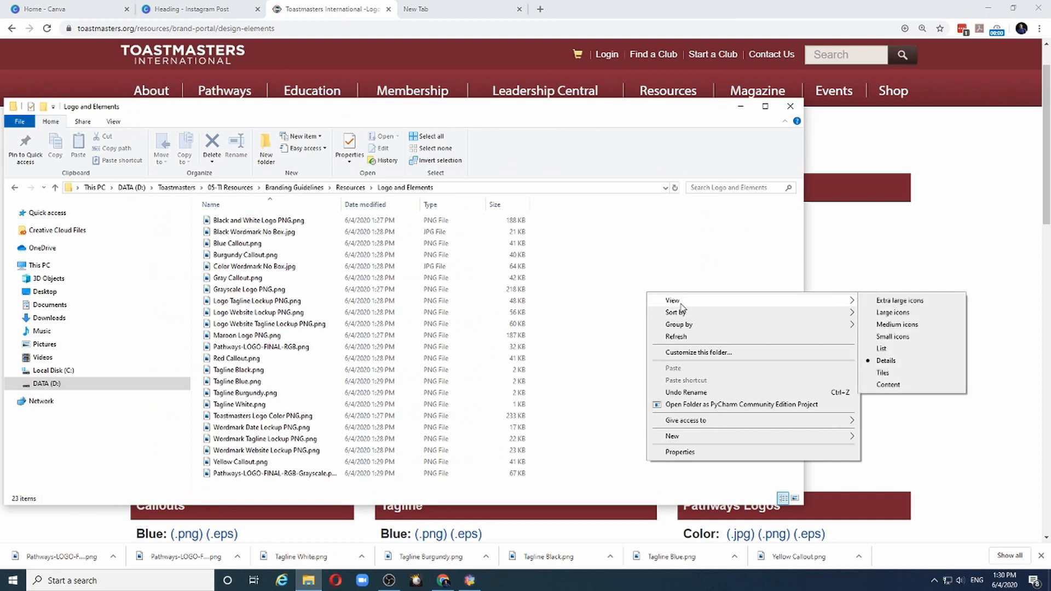
left_click(893, 313)
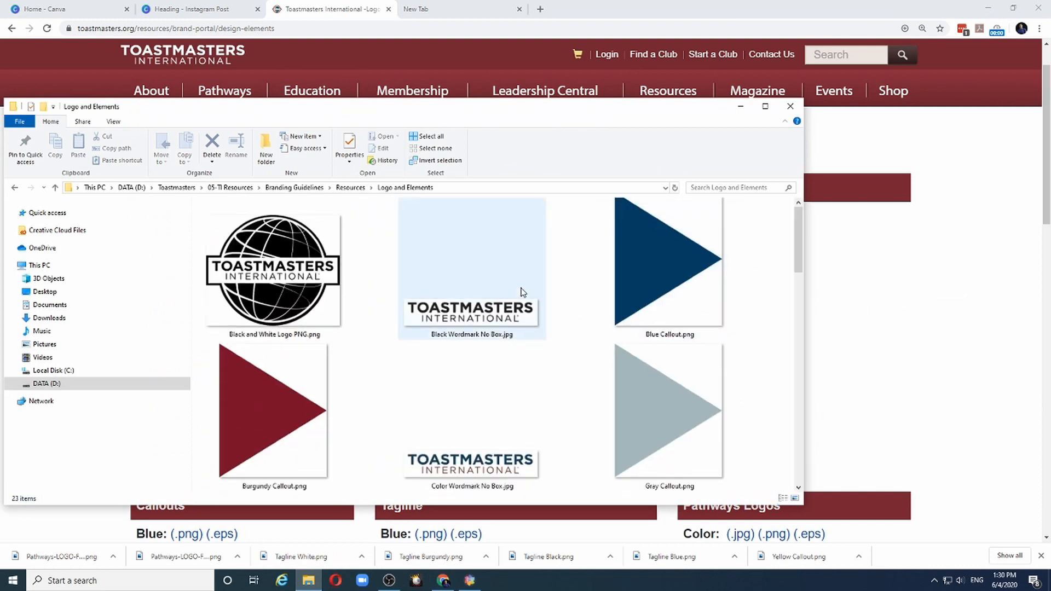
scroll("down", 3)
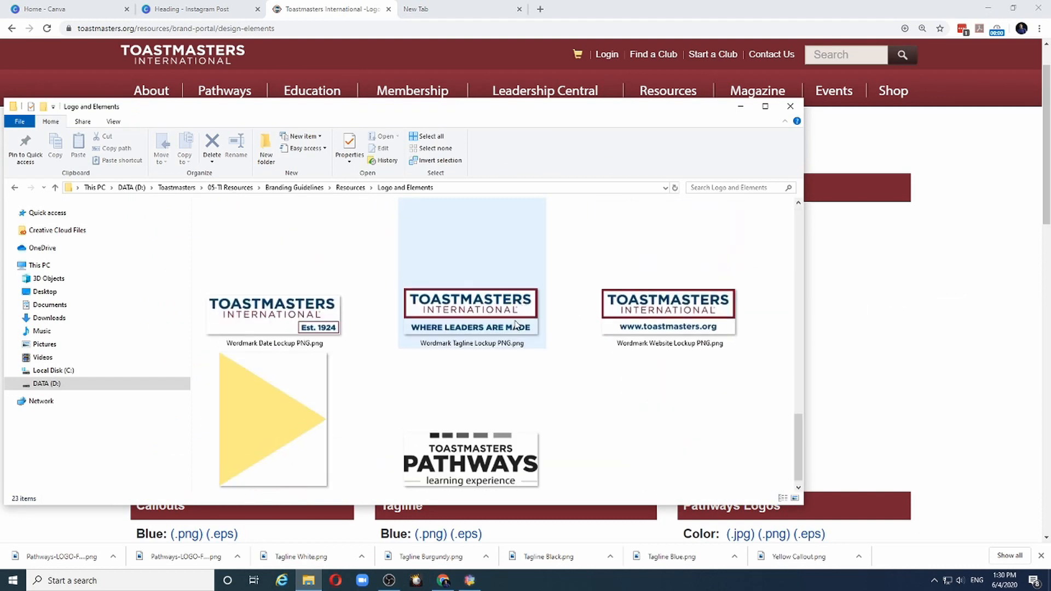
scroll("down", 3)
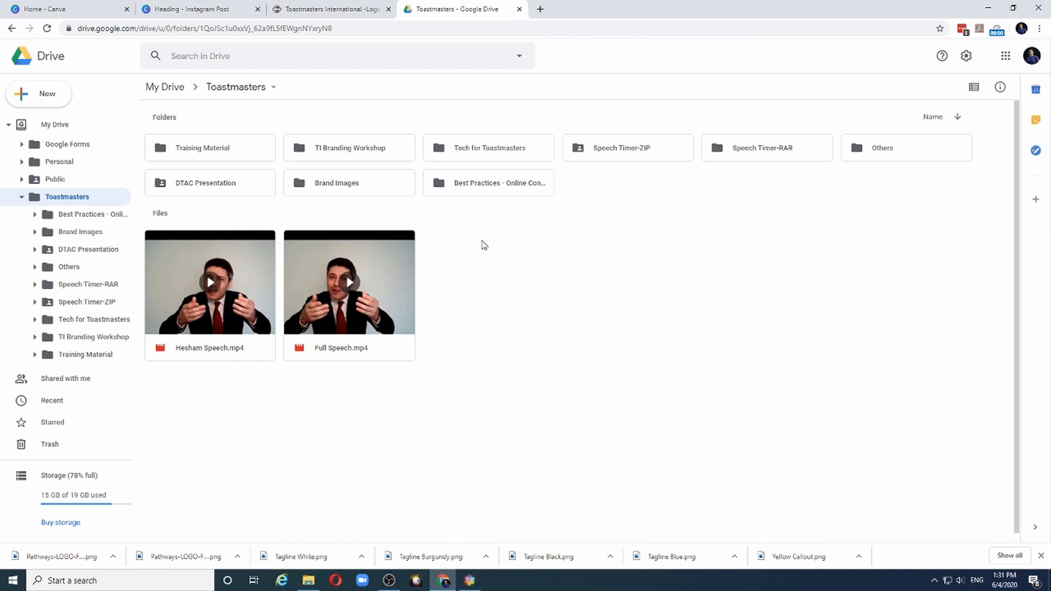
mouse_move(648, 423)
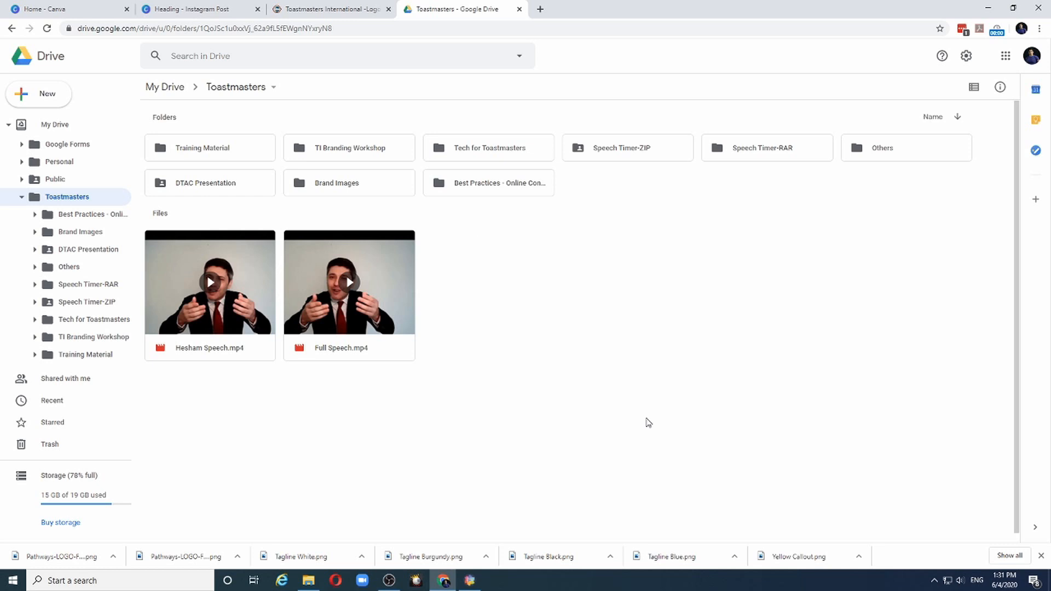
mouse_move(86, 206)
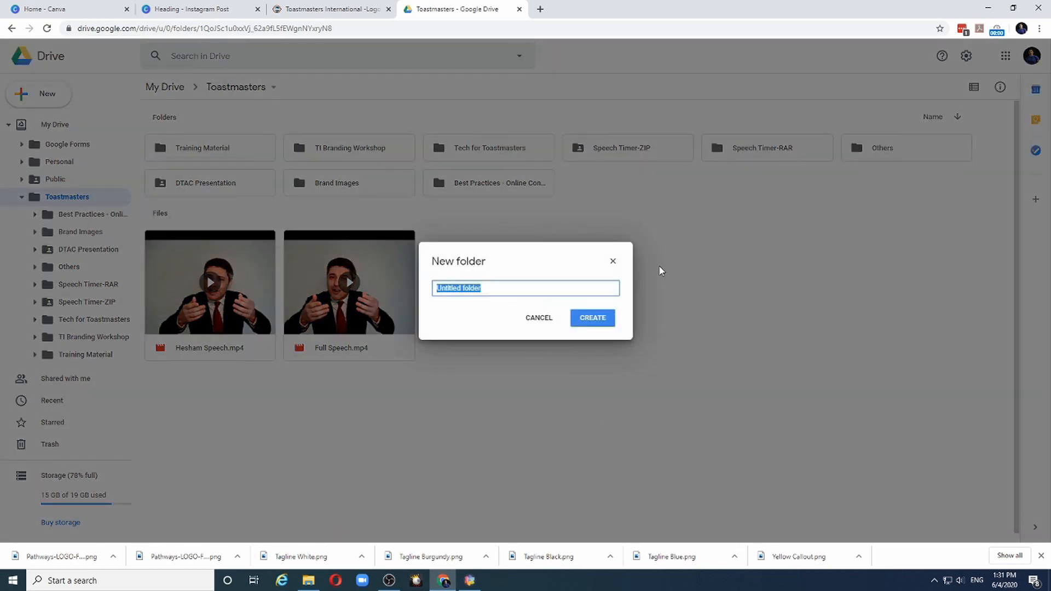
Step: Create the 'Logos and Design Elements' Drive folder and upload the 23 logo files
type("Logos and Design El")
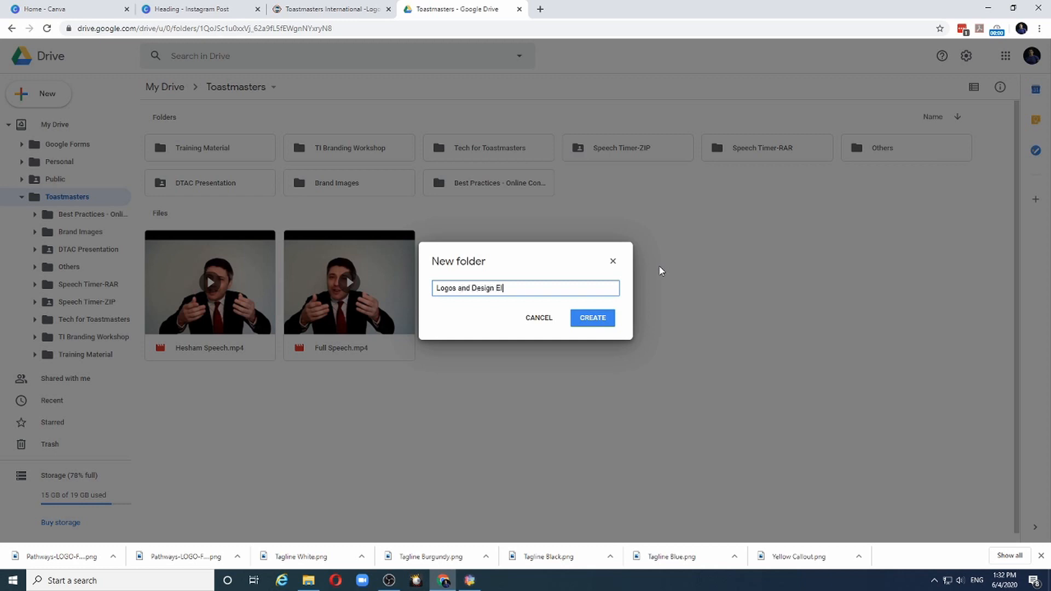
left_click(592, 317)
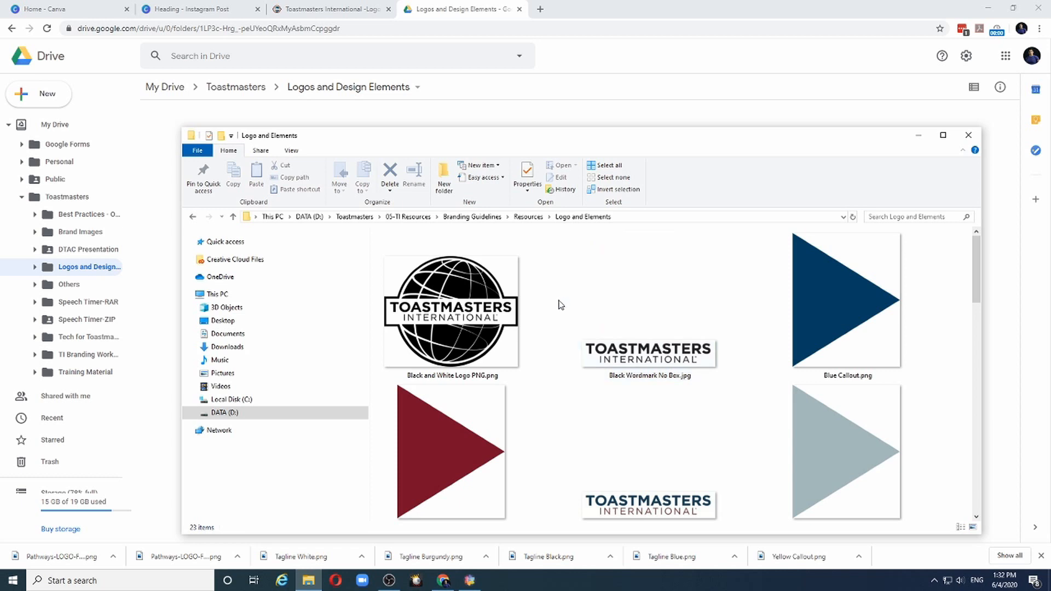
mouse_move(560, 308)
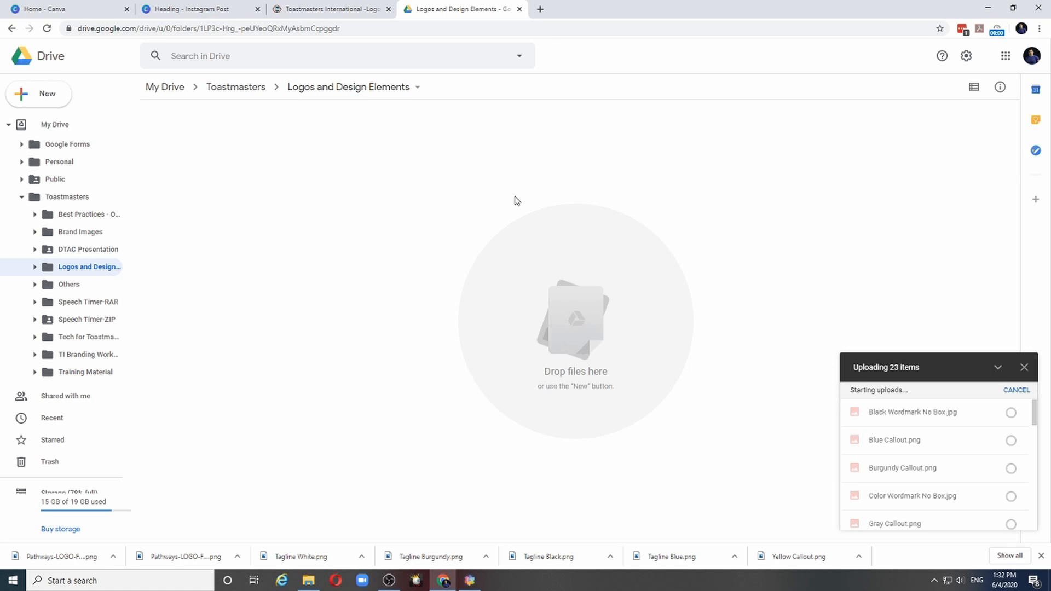
left_click(195, 9)
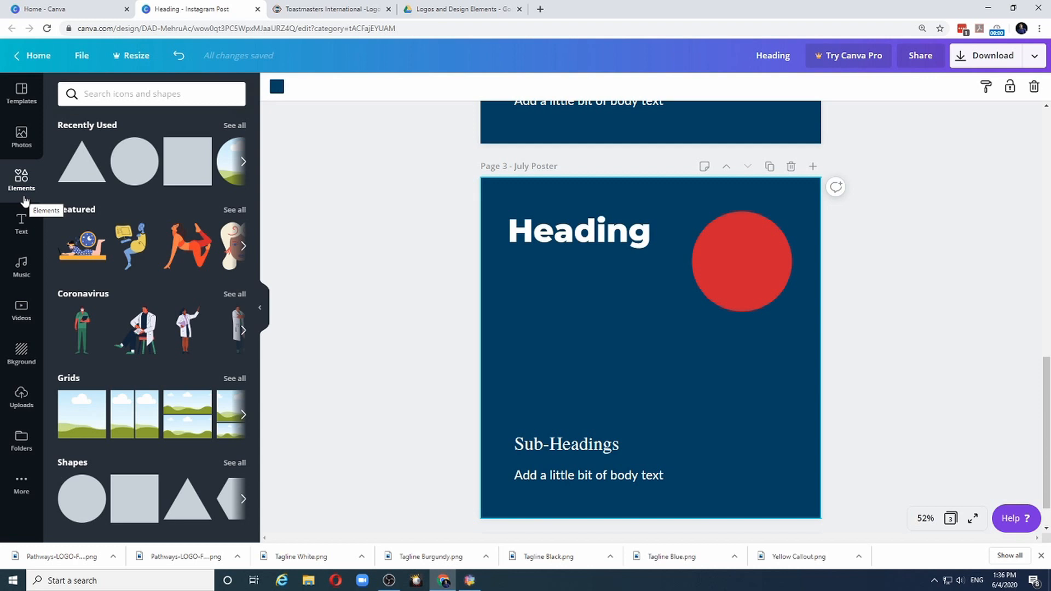
mouse_move(21, 180)
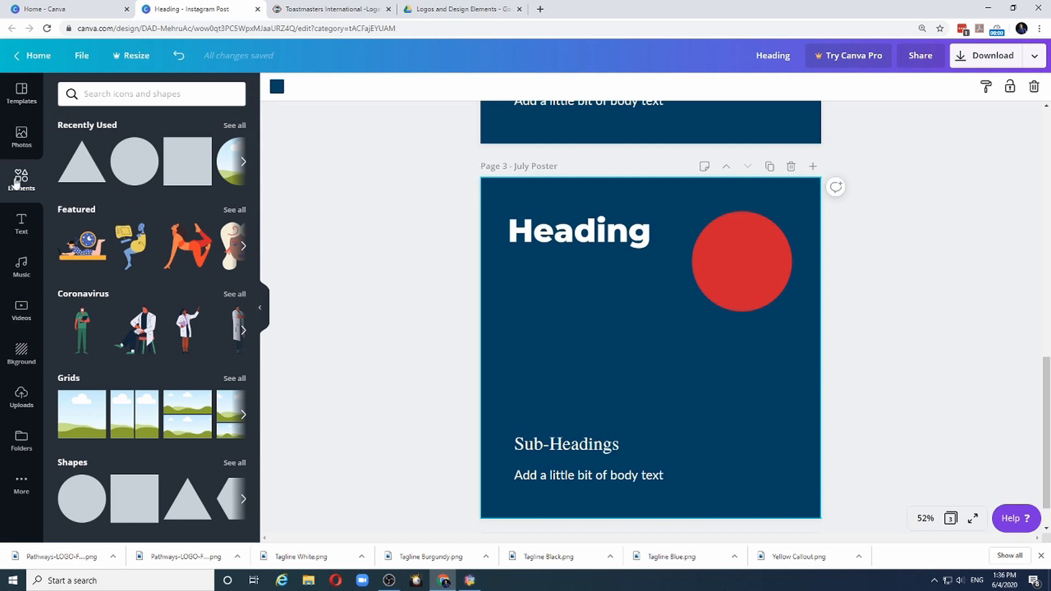
mouse_move(20, 480)
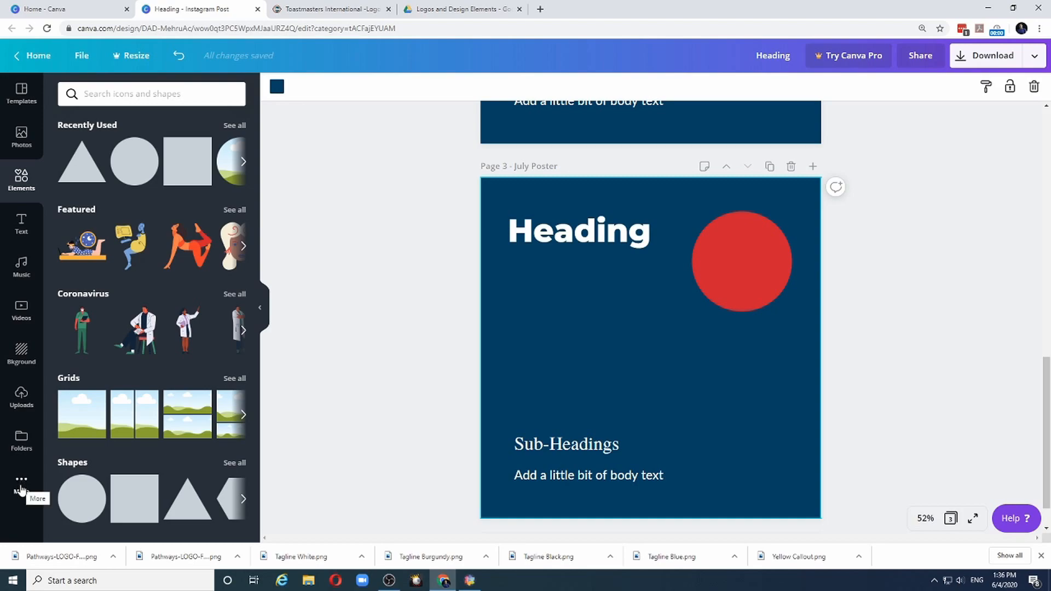
Step: Open Canva's Google Drive app at Toastmasters > Logos and Design Elements
left_click(21, 480)
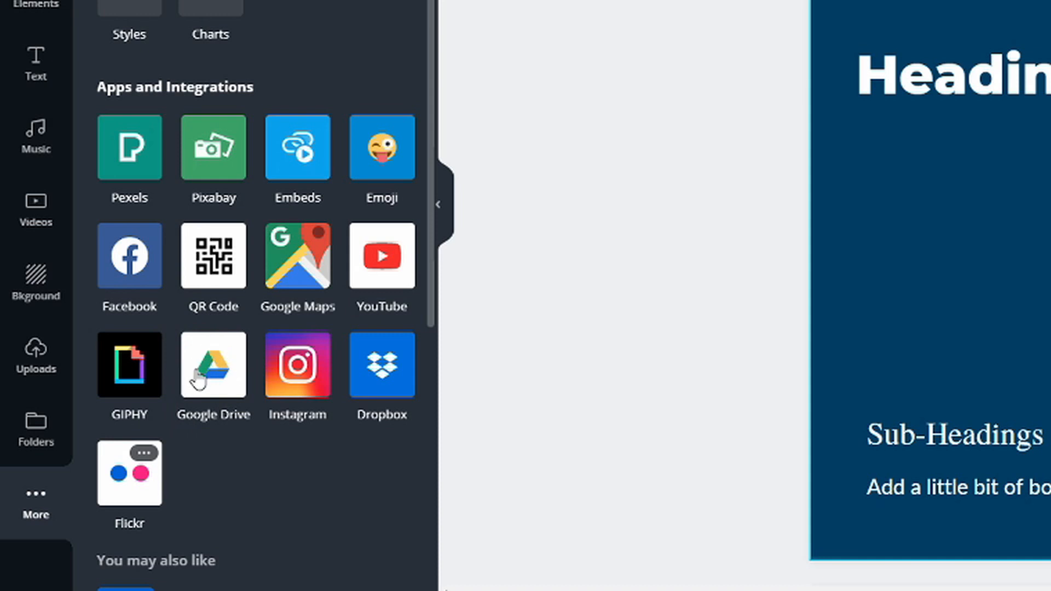
mouse_move(197, 382)
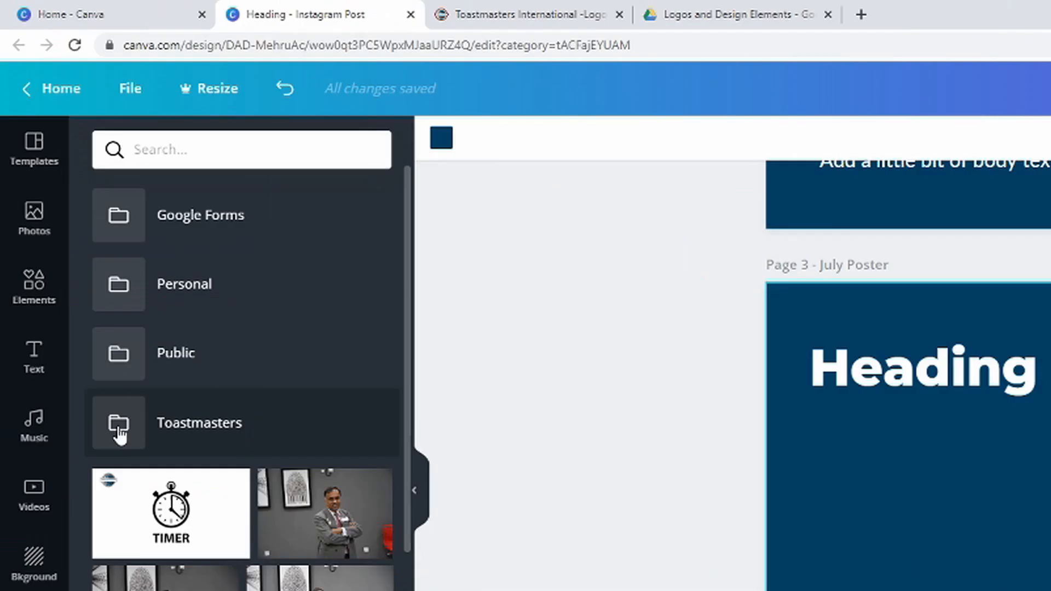
left_click(198, 424)
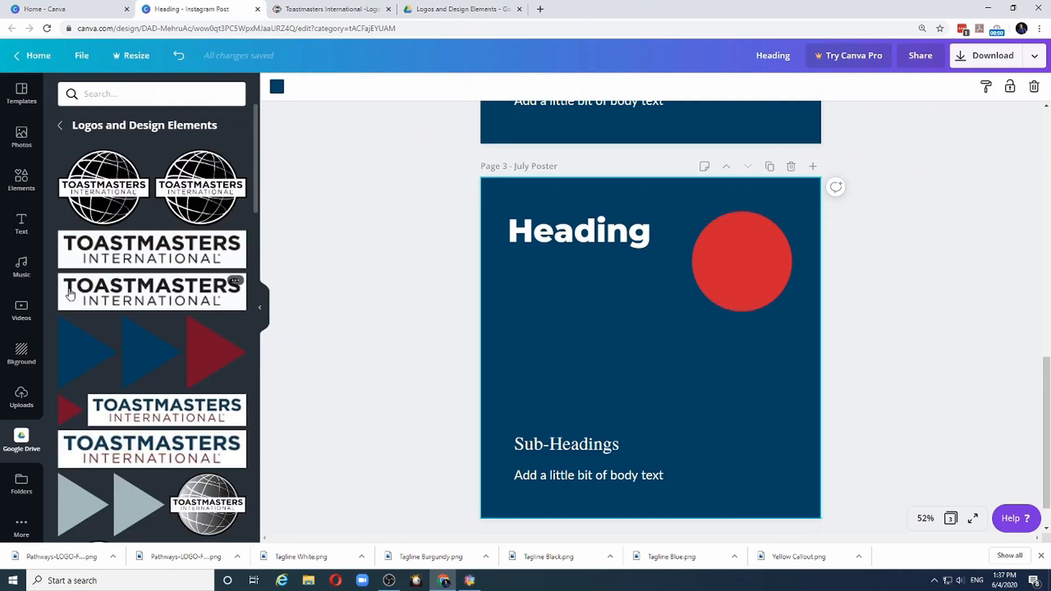
Step: Drag the blue Toastmasters globe logo from the Drive panel onto the July Poster
scroll("down", 3)
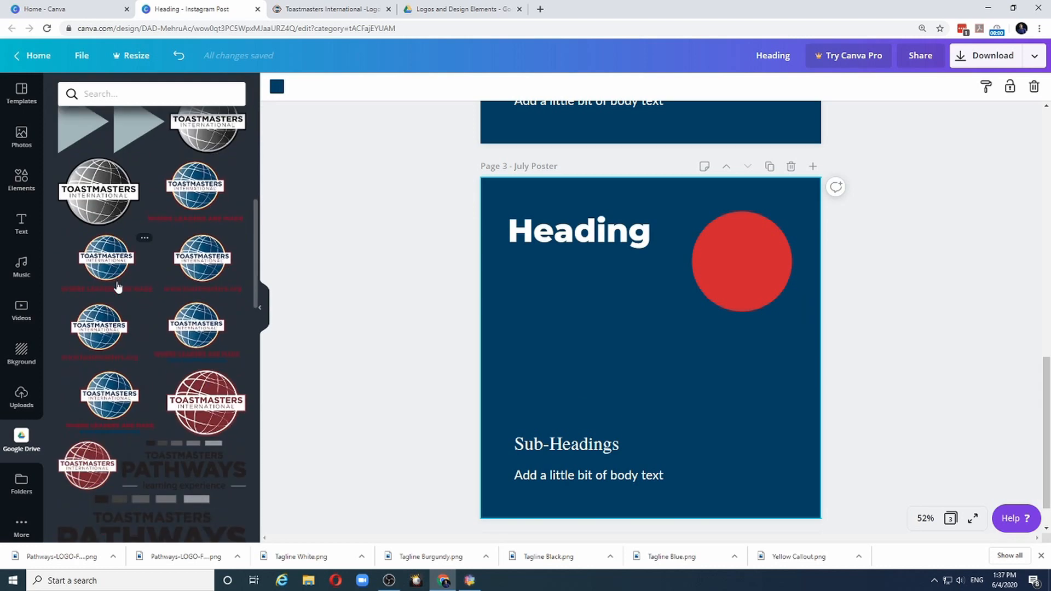
mouse_move(166, 299)
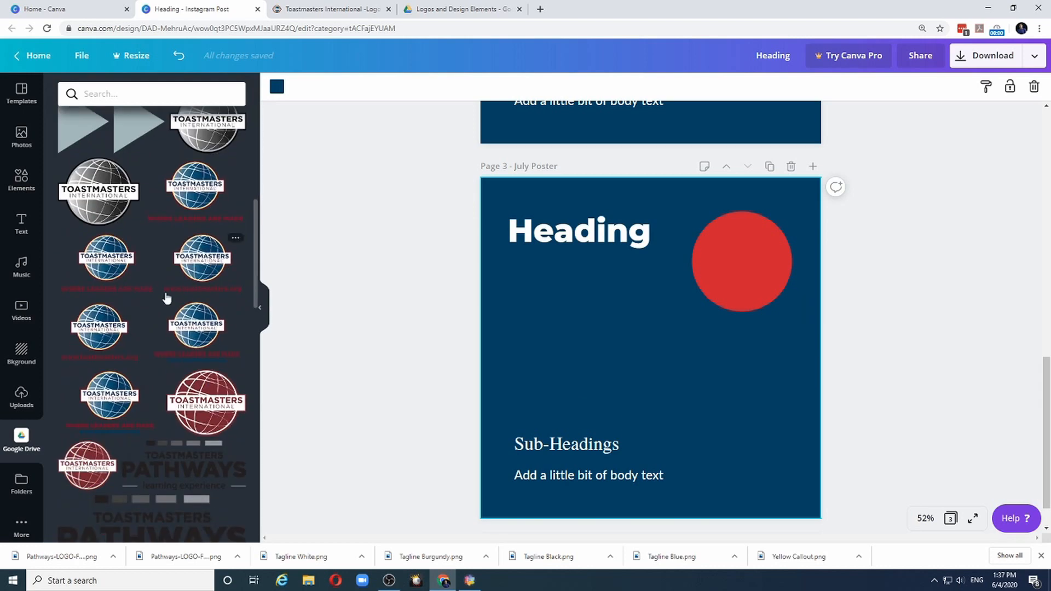
left_click_drag(200, 258, 636, 355)
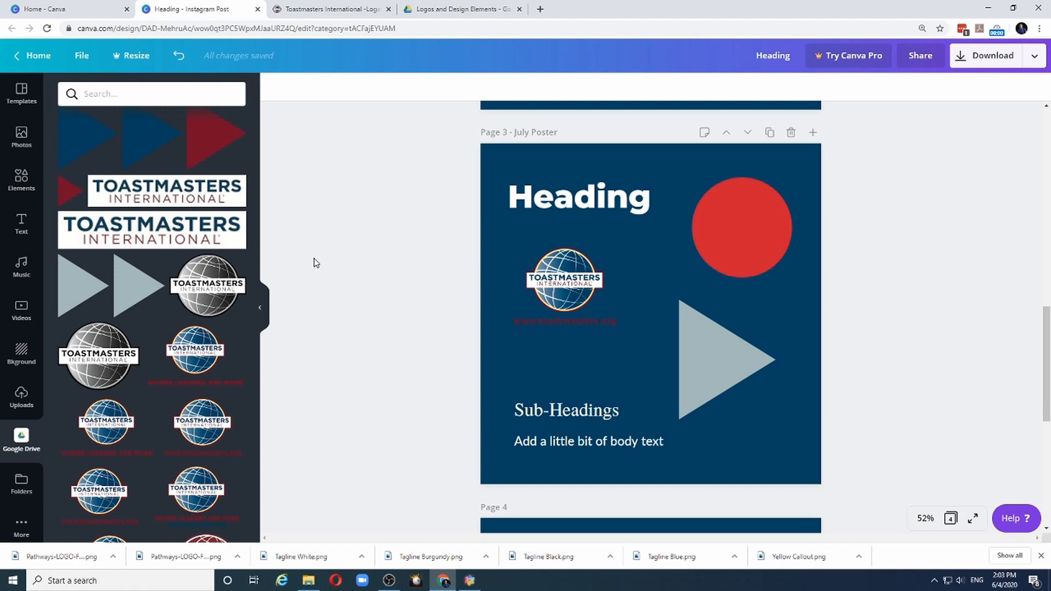
mouse_move(510, 143)
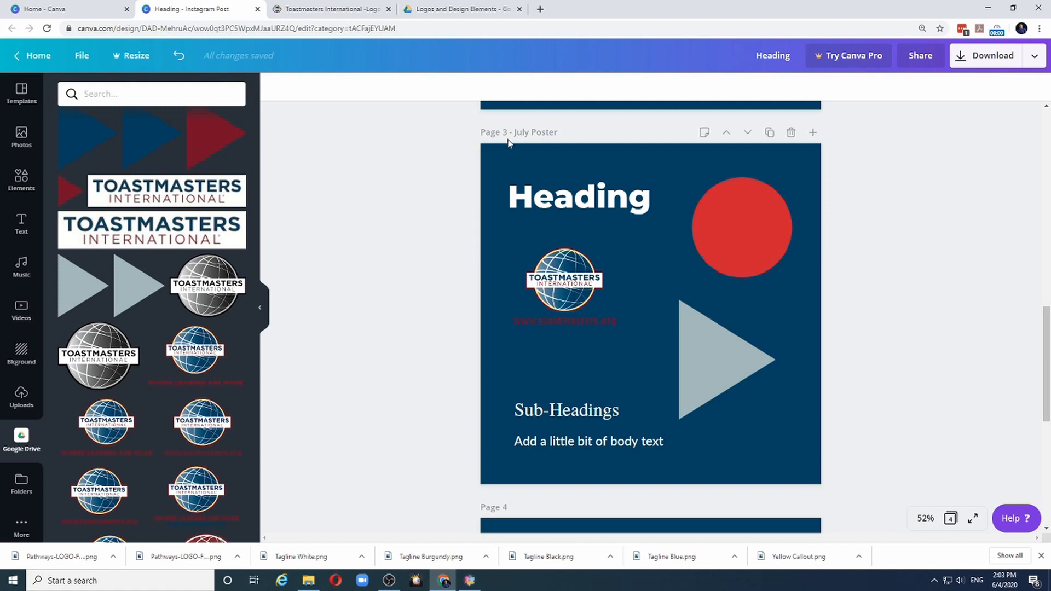
mouse_move(629, 129)
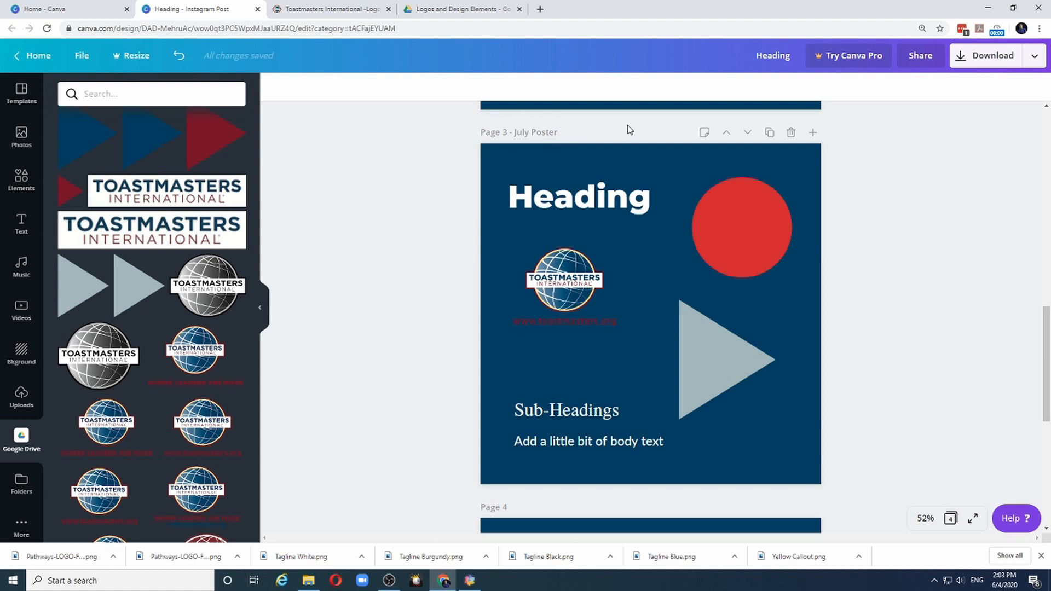
mouse_move(992, 56)
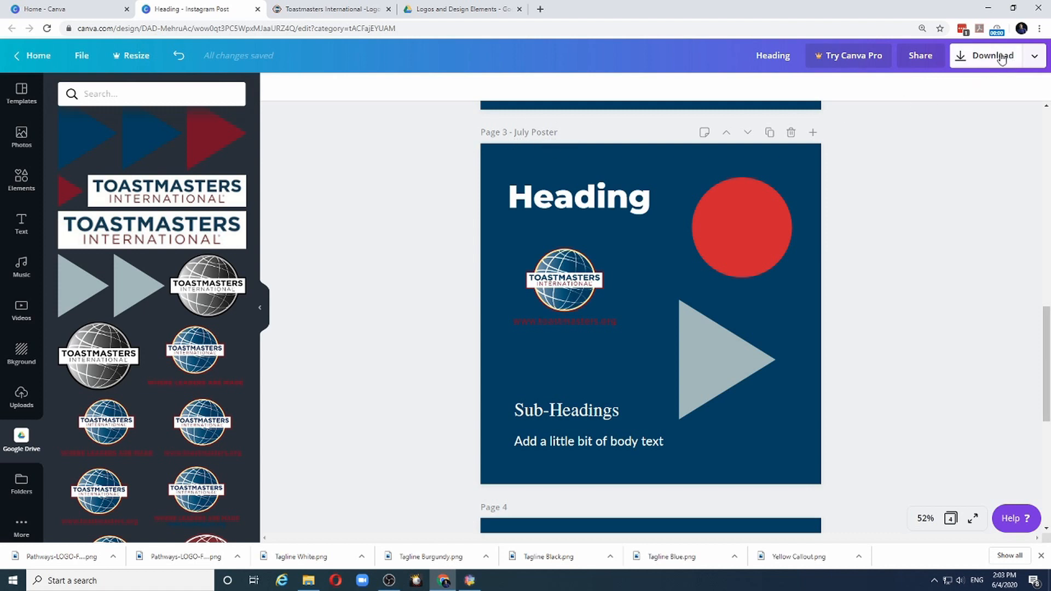
Step: Limit the PNG download to Page 3, the July Poster
left_click(992, 54)
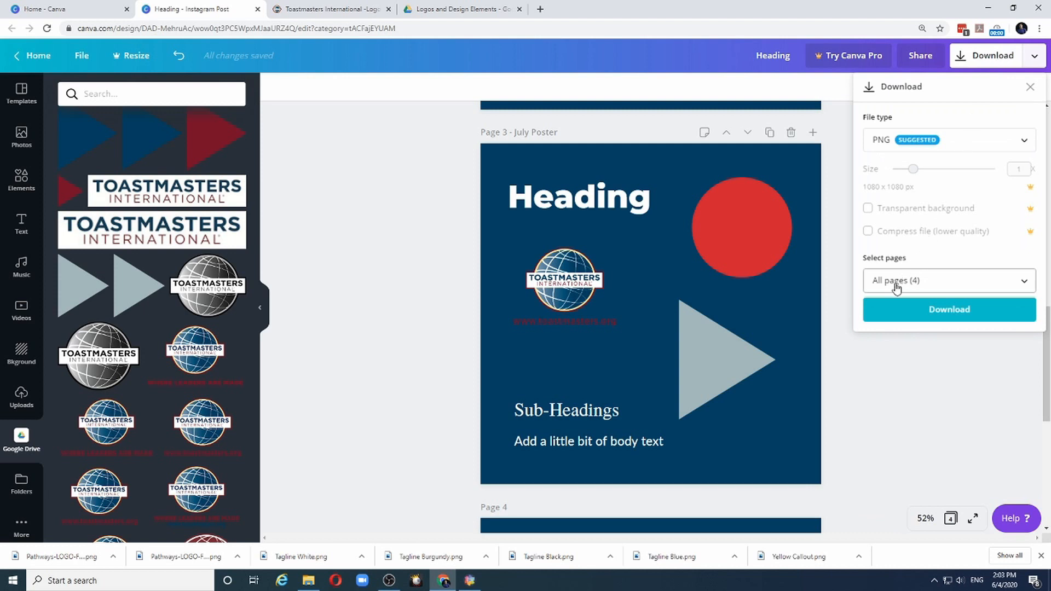
mouse_move(909, 289)
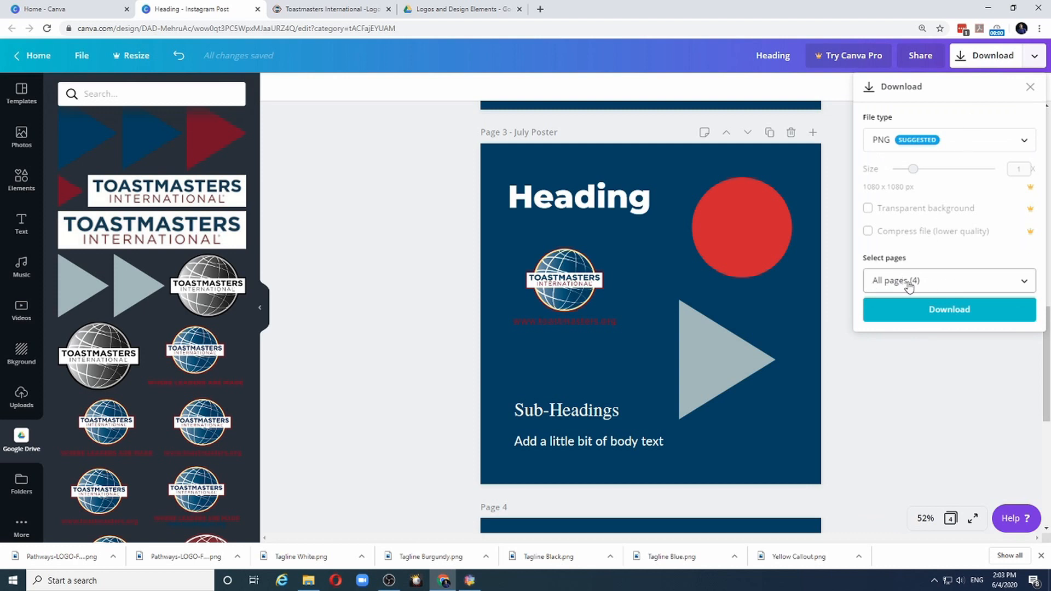
left_click(946, 280)
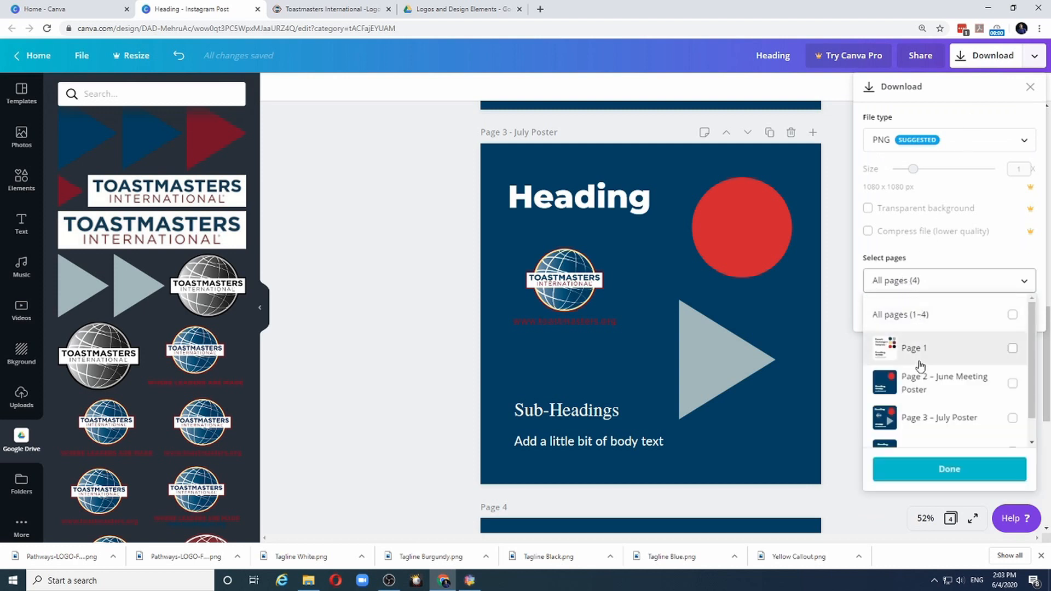
left_click(1012, 418)
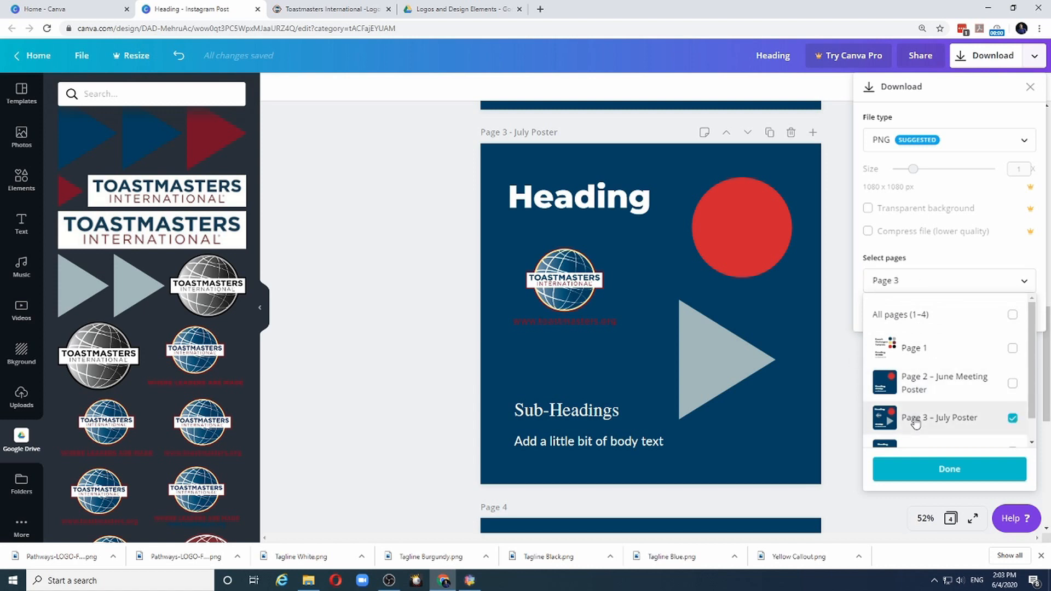